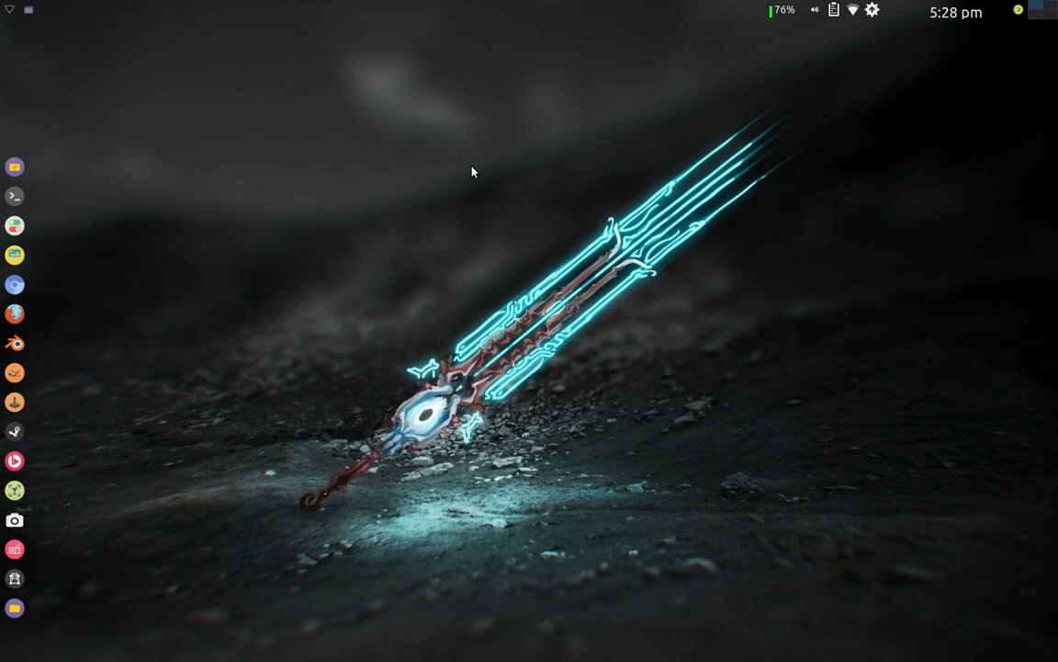
mouse_move(533, 235)
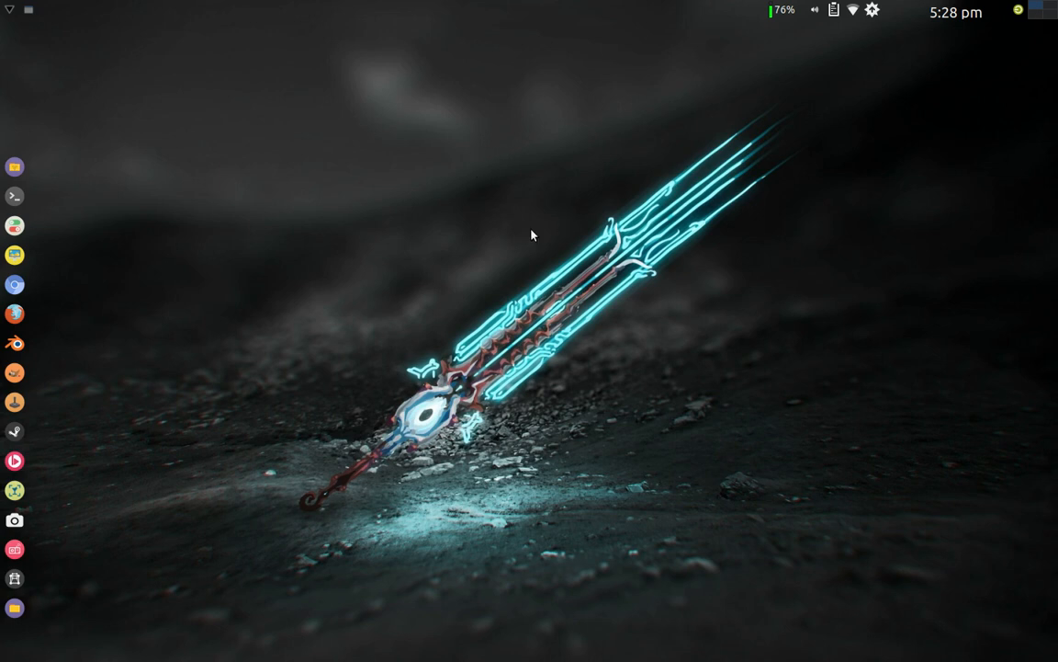
mouse_move(529, 271)
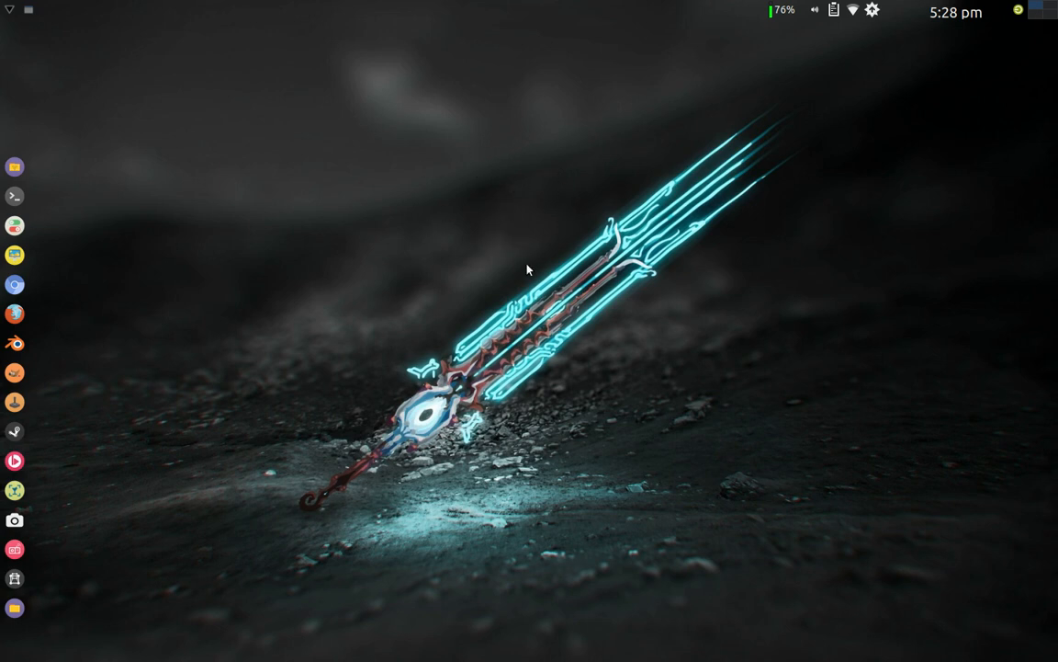
mouse_move(500, 224)
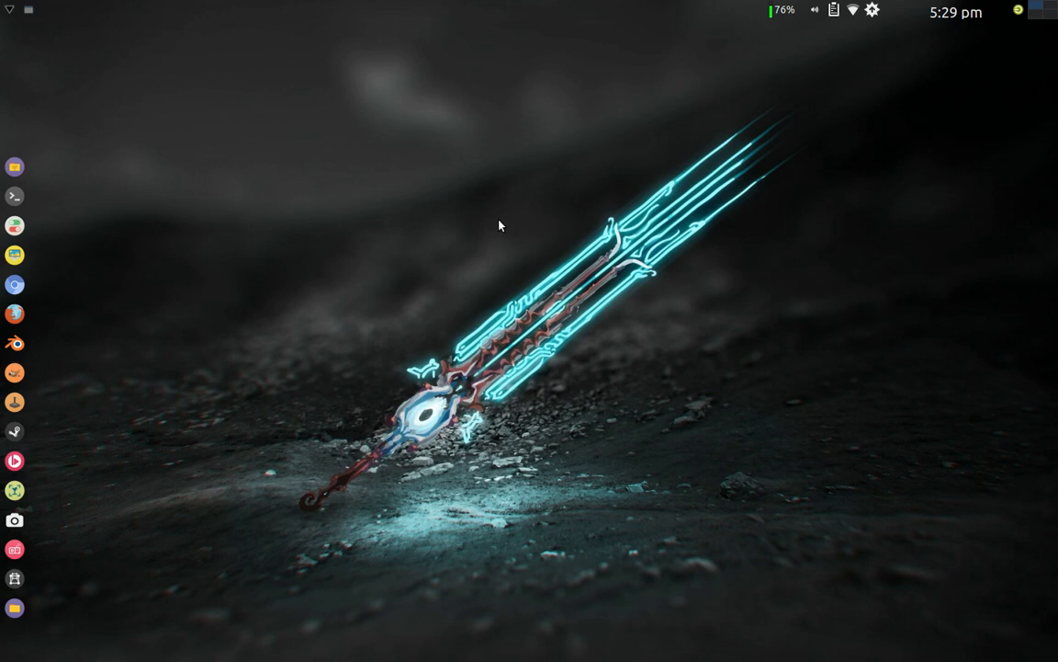
mouse_move(438, 224)
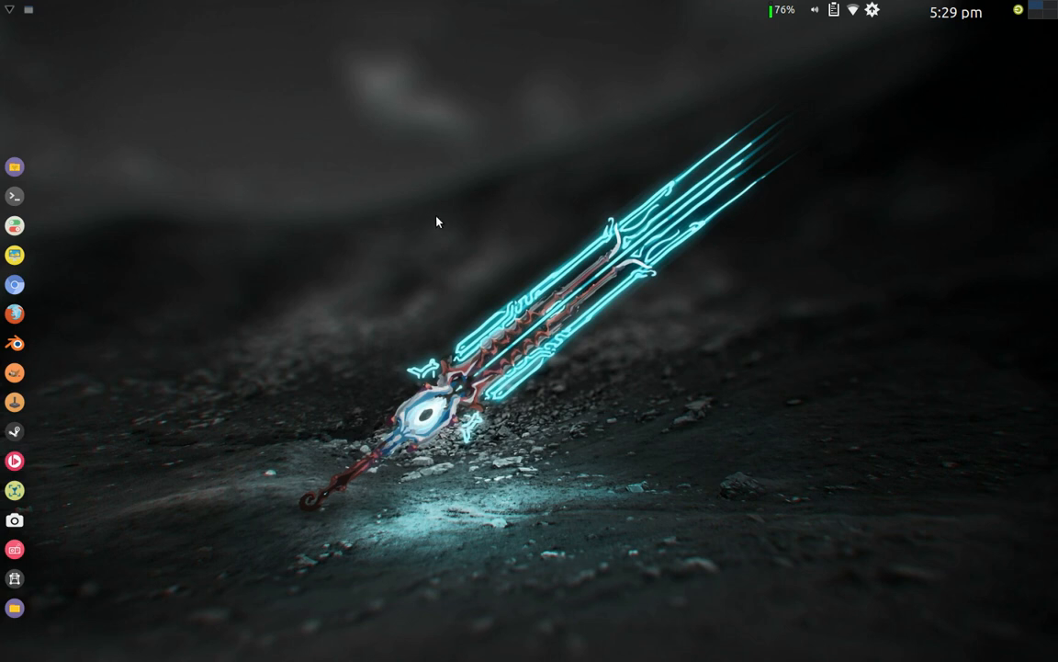
Step: Launch a terminal from the desktop's right-click menu
right_click(438, 220)
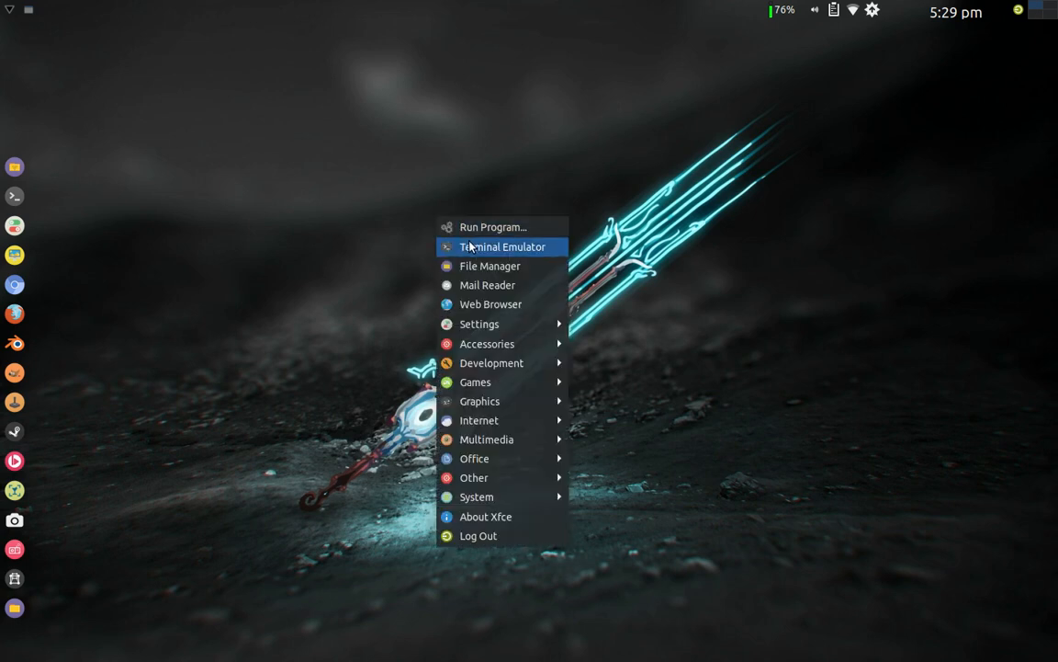
click(502, 246)
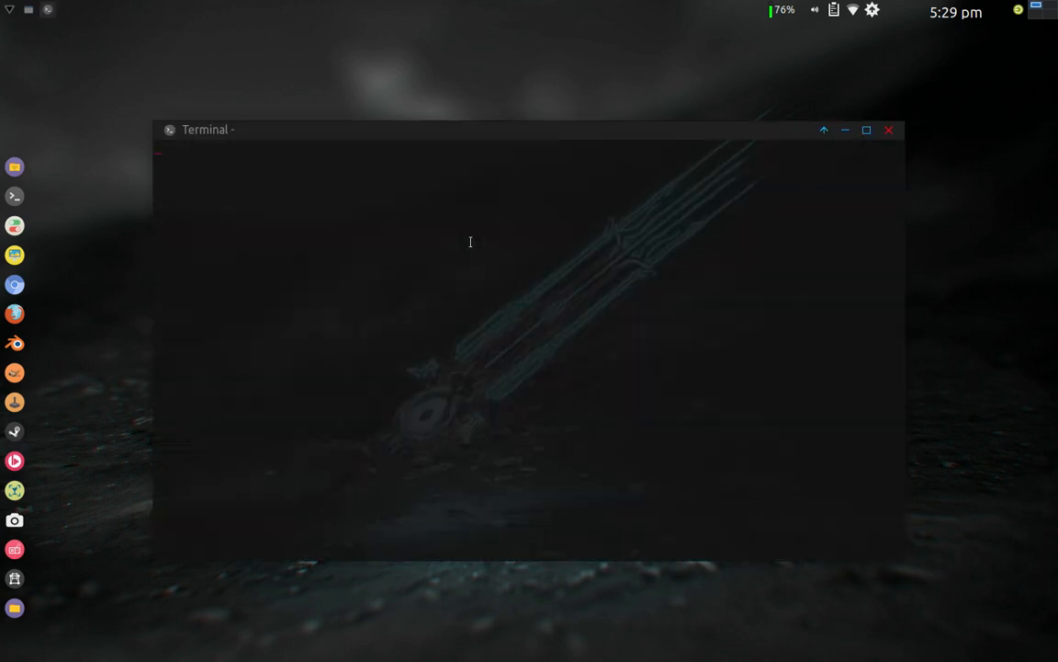
Step: Enter the 'sudo pacman -S gnome-boxes' install command in the terminal
text(s)
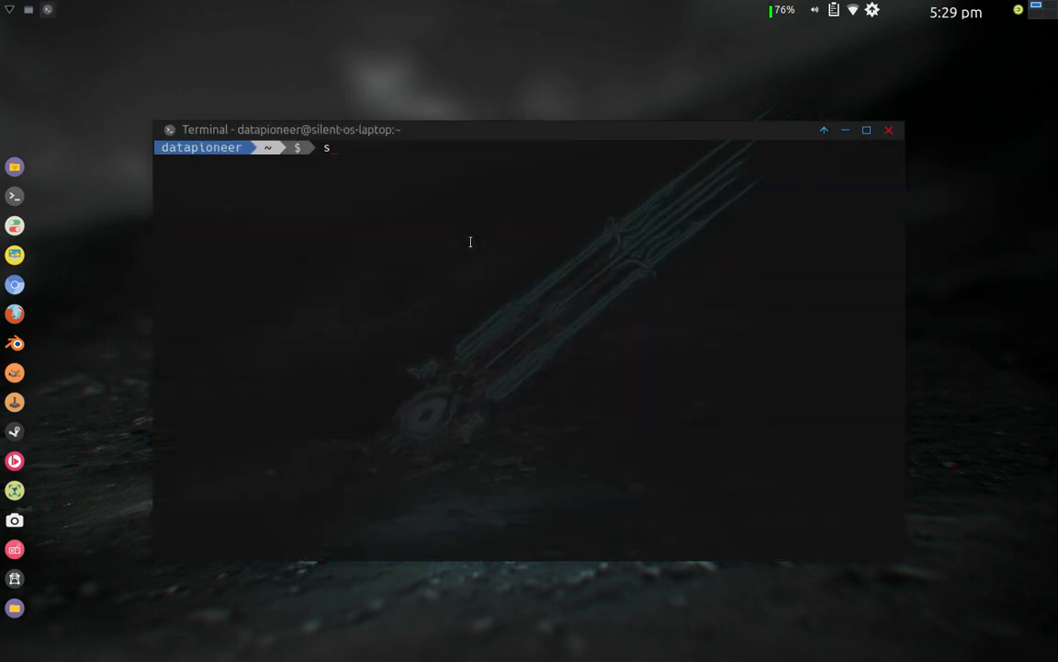
text(d)
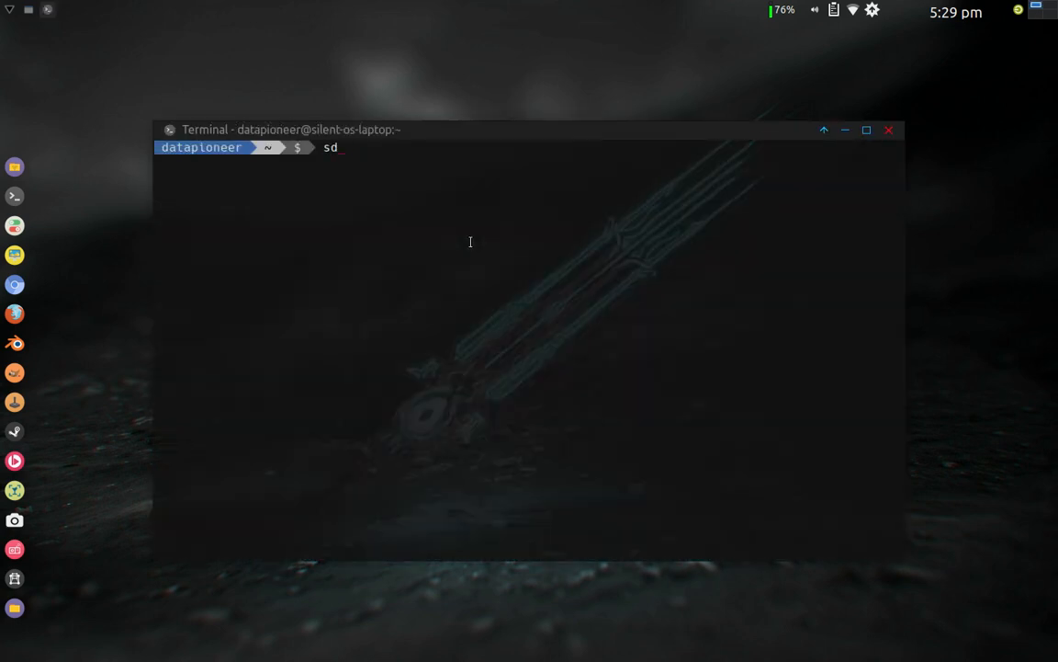
text(udo)
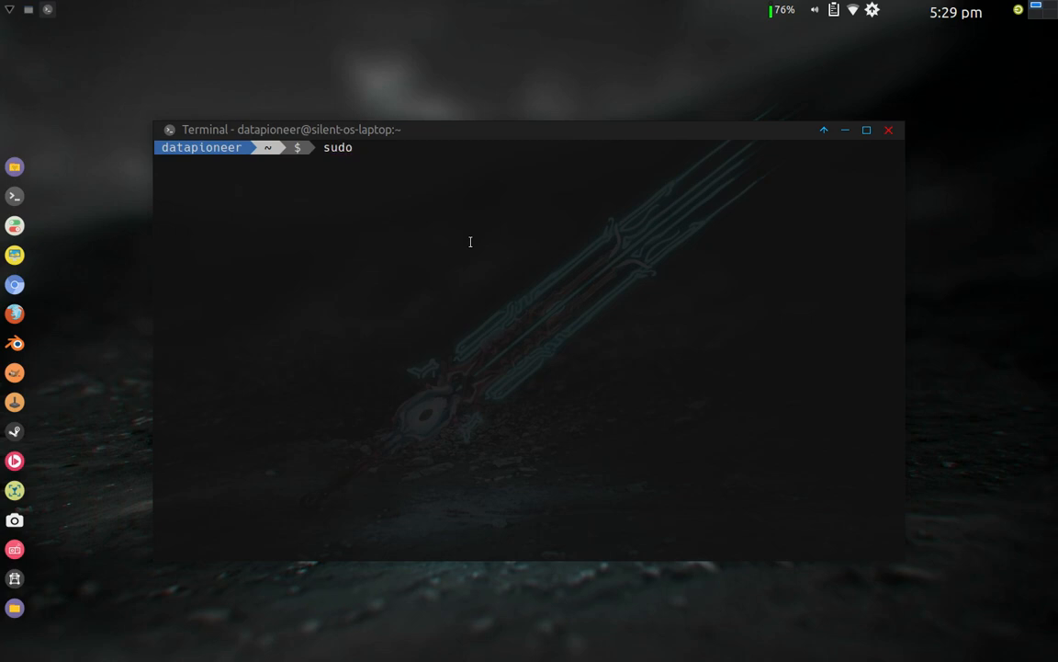
text(pac)
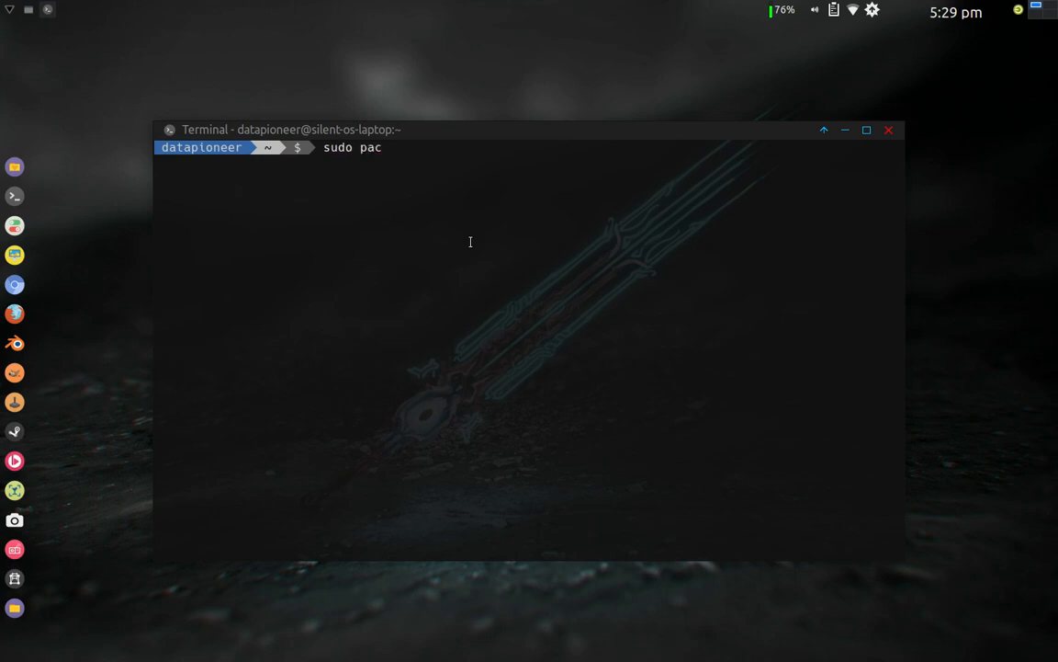
text(man -S)
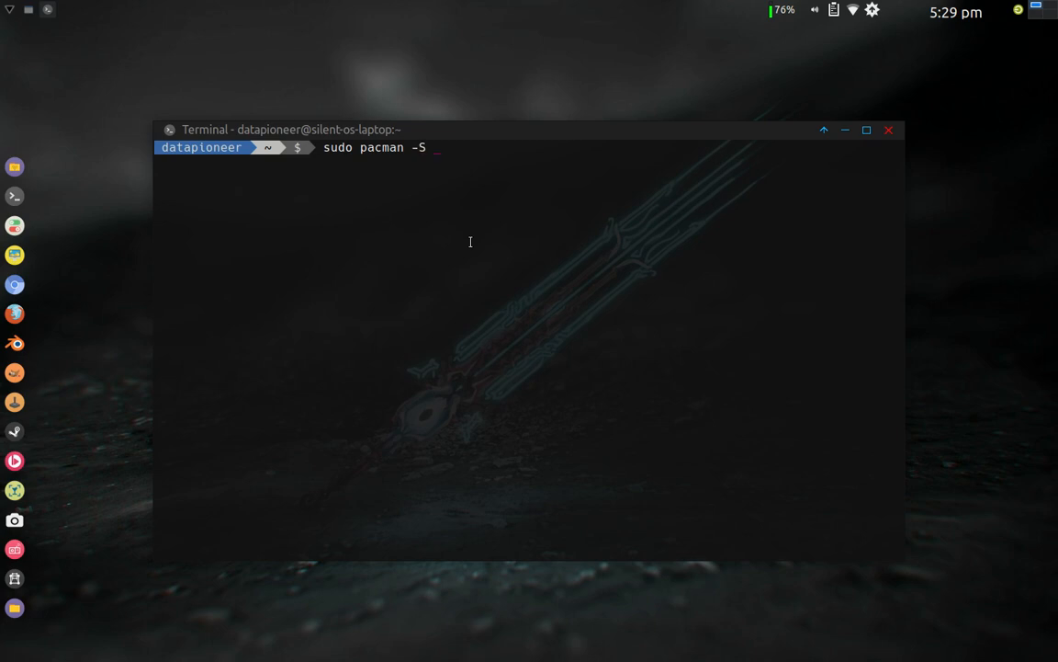
text(gnom)
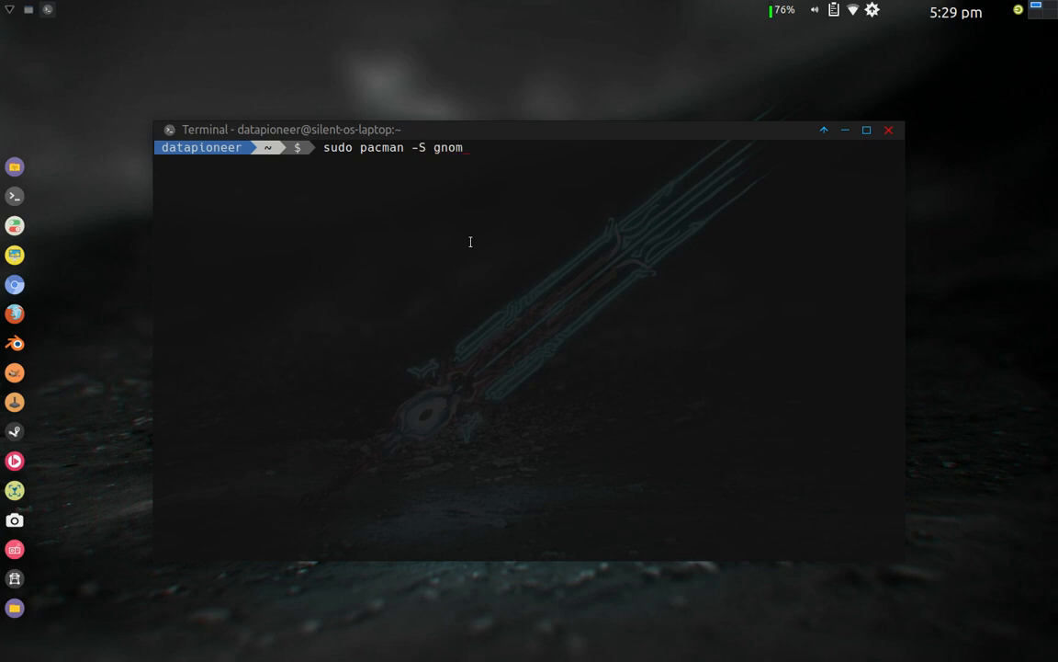
text(e-boxes)
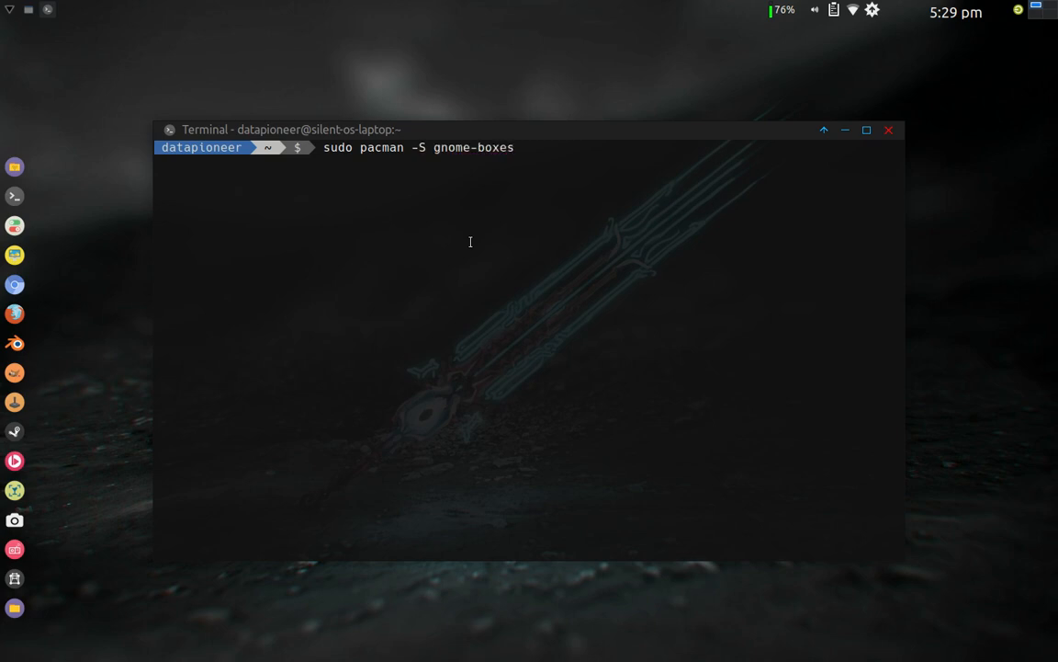
key(BackSpace)
text(sudo pacins)
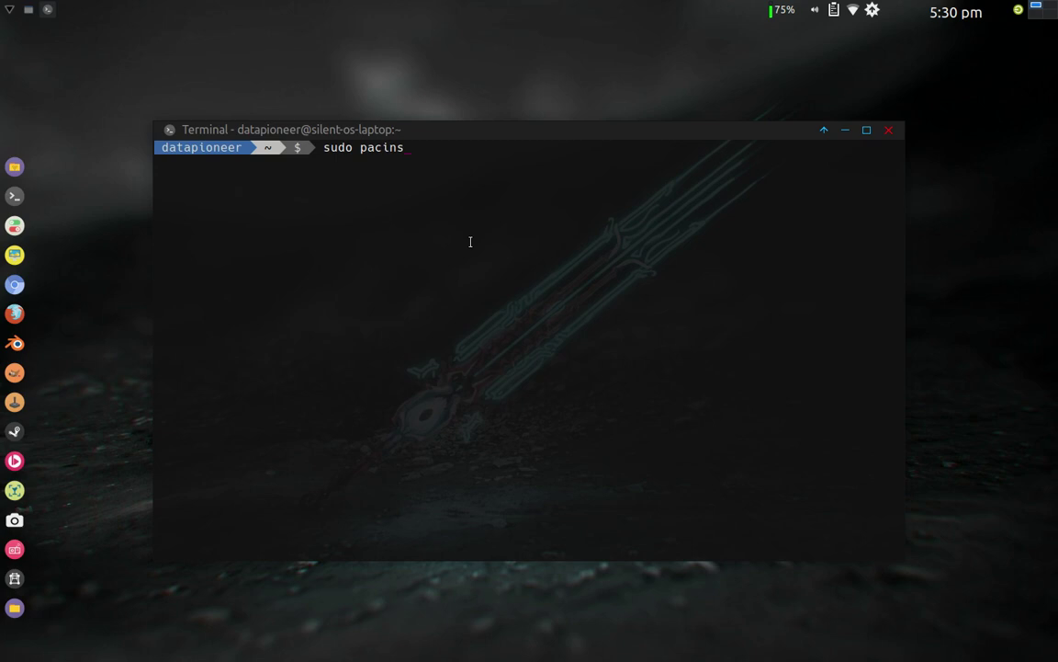
text(gnome-b)
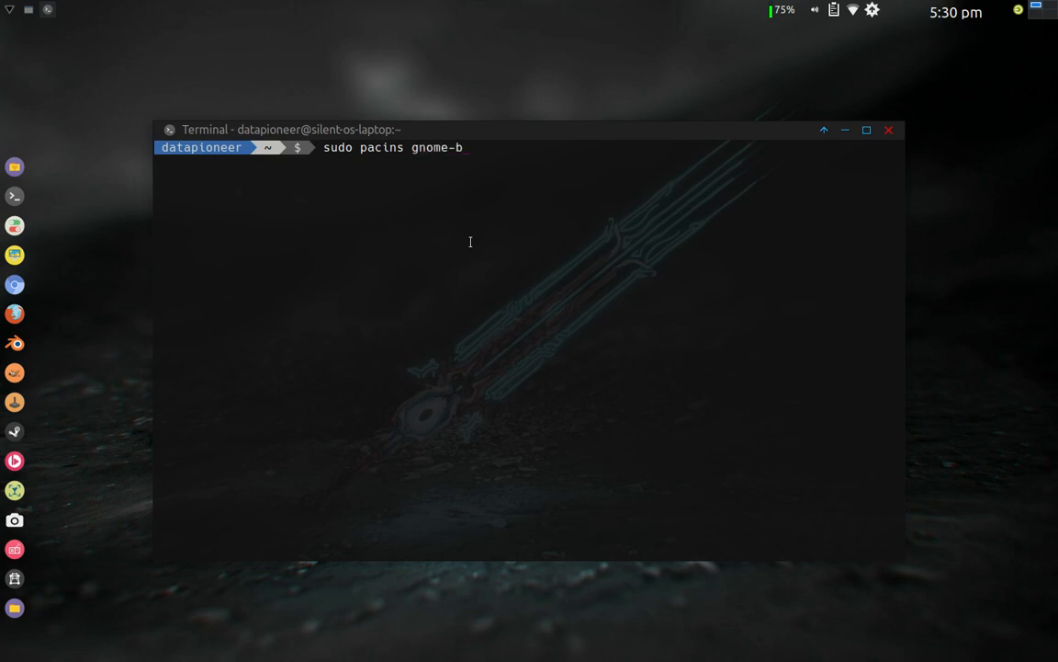
text(oxes)
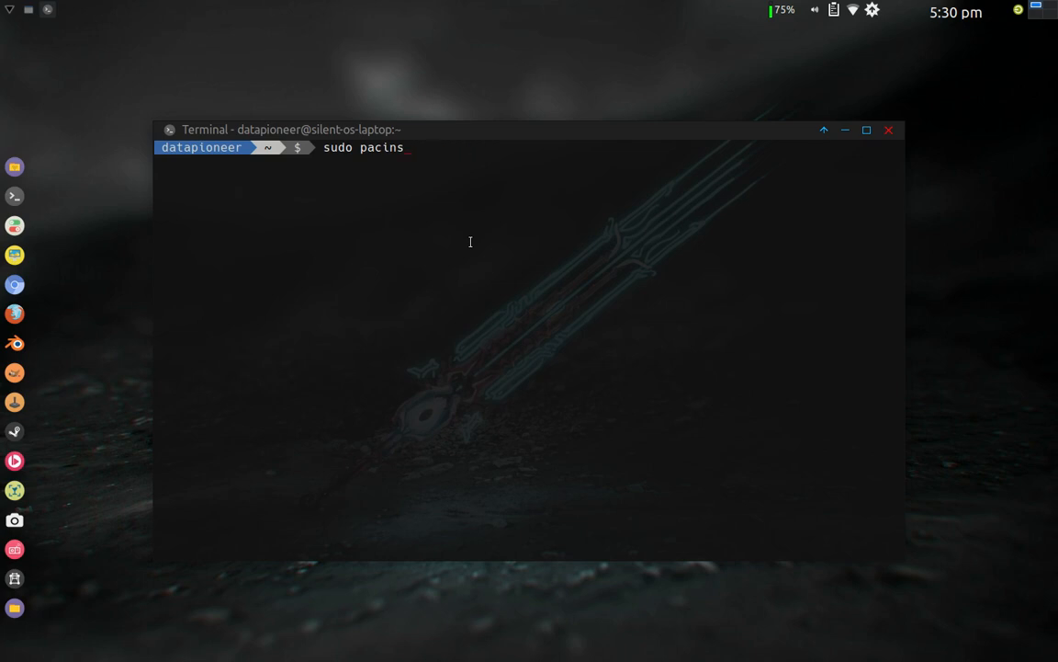
Step: Close the terminal with the 'exit' command
text(exit)
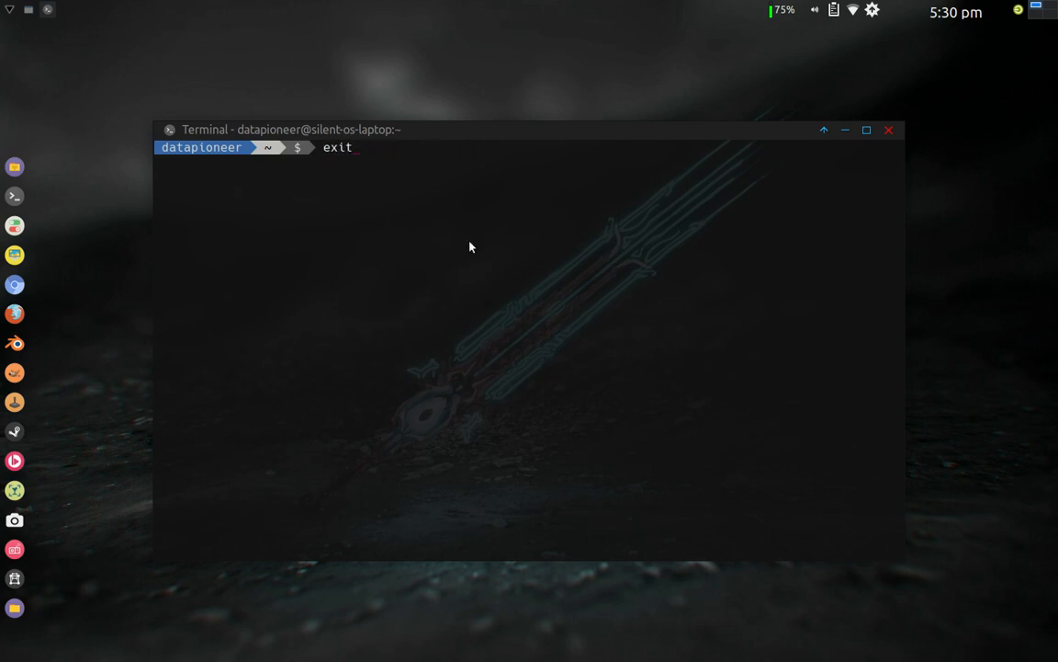
key(Return)
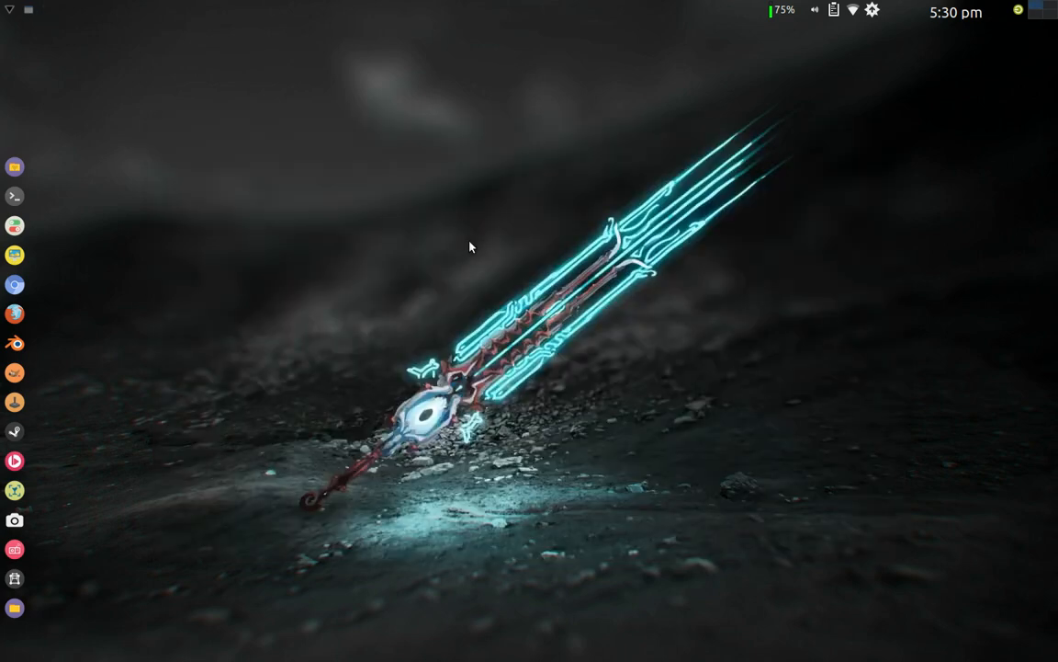
mouse_move(13, 20)
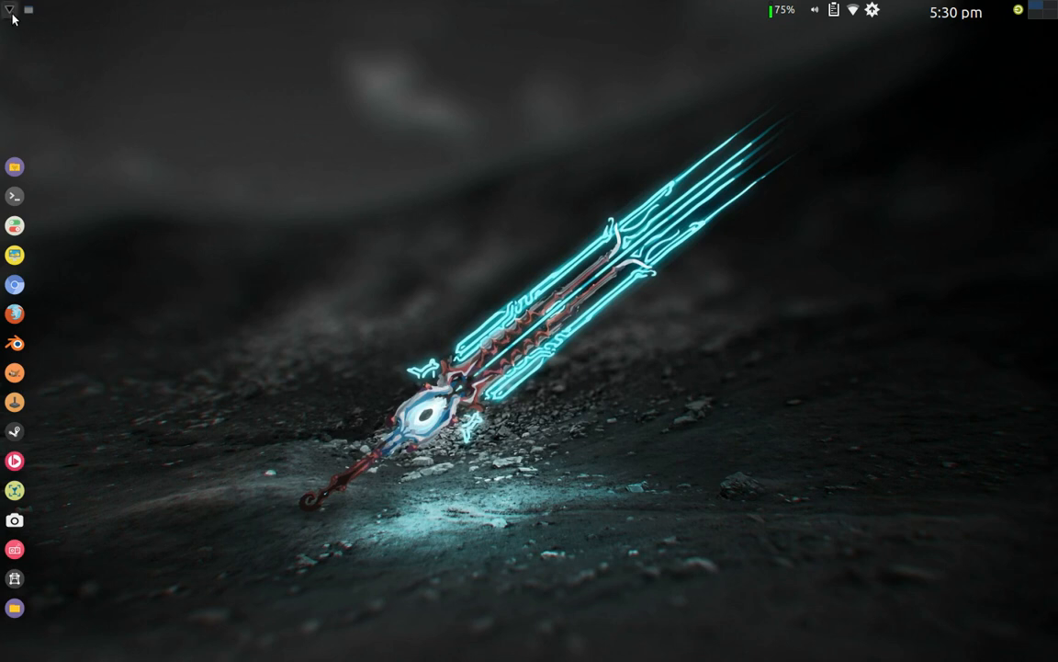
Step: Search Whisker Menu for 'boxes' and launch Boxes from the results
click(9, 11)
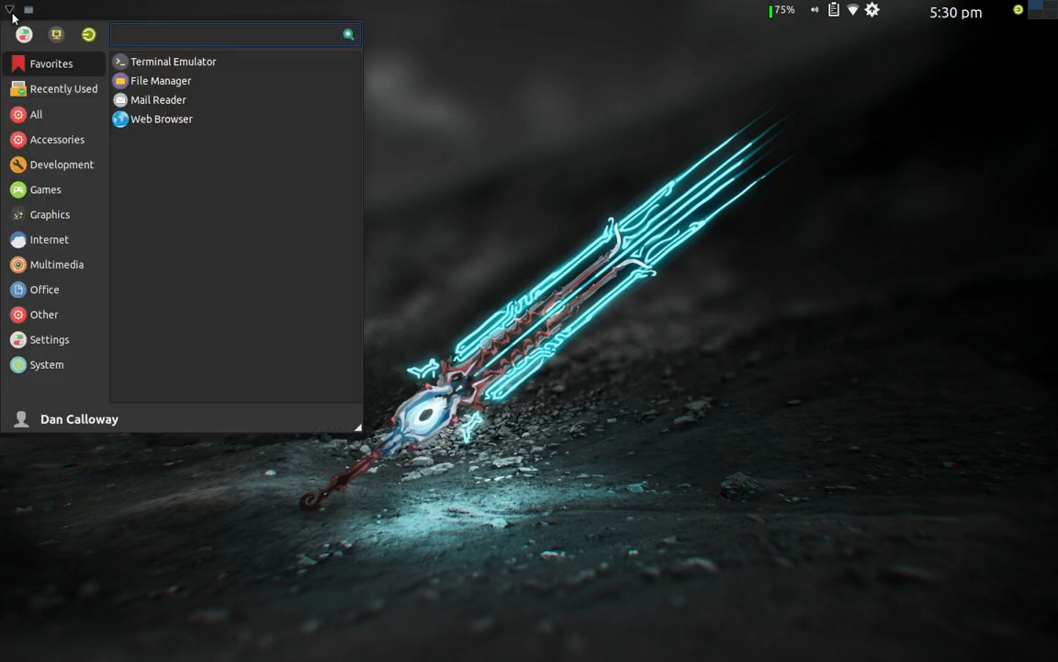
text(box)
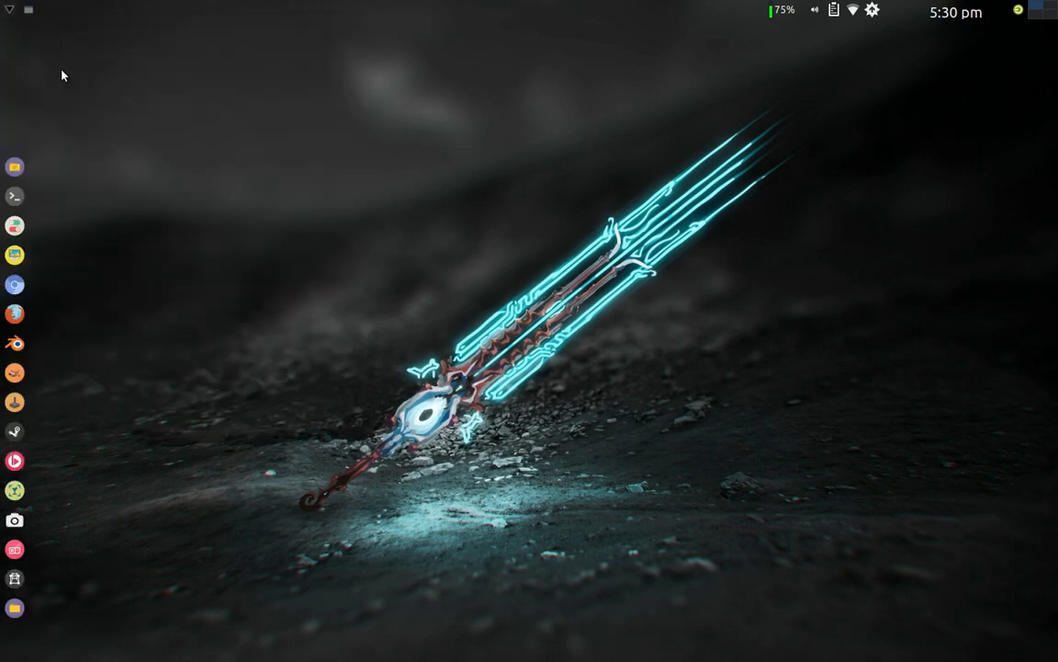
click(9, 11)
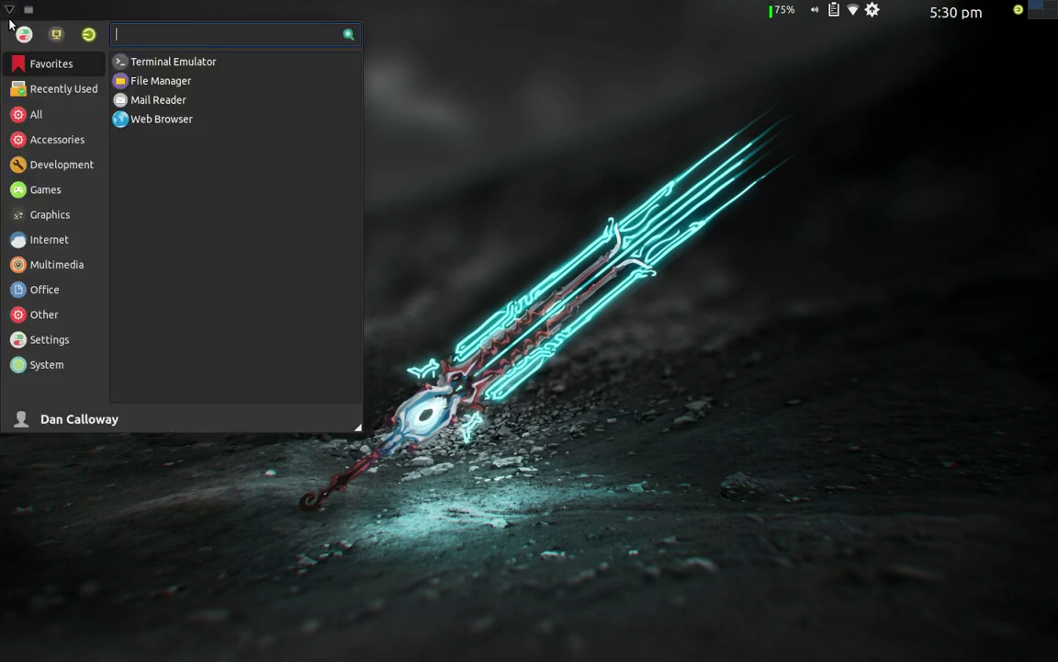
text(b)
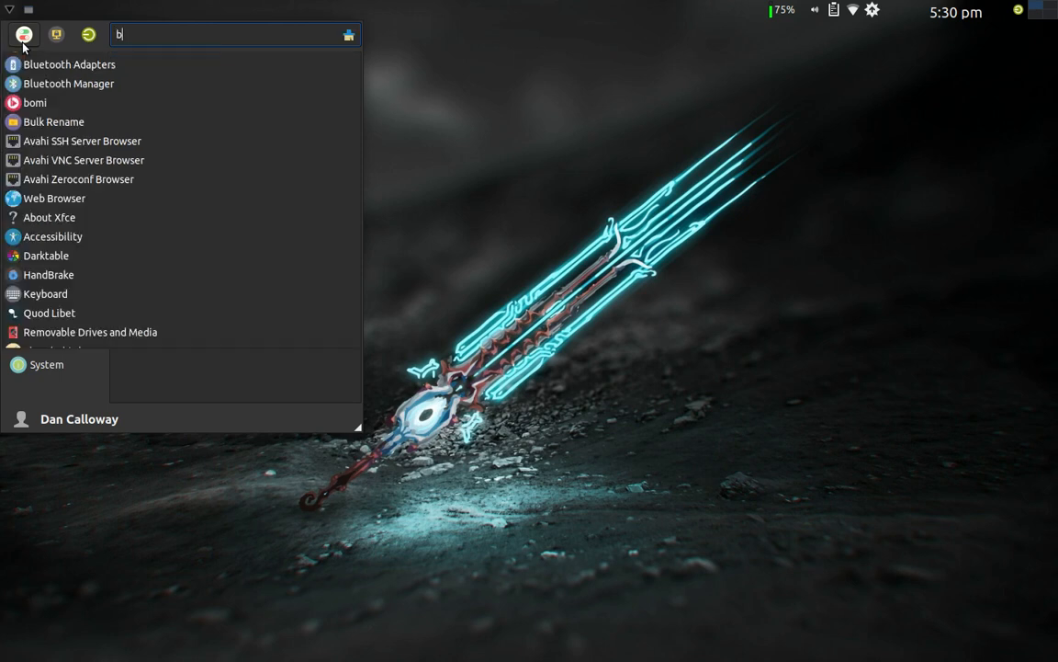
text(oxes)
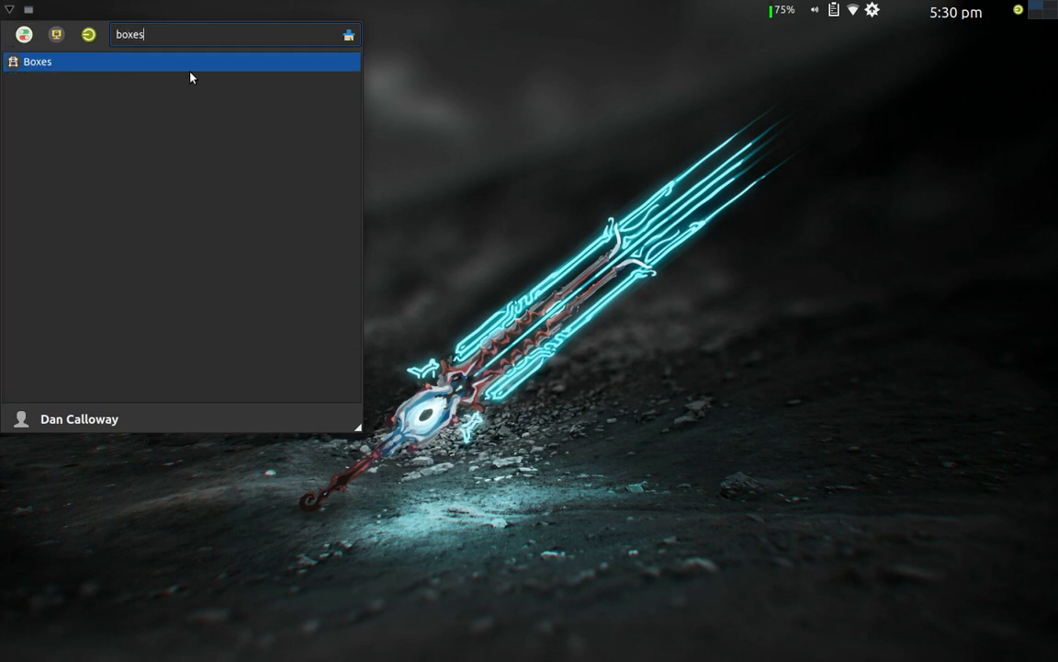
click(37, 63)
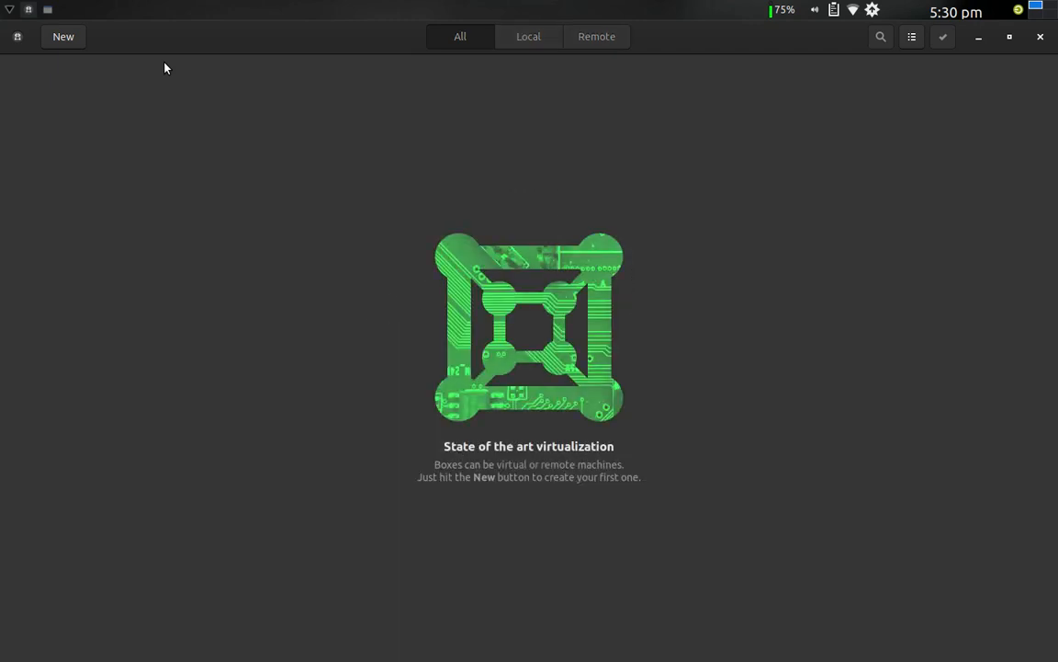
mouse_move(406, 401)
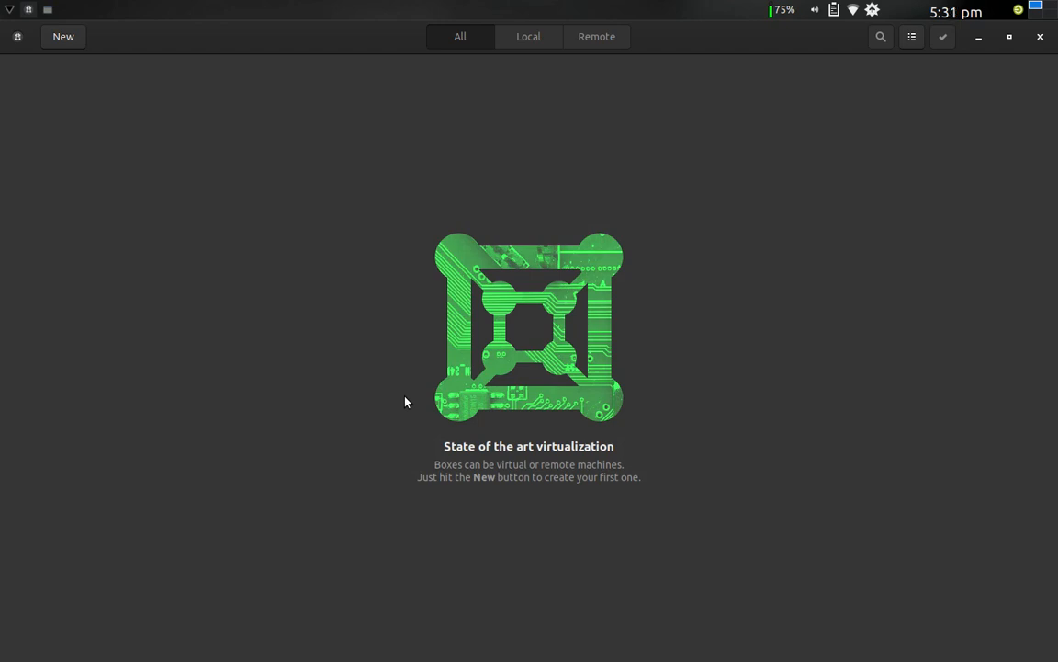
mouse_move(399, 463)
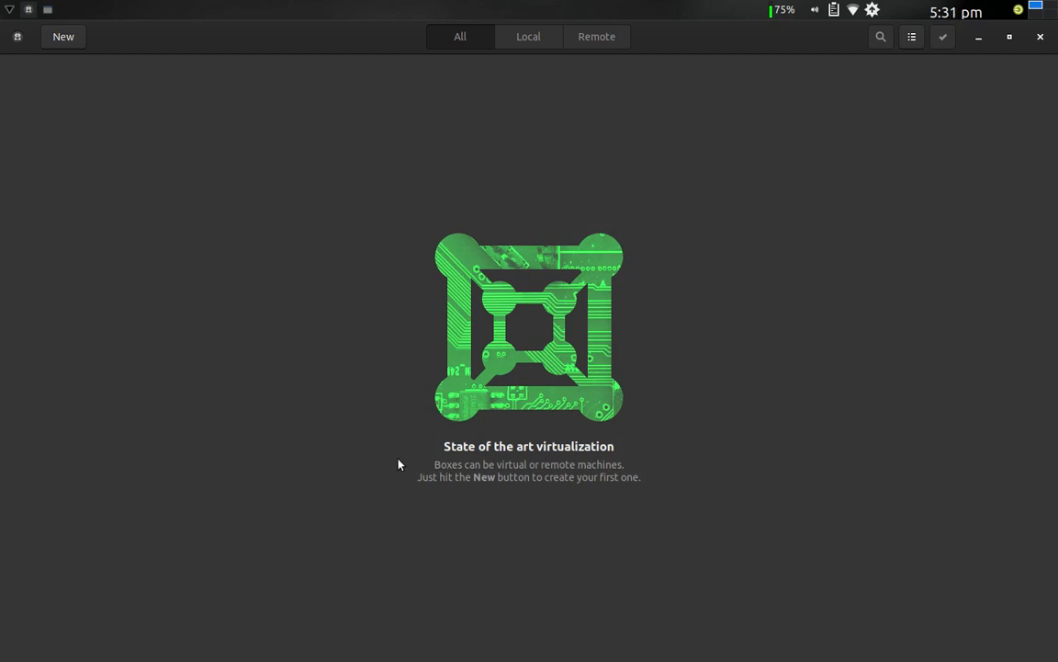
mouse_move(313, 276)
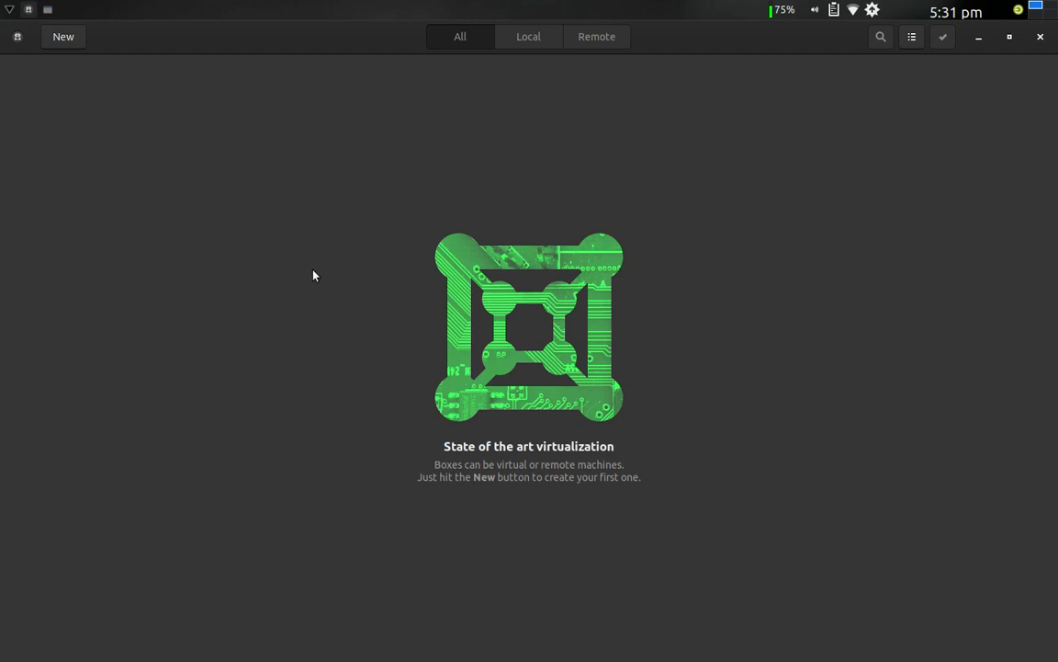
mouse_move(283, 171)
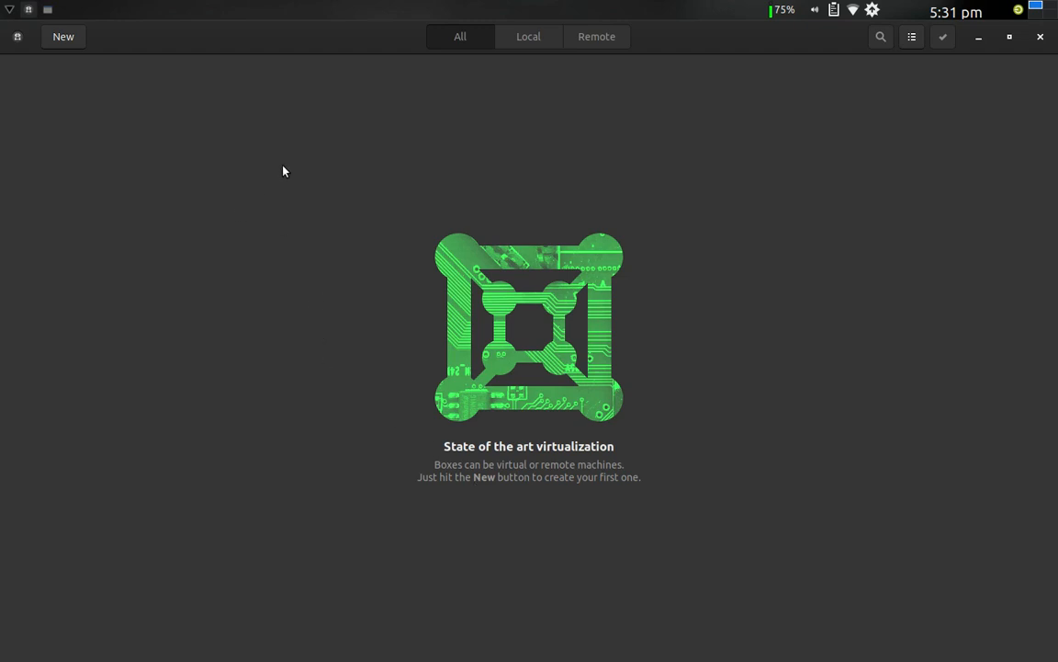
mouse_move(118, 38)
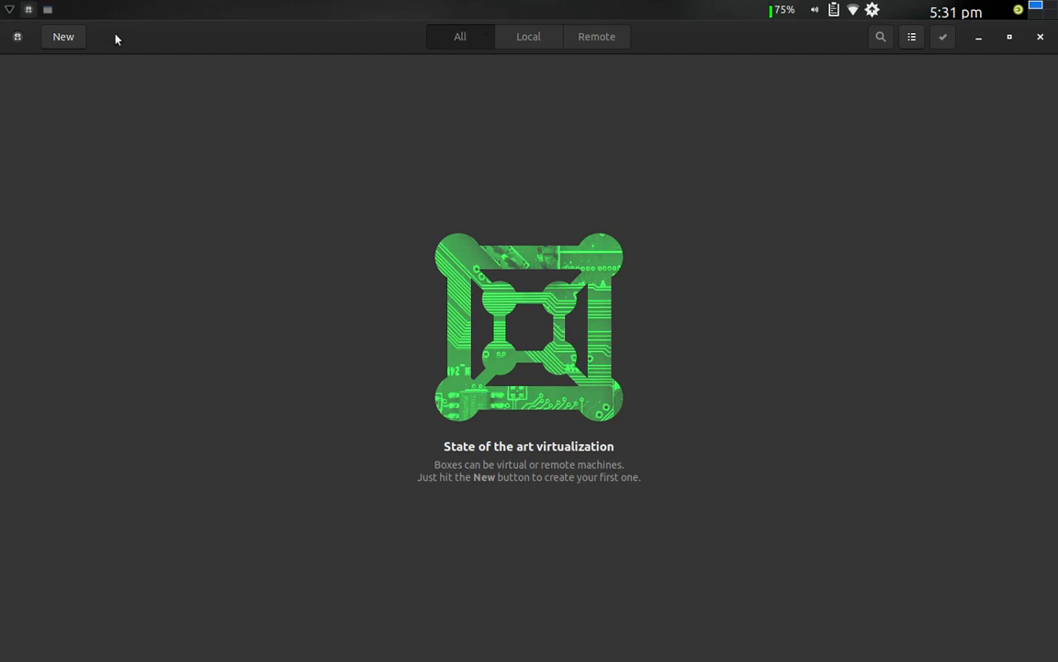
mouse_move(66, 38)
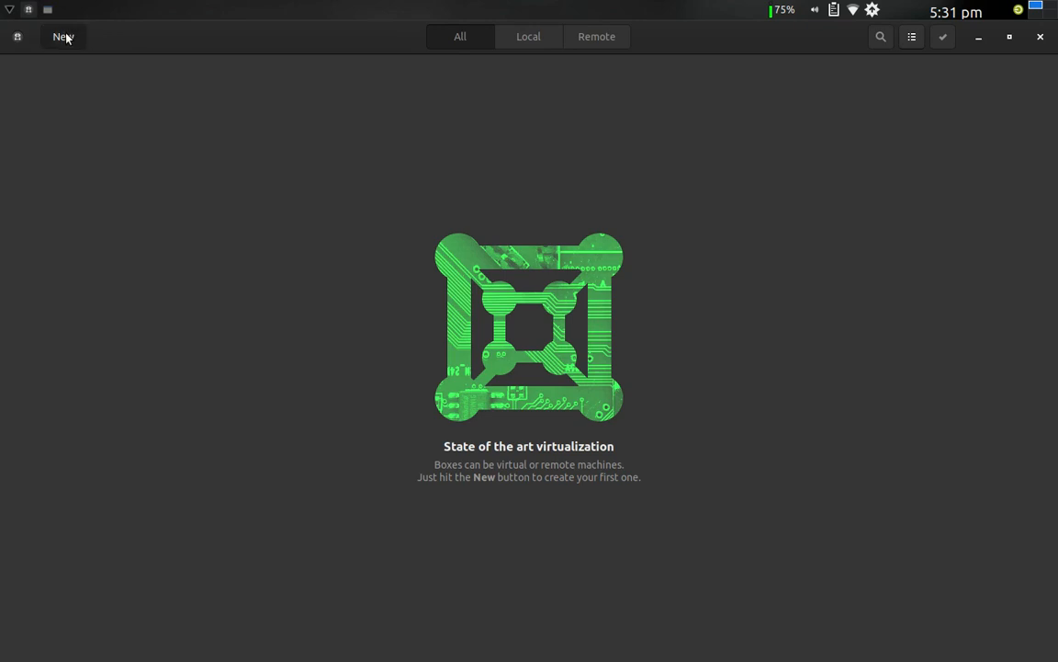
Step: Start a new box and scroll through the Create a Box source list
click(63, 36)
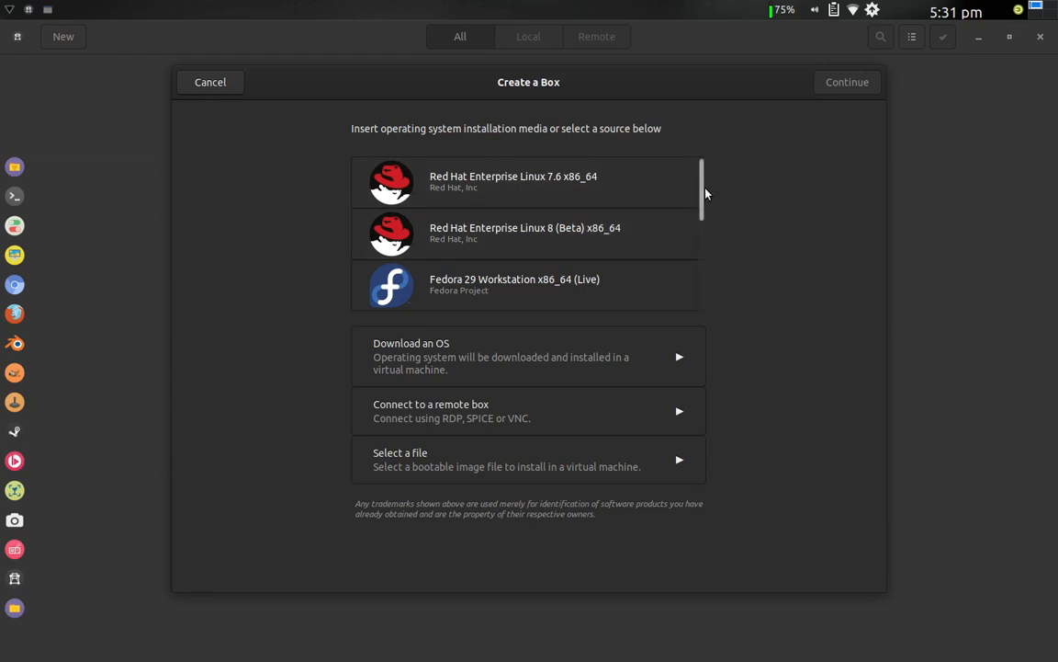
scroll(down, 3)
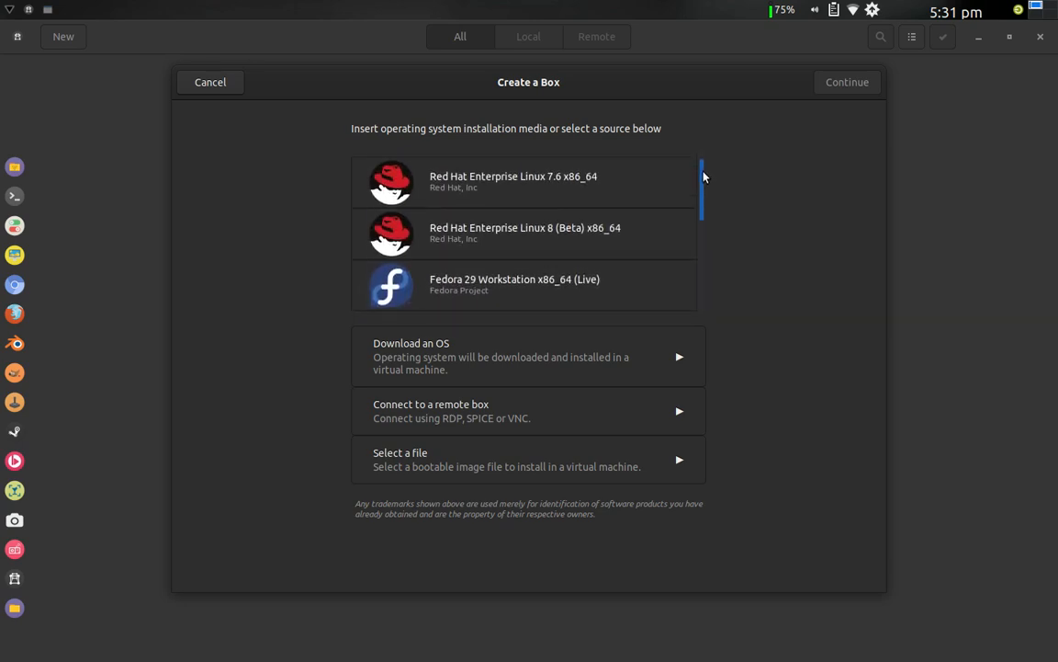
mouse_move(592, 206)
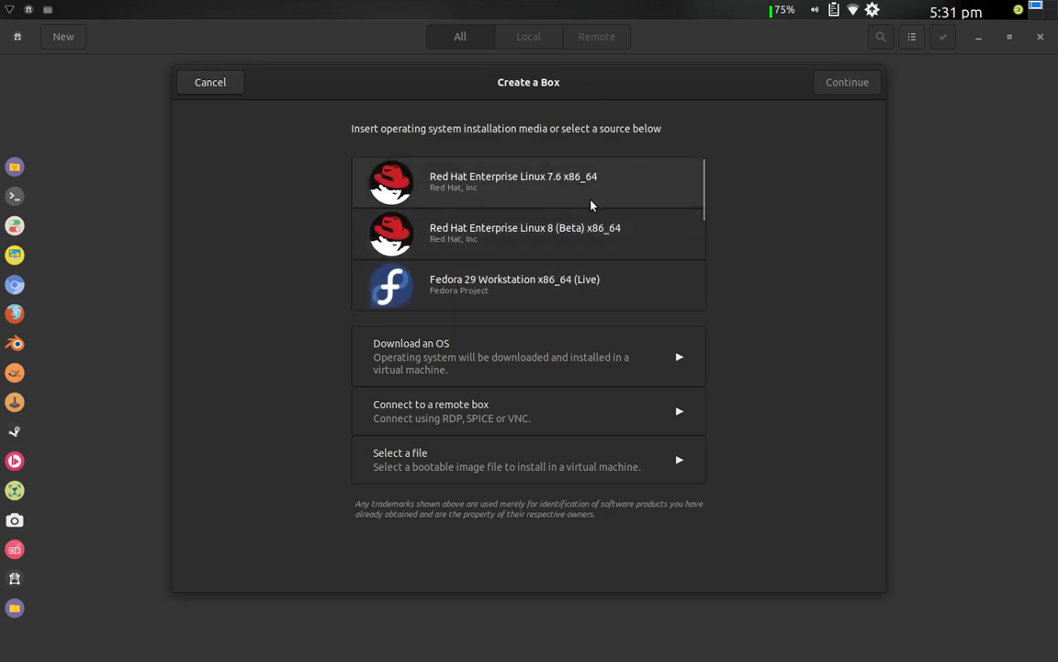
mouse_move(515, 324)
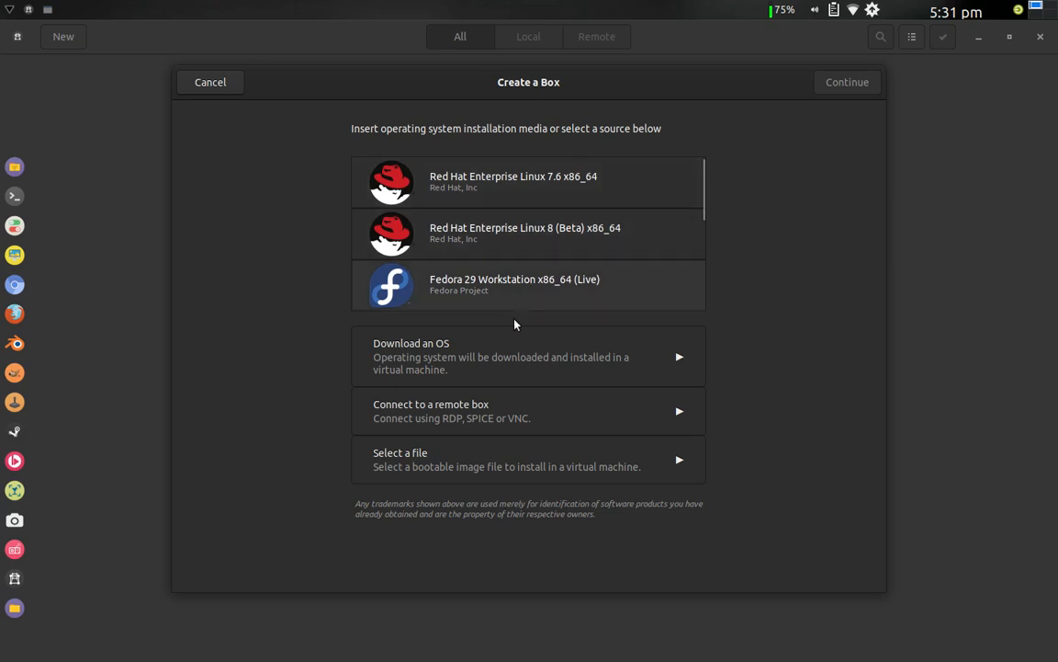
mouse_move(513, 364)
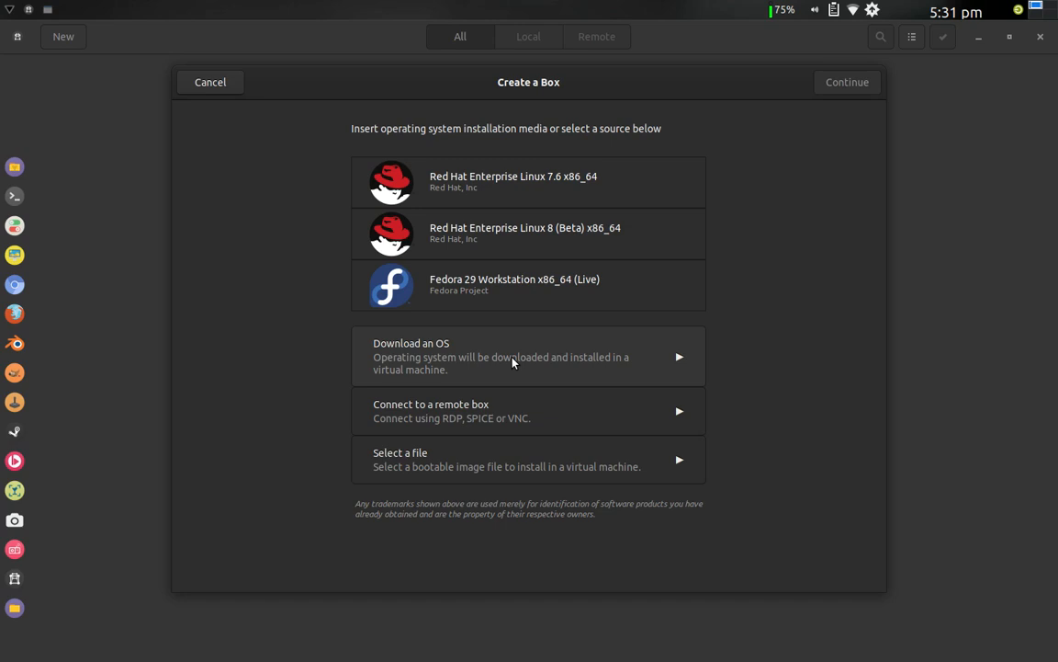
mouse_move(513, 408)
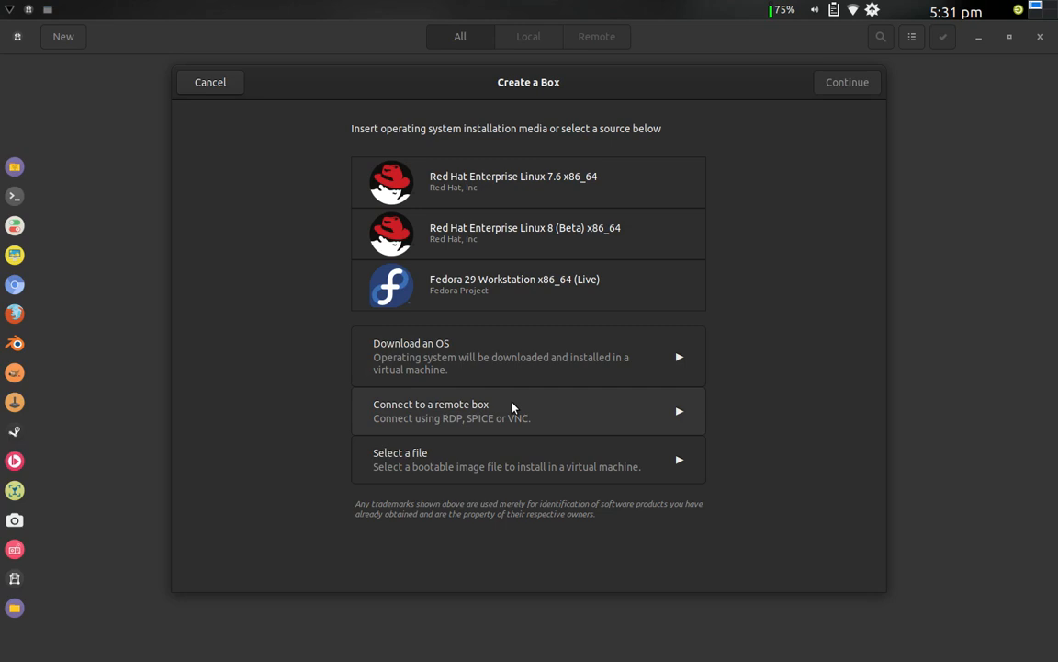
mouse_move(522, 460)
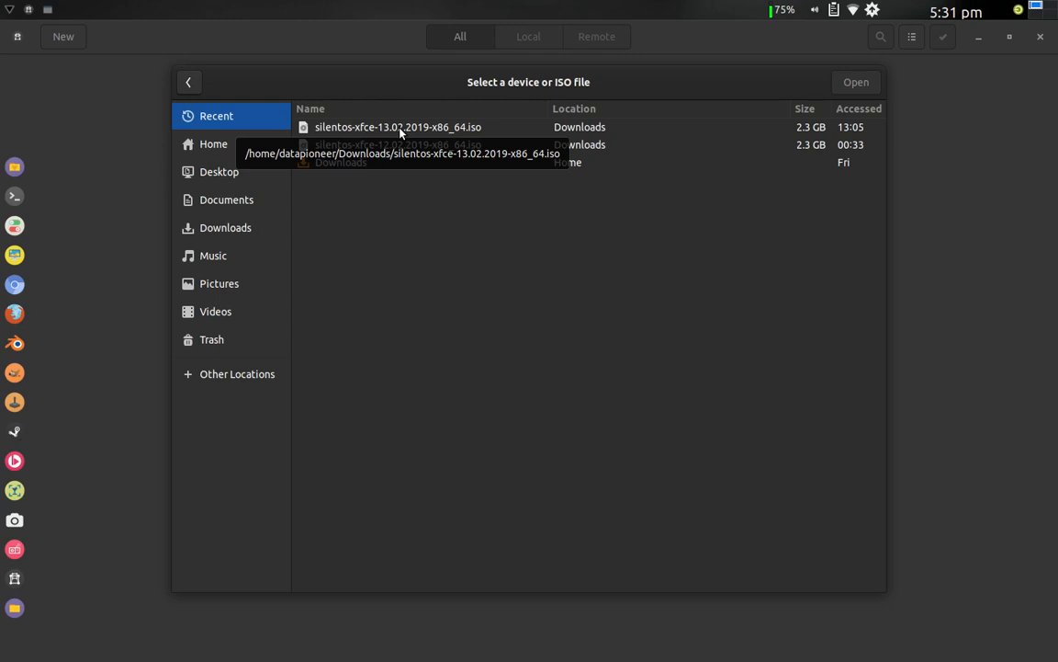
mouse_move(419, 129)
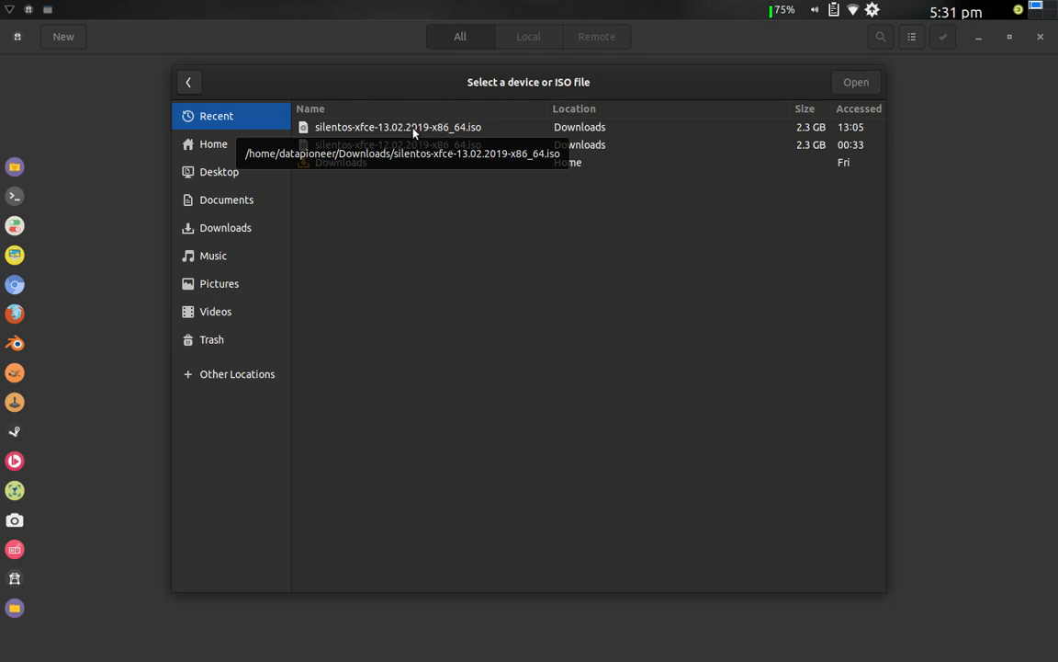
Step: Choose silentos-xfce-13.02.2019-x86_64.iso from Recent files as the install image
click(408, 126)
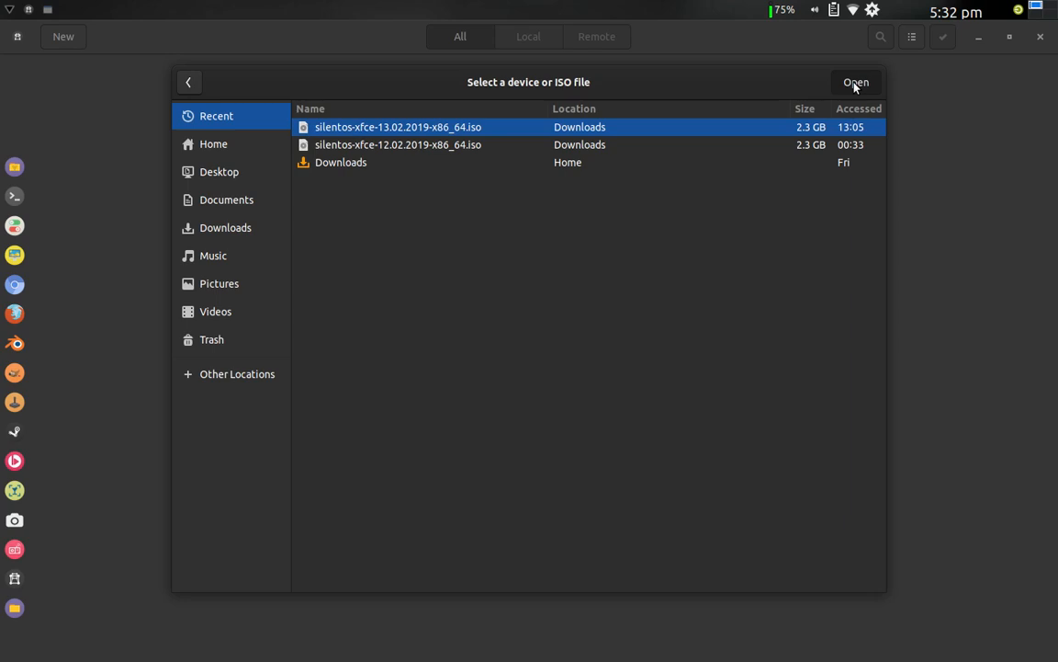
Step: Confirm the ISO, reaching the Review page for silentos-xfce-13 with 2.0 GiB memory and 21.5 GB disk
click(856, 81)
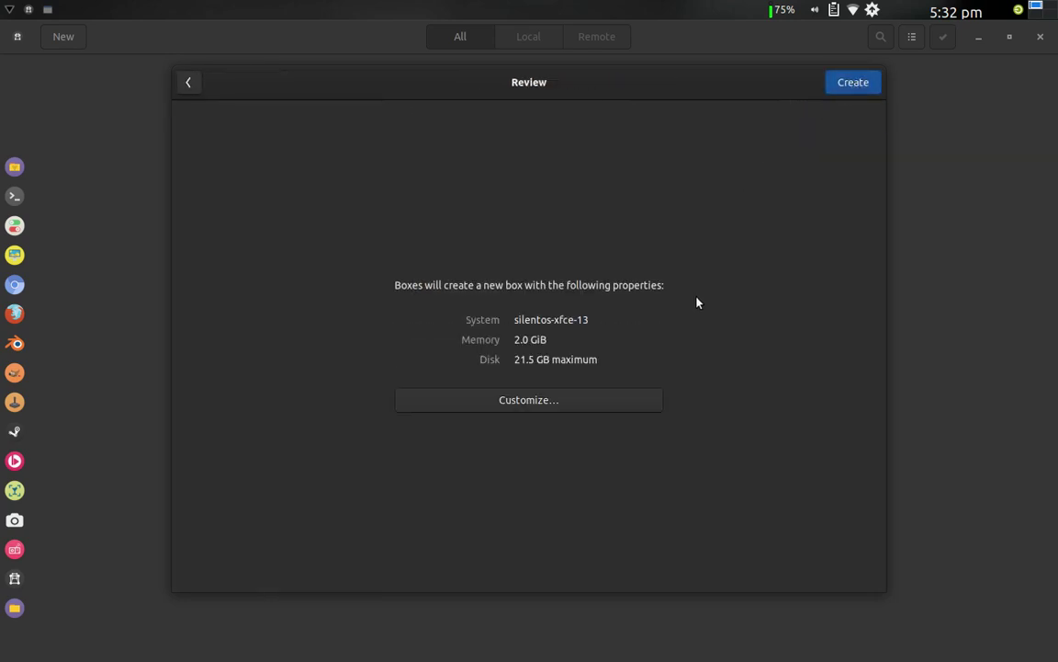
mouse_move(572, 327)
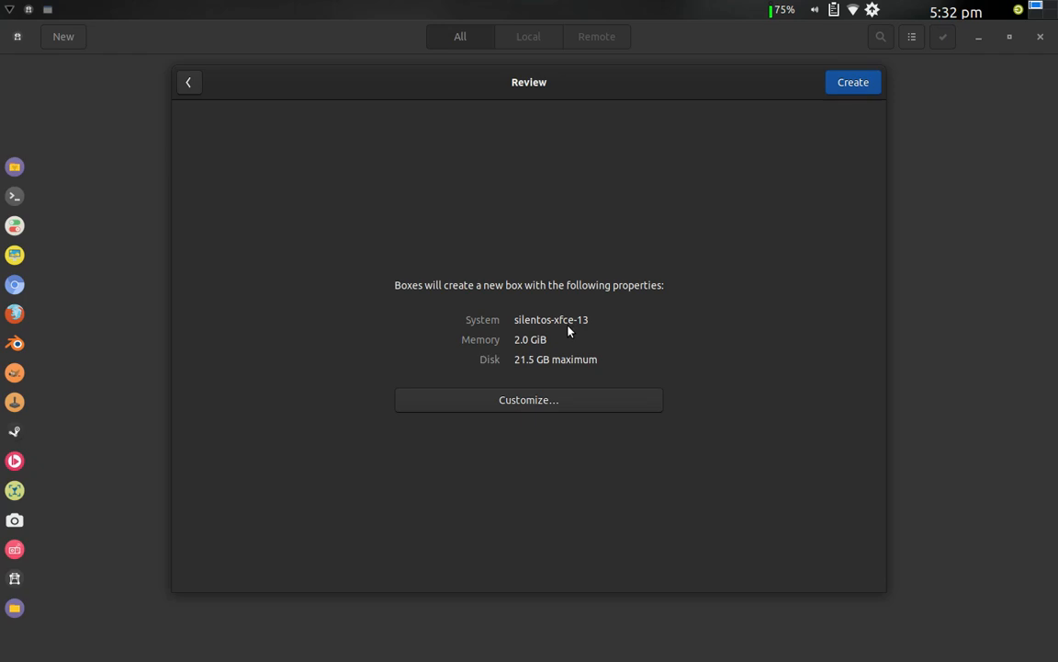
mouse_move(564, 349)
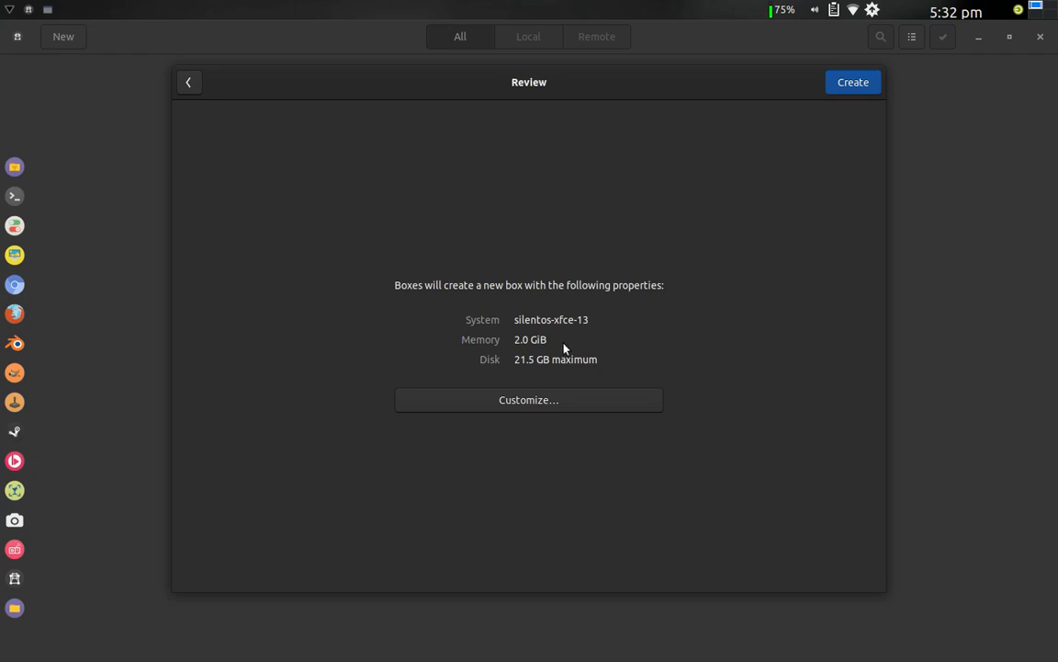
mouse_move(564, 366)
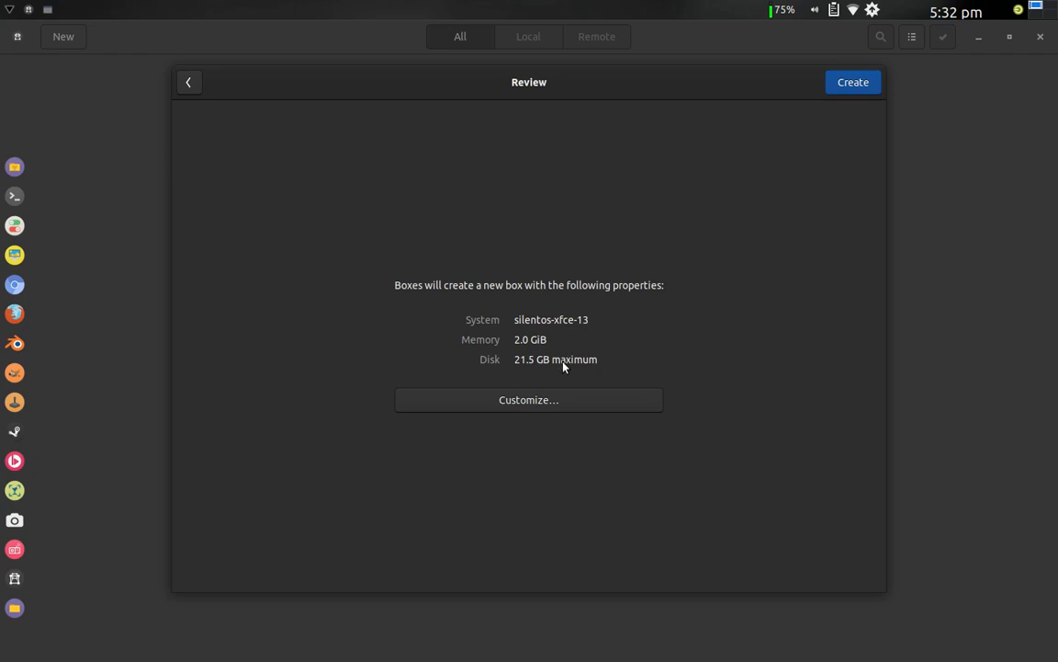
mouse_move(564, 400)
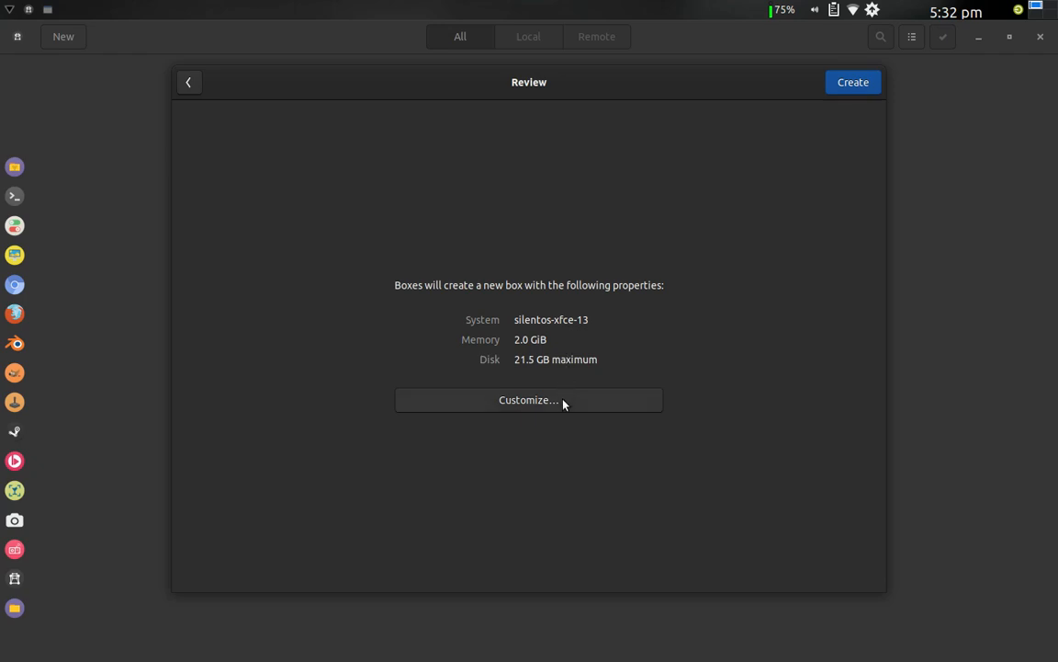
Step: Raise the box's memory to 3.0 GiB under Customize and return to Review
click(530, 401)
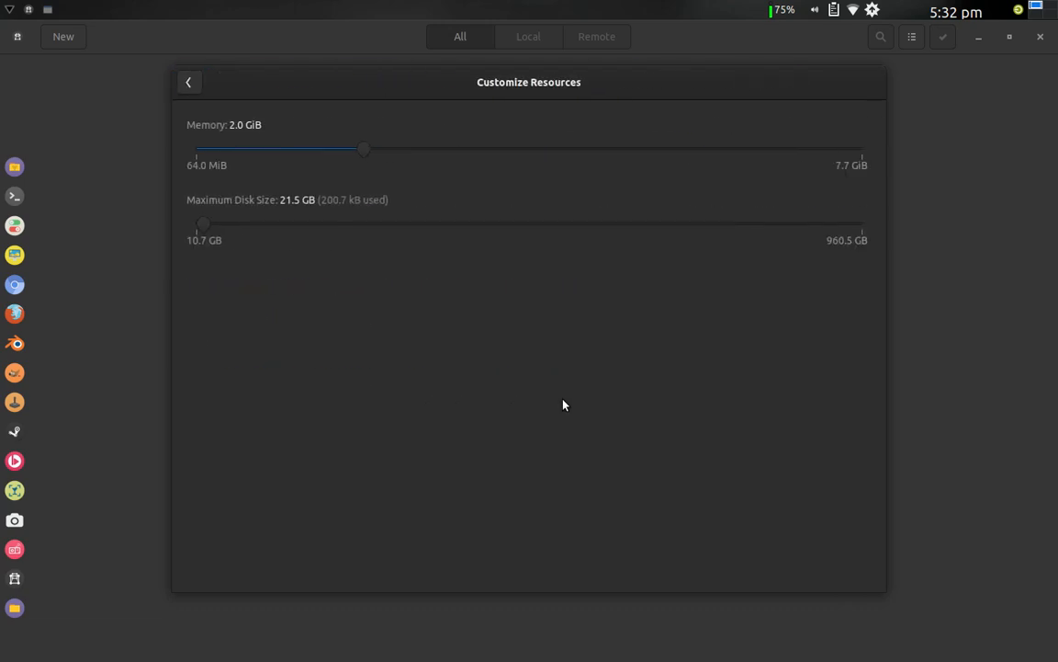
mouse_move(371, 147)
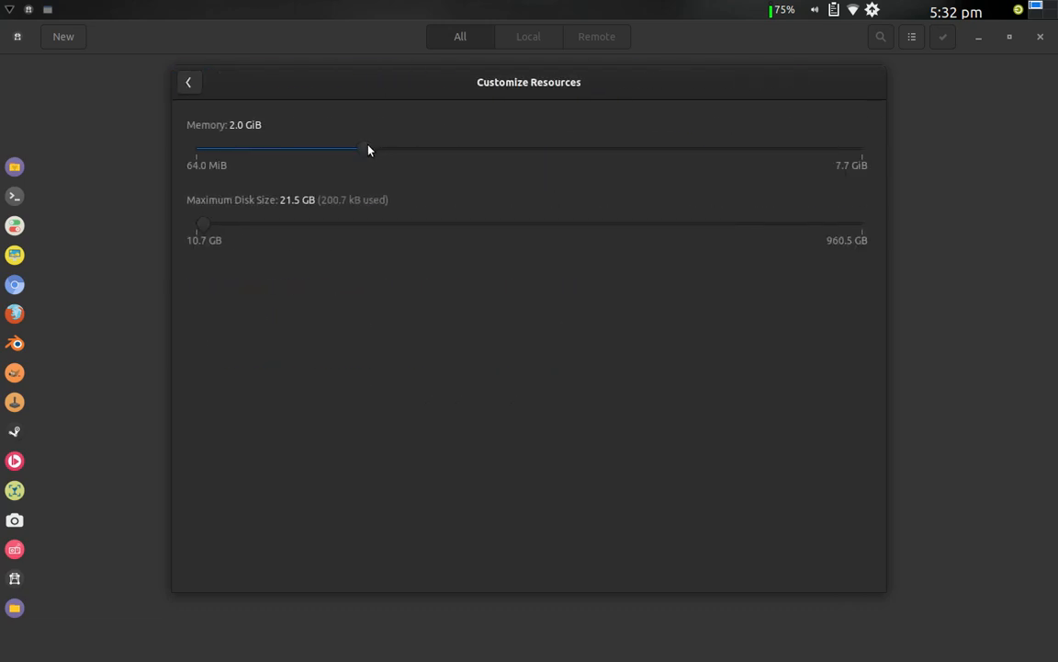
drag(358, 147, 416, 147)
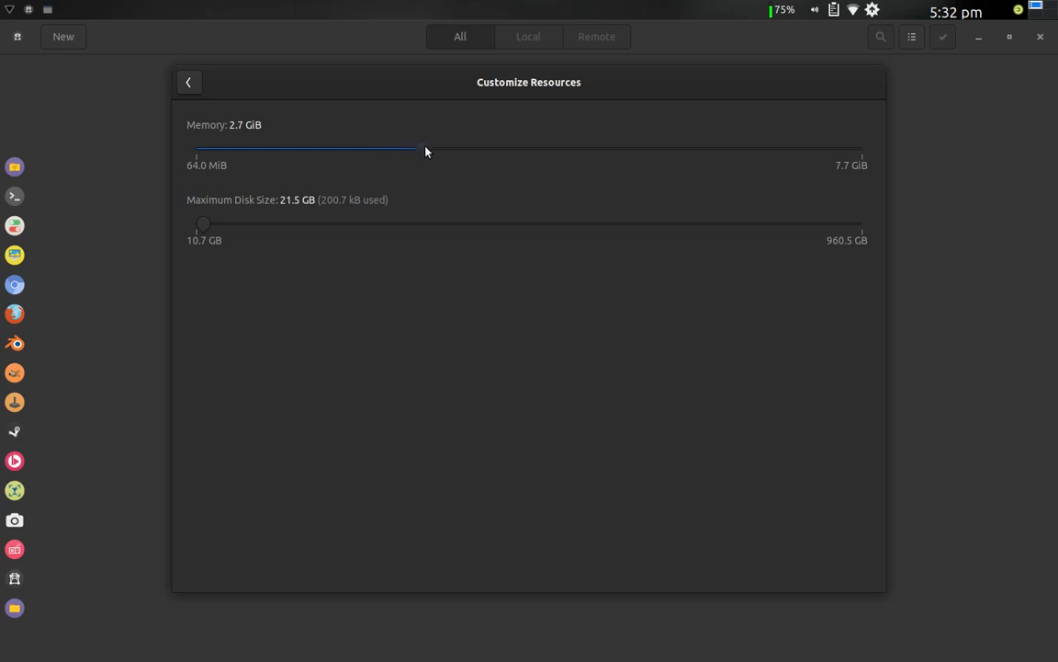
drag(415, 144, 438, 143)
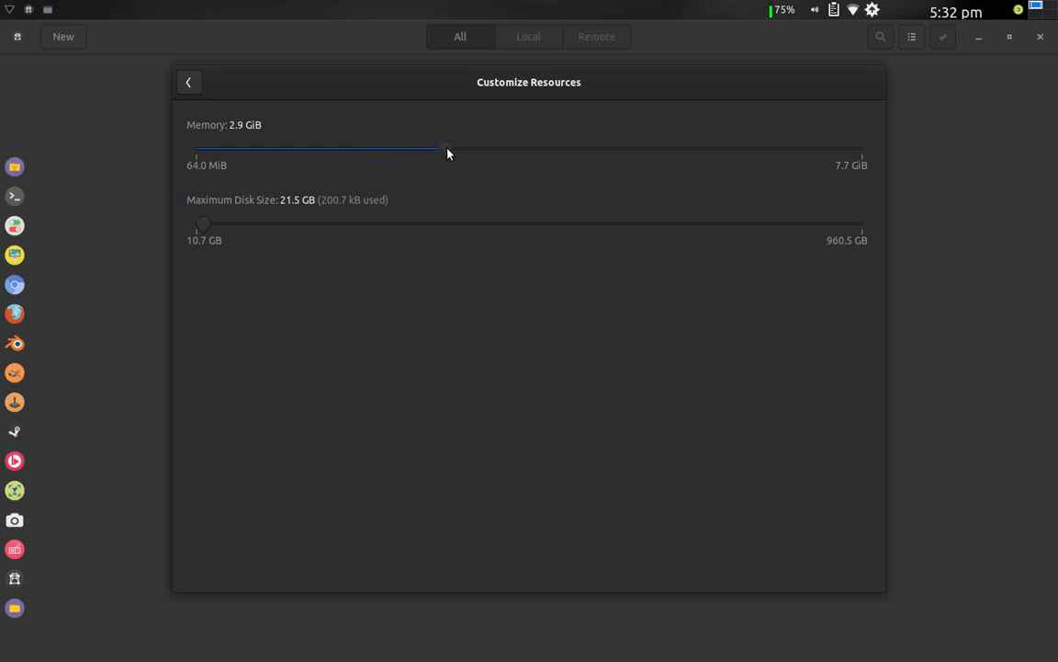
drag(437, 147, 448, 149)
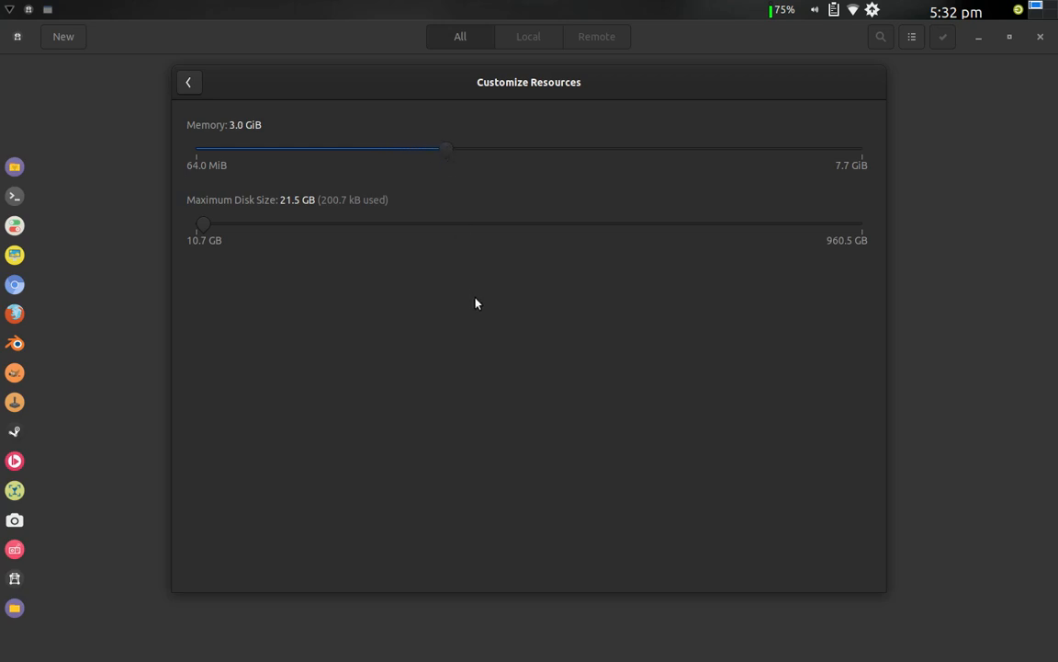
mouse_move(514, 219)
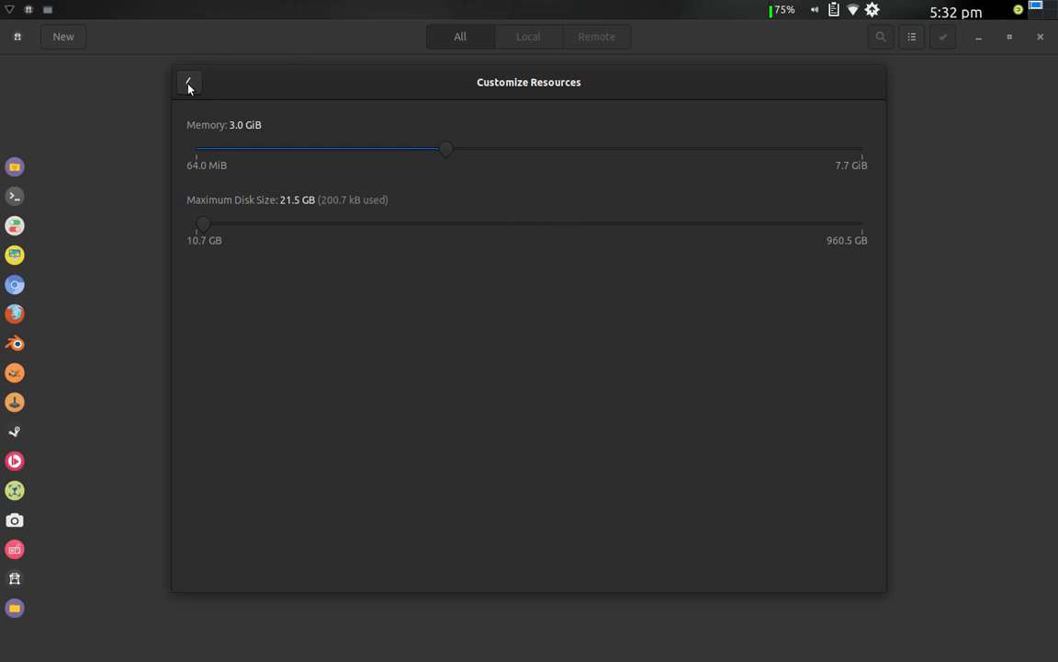
click(189, 81)
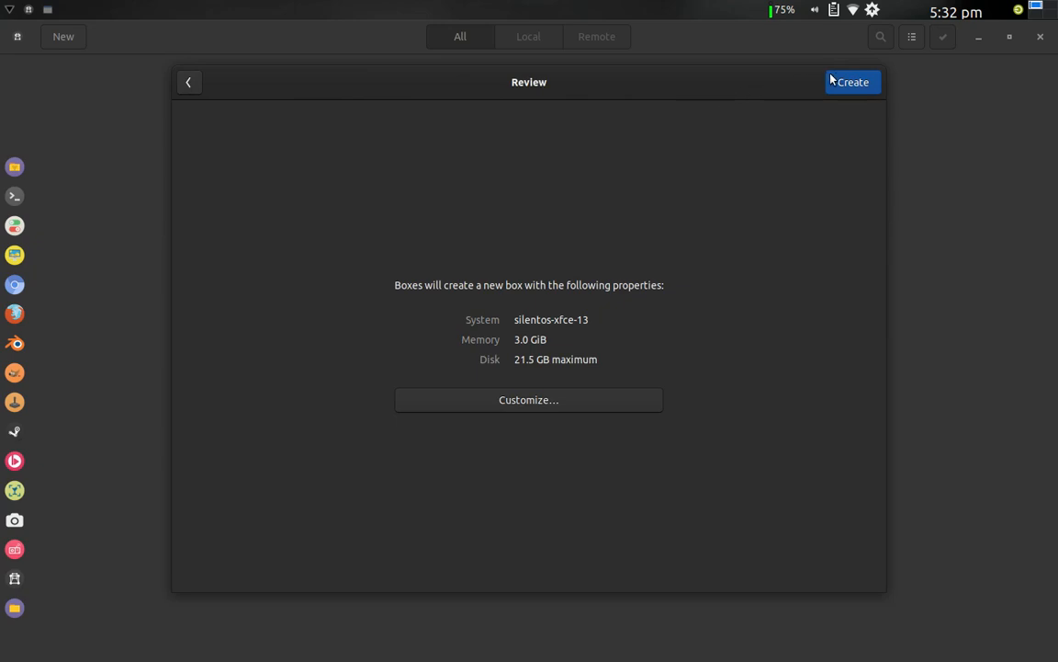
Step: Create the silentos-xfce-13 box and watch it boot through the systemd startup messages
click(853, 81)
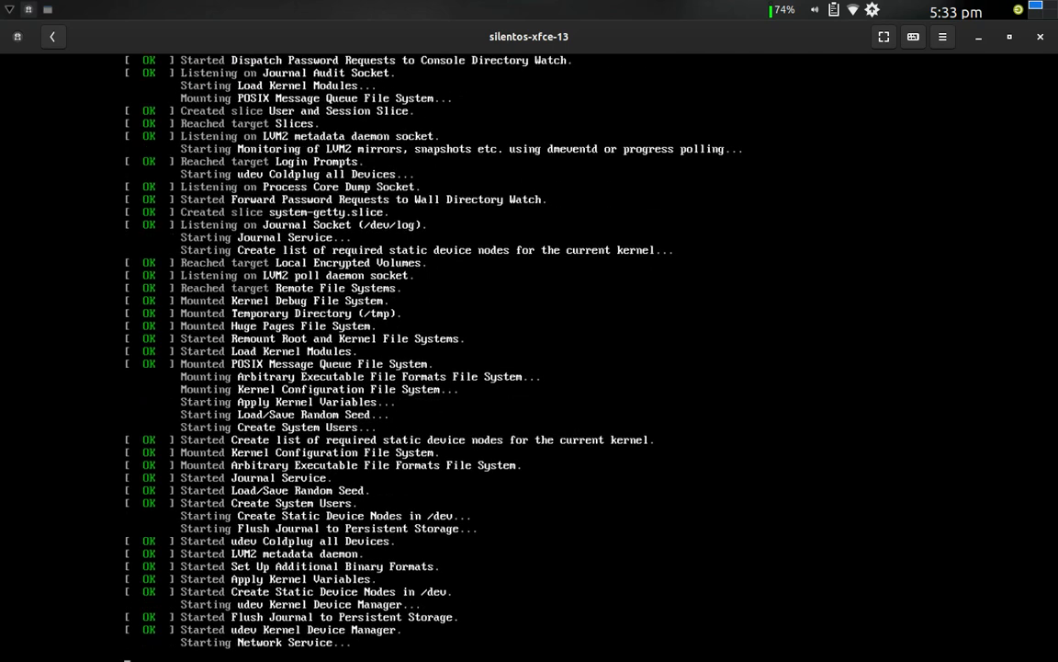
scroll(down, 3)
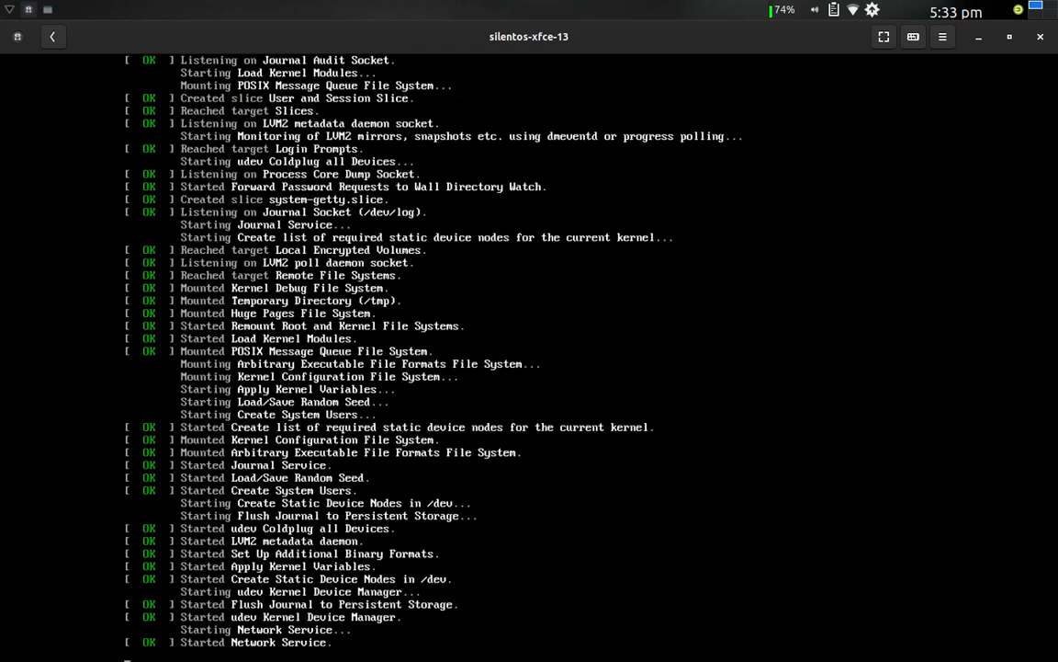
scroll(down, 3)
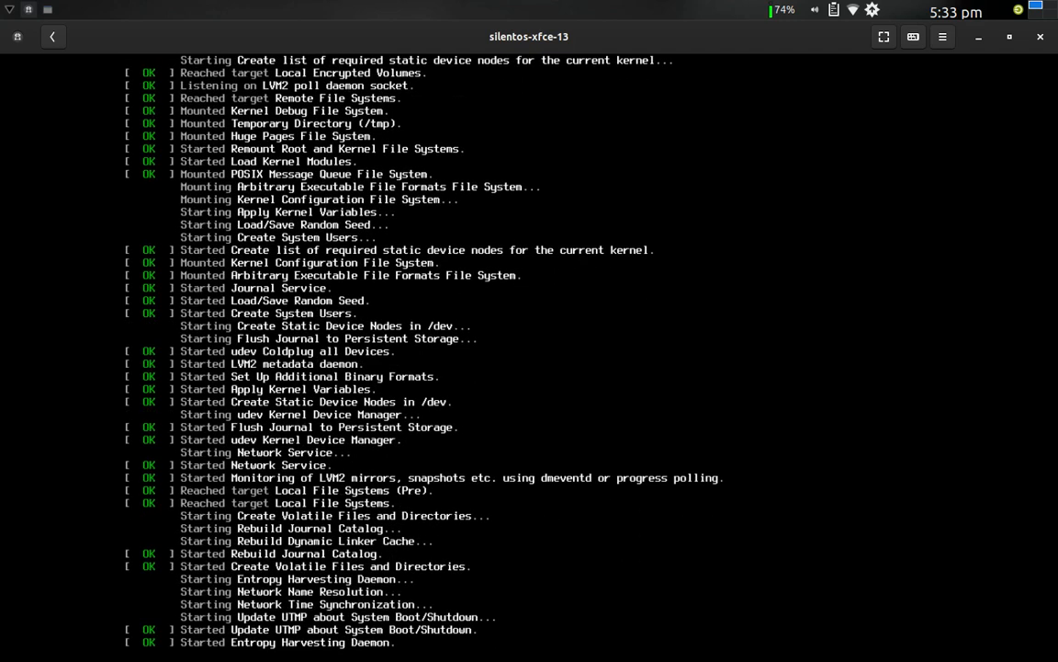
scroll(down, 3)
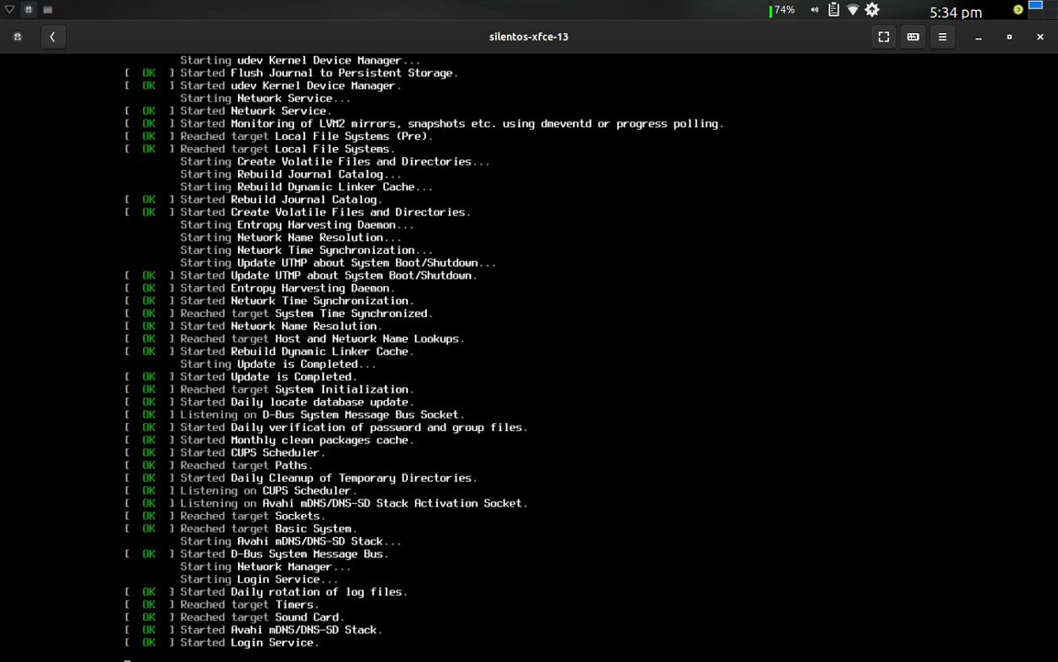
scroll(down, 3)
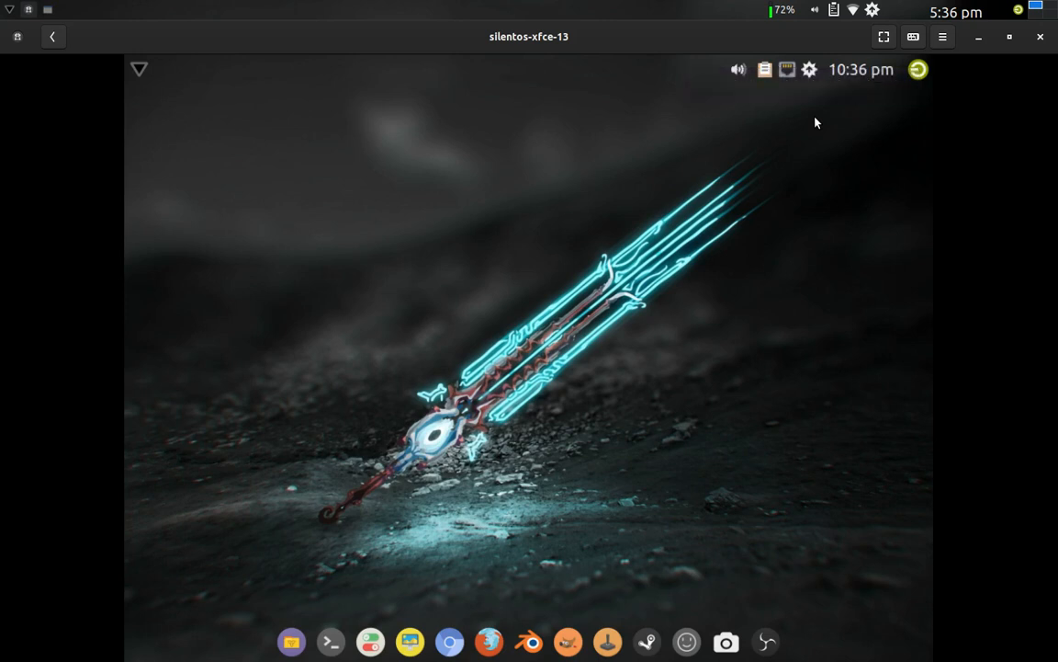
mouse_move(801, 121)
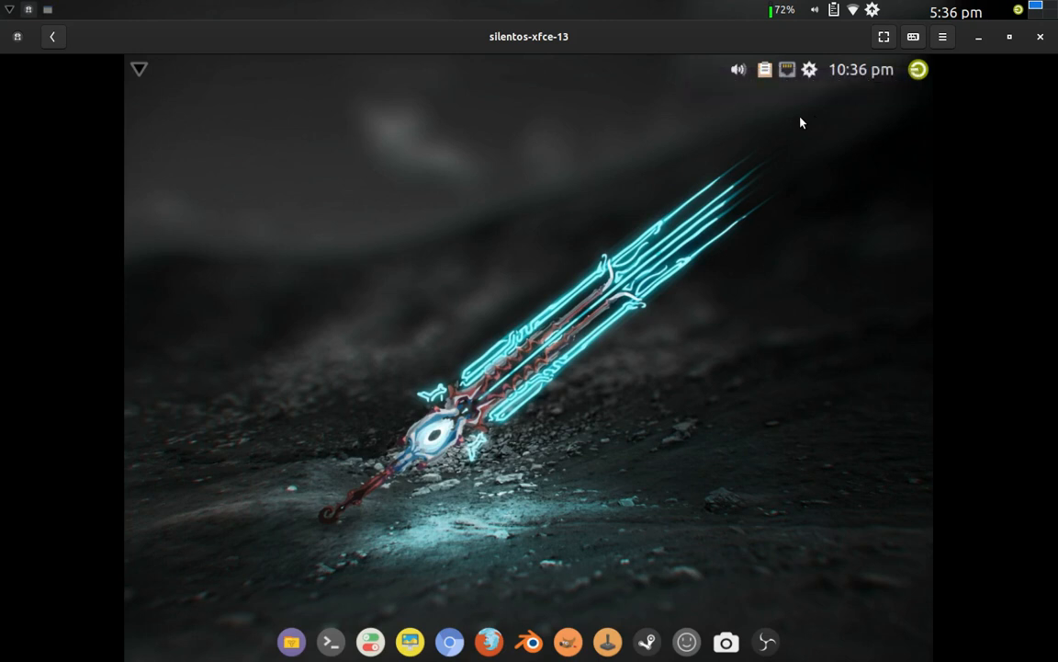
mouse_move(794, 121)
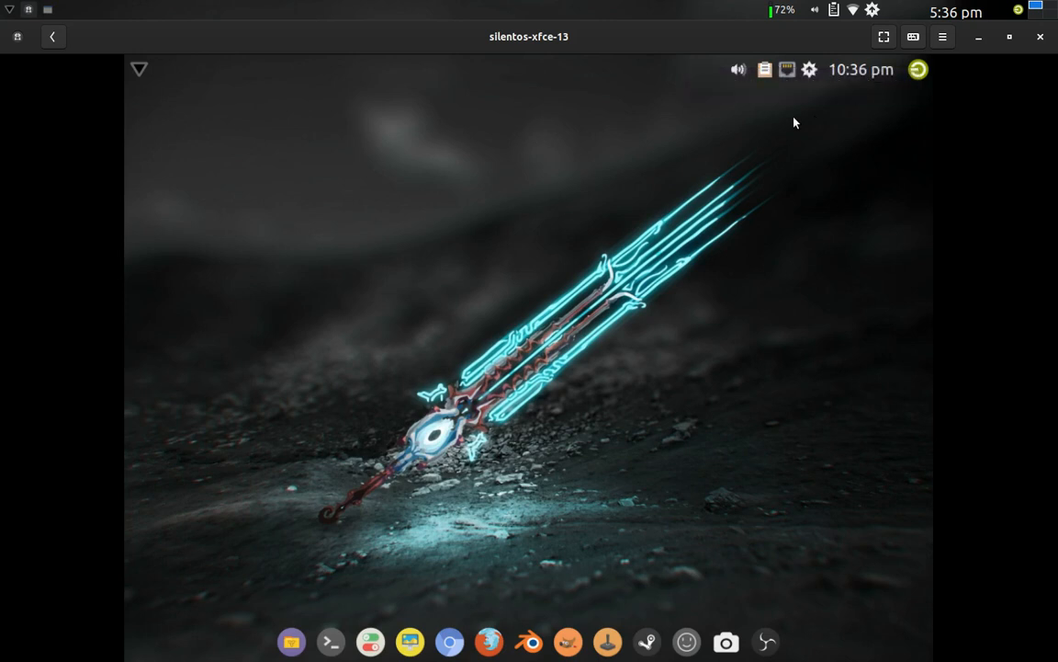
mouse_move(893, 73)
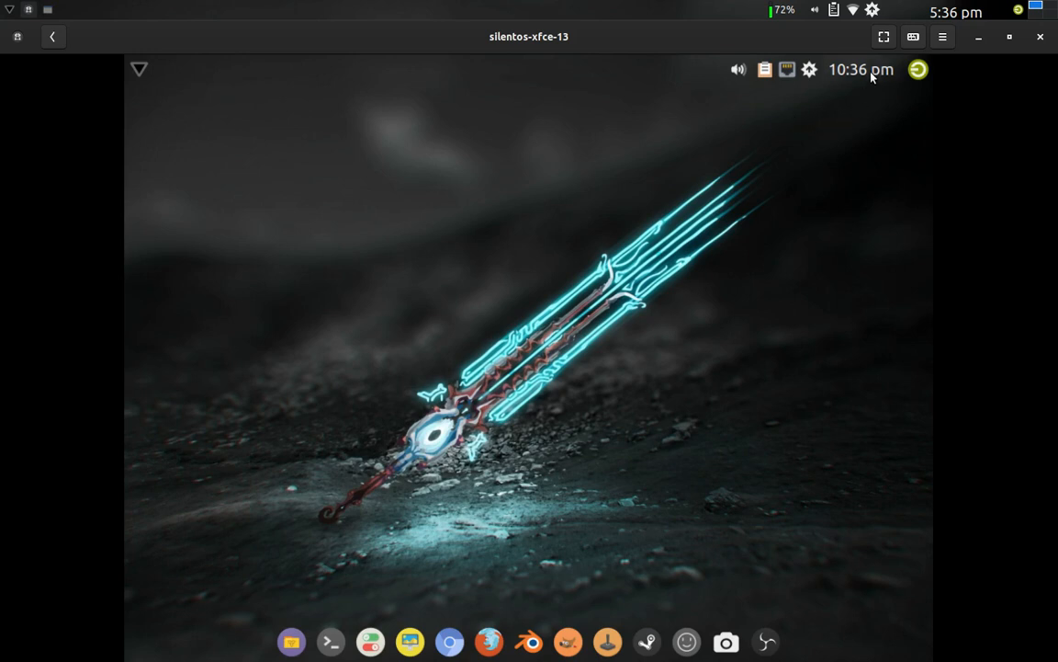
mouse_move(867, 70)
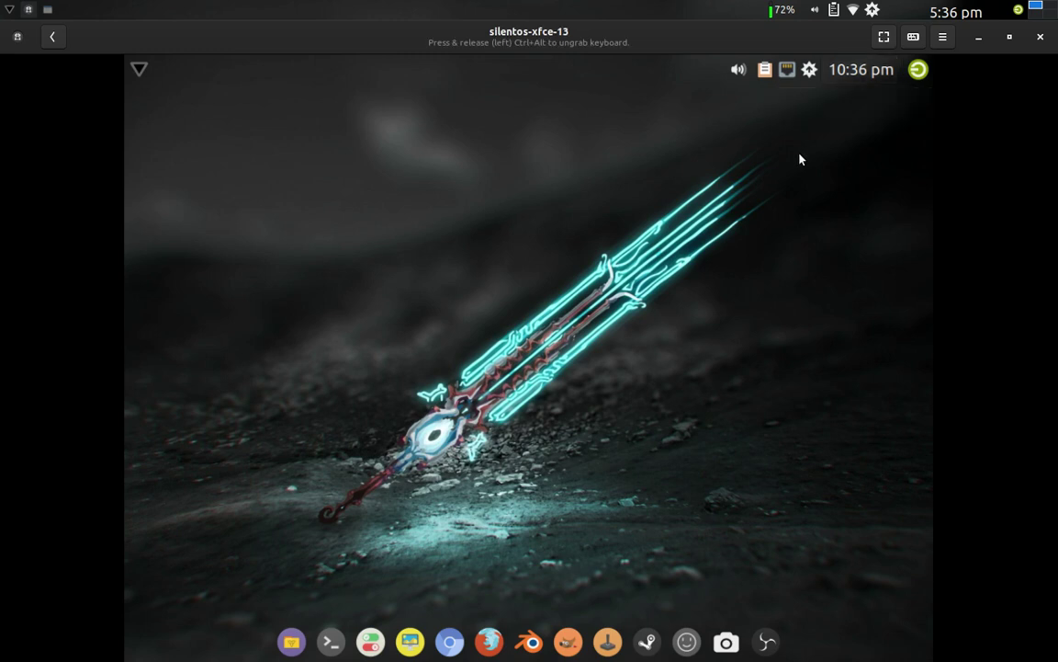
mouse_move(783, 77)
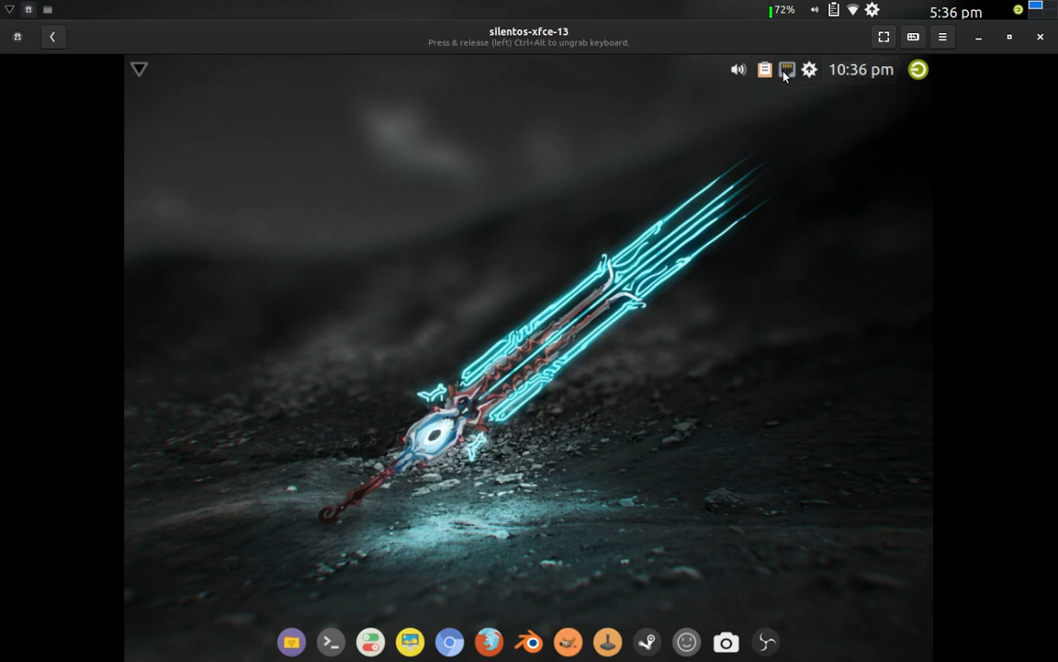
mouse_move(787, 70)
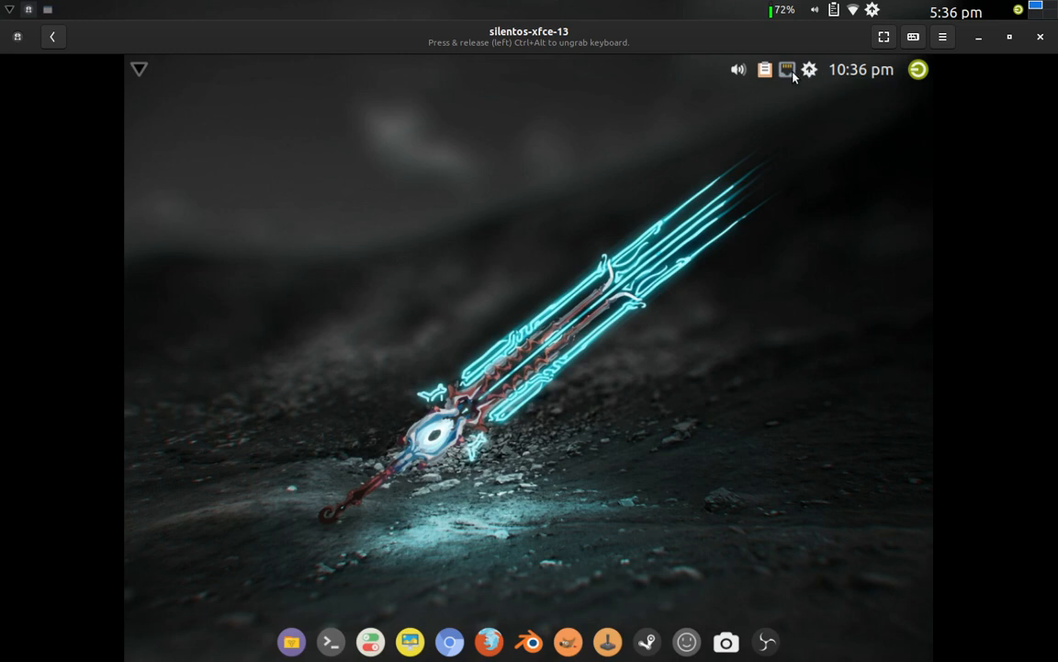
mouse_move(786, 69)
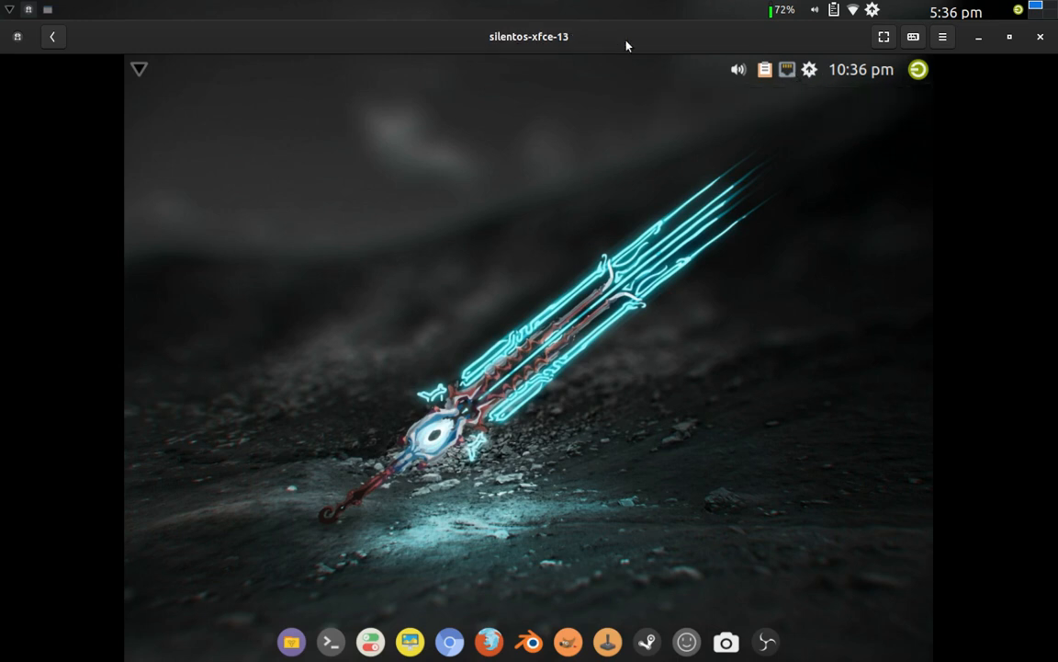
click(782, 69)
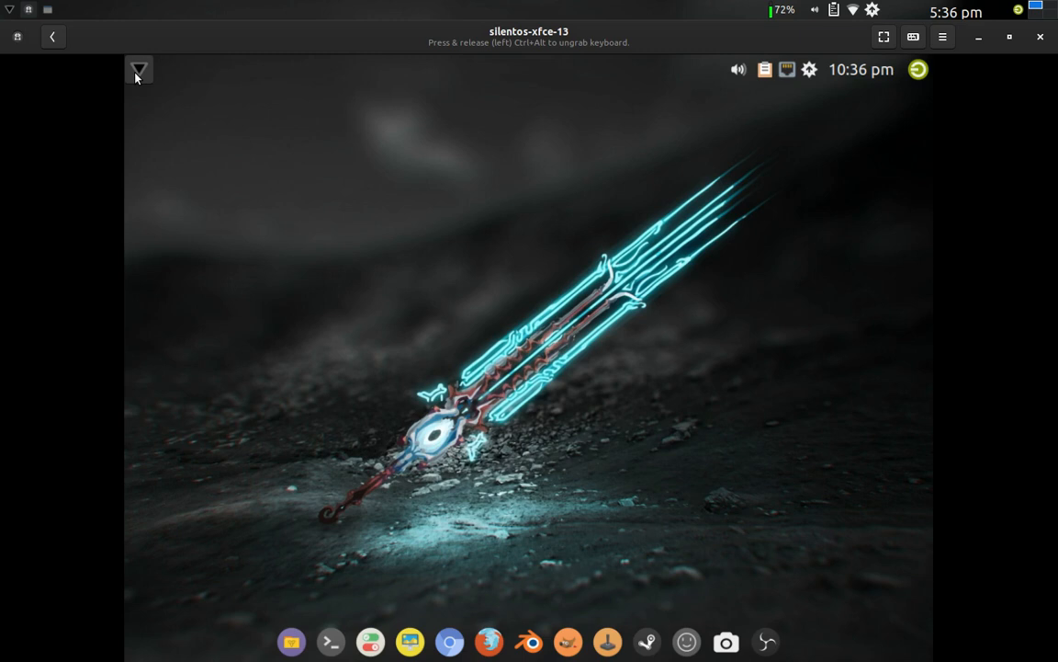
mouse_move(147, 85)
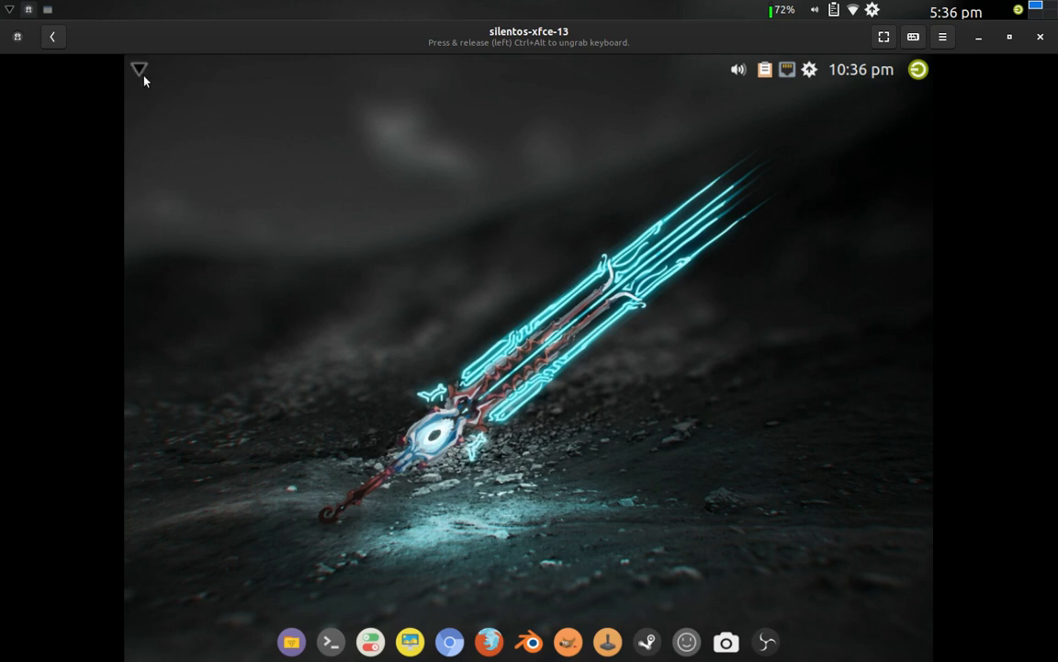
mouse_move(144, 75)
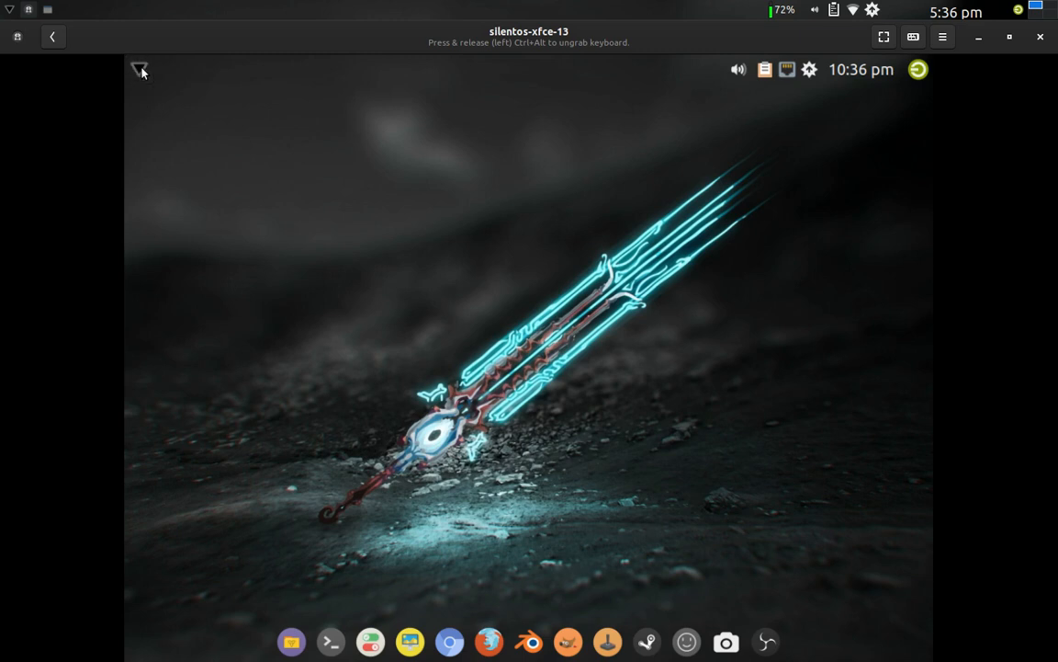
Step: Find Display via Whisker Menu search and set the guest resolution to 1440x900
click(142, 70)
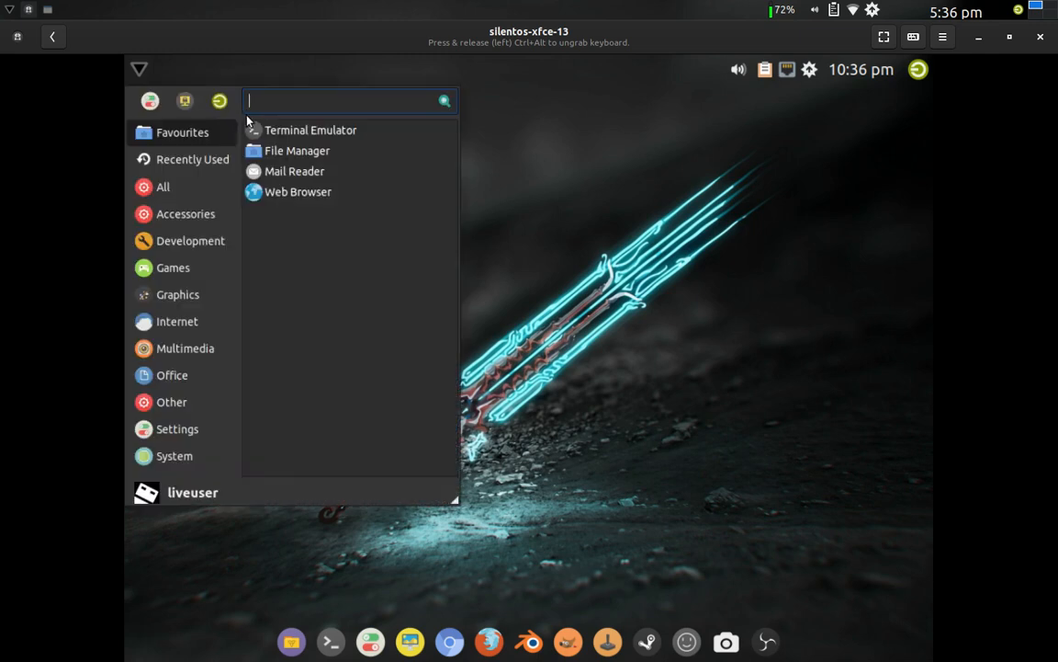
text(displ)
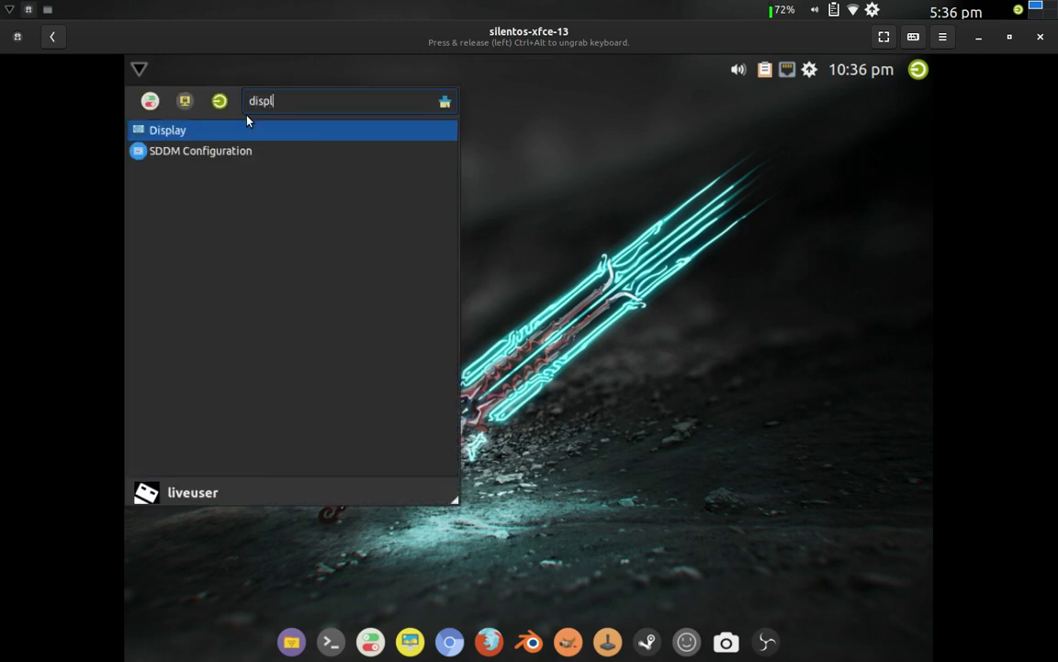
text(a)
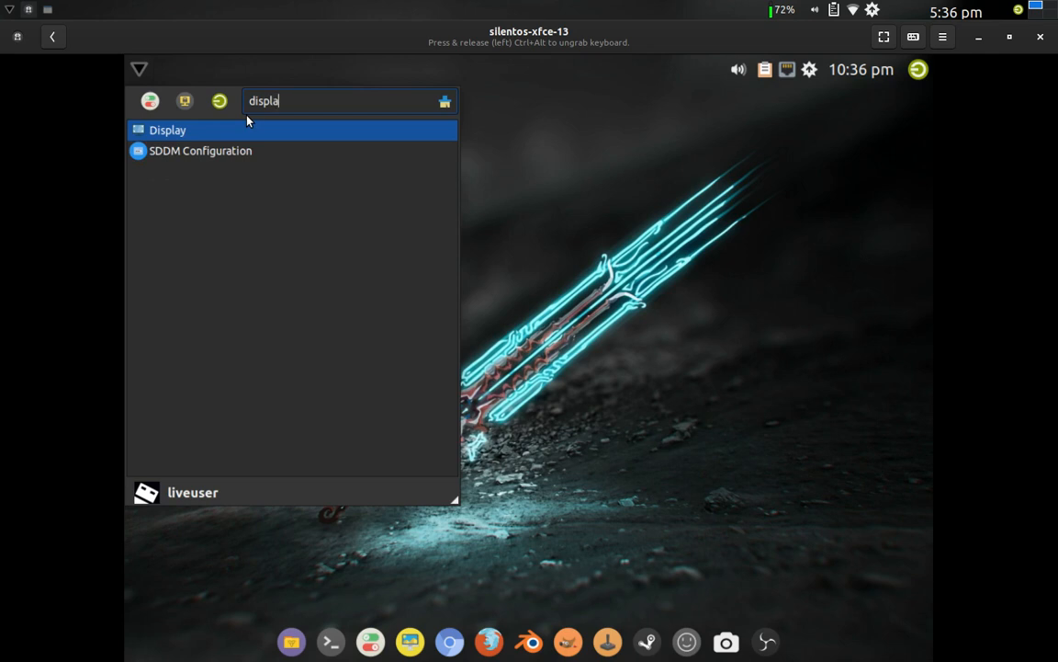
mouse_move(195, 132)
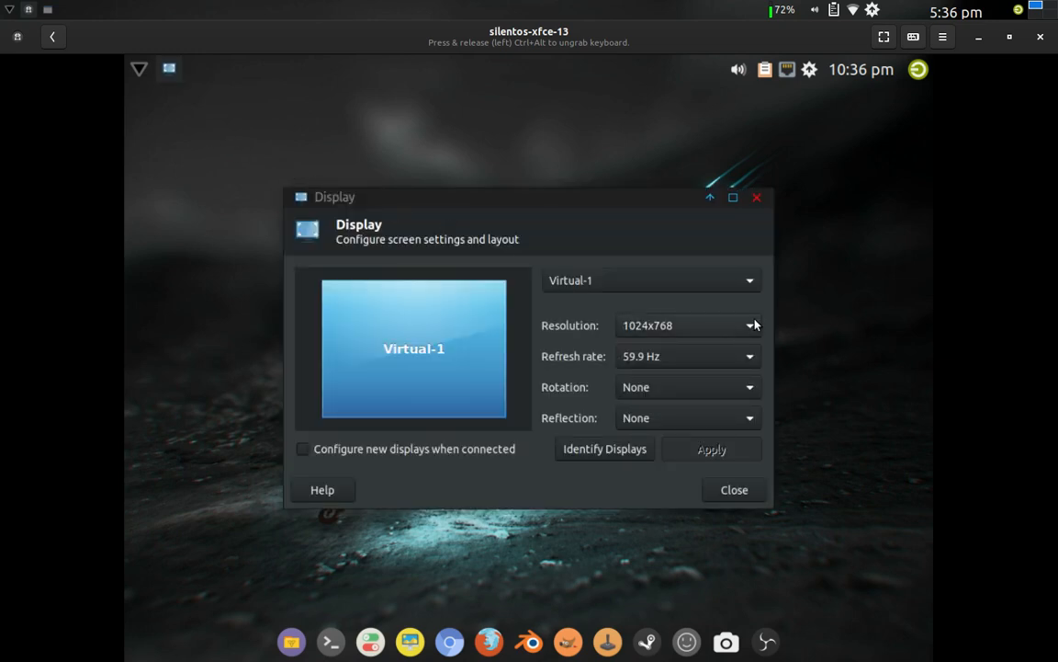
click(749, 325)
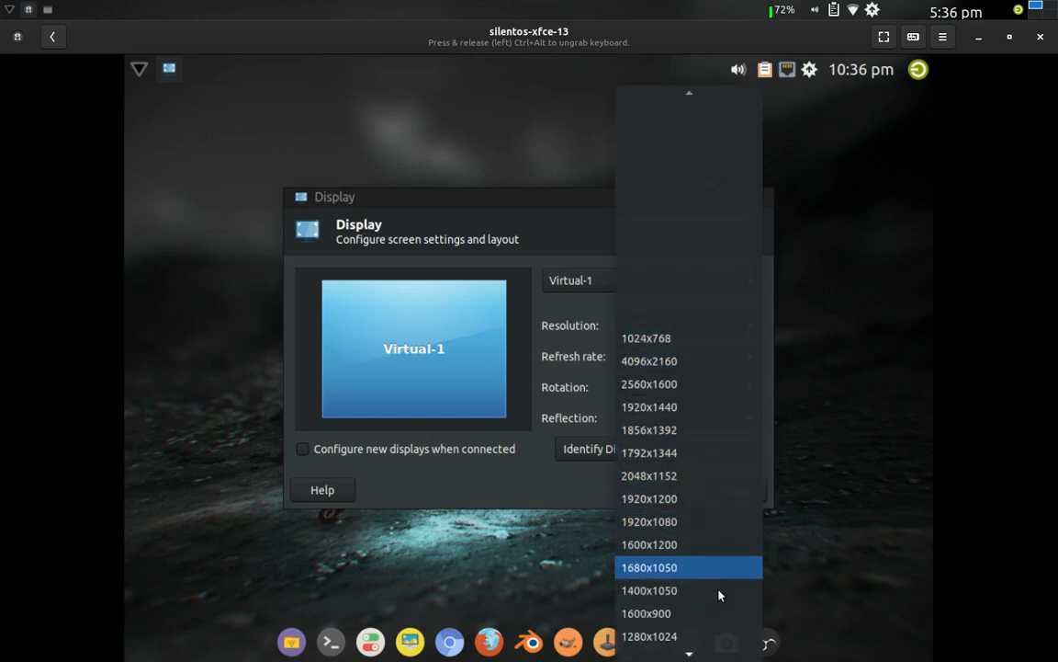
scroll(down, 3)
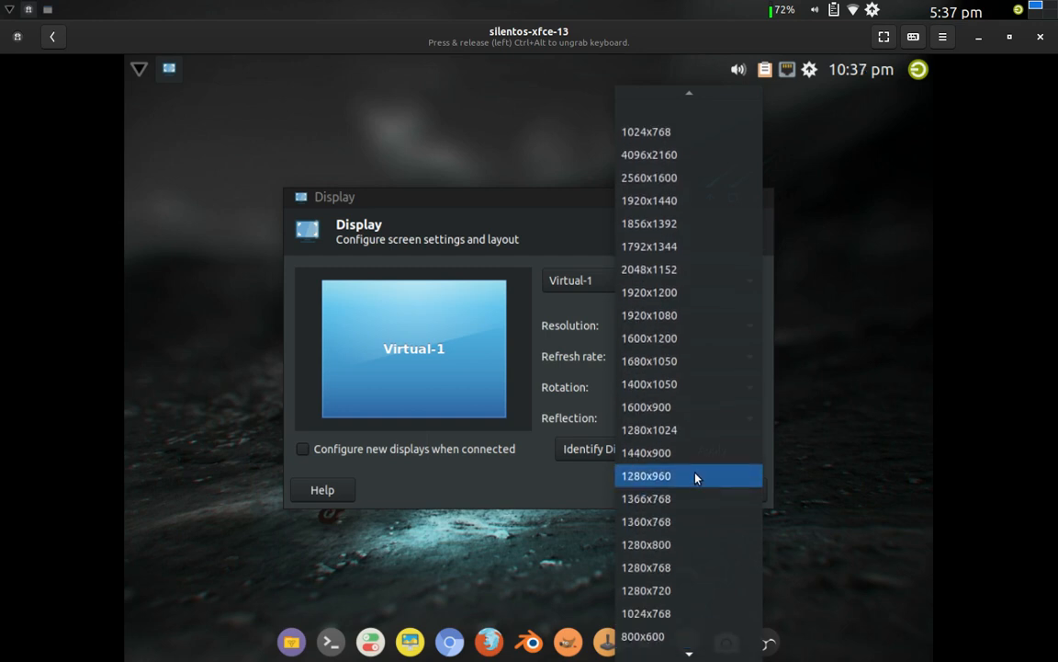
click(647, 452)
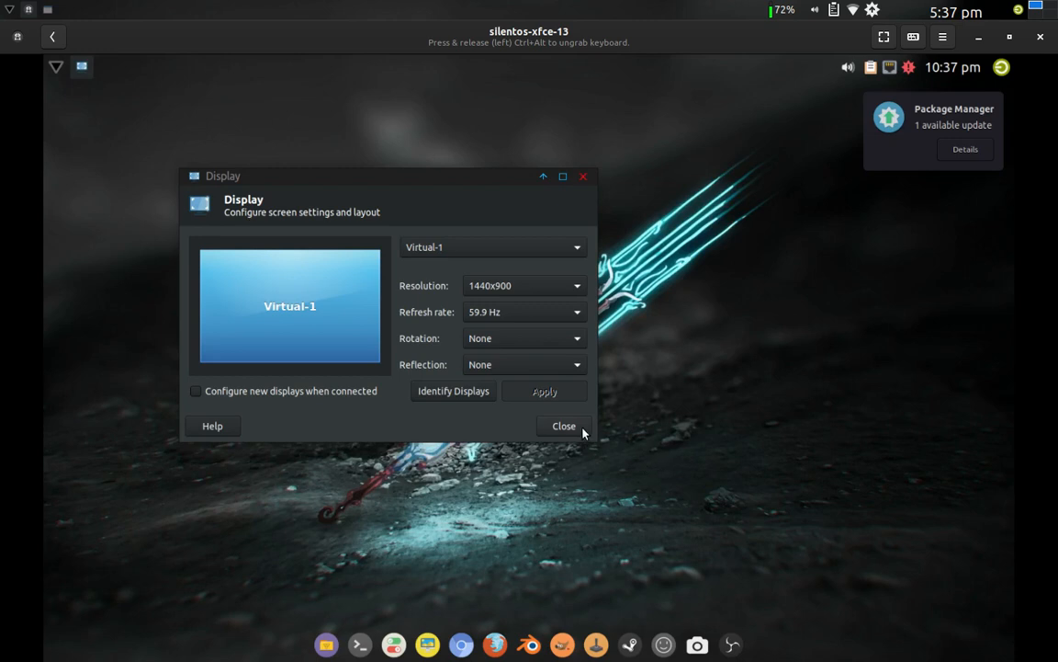
Step: Close the Display dialog and open a terminal from the guest desktop
click(563, 426)
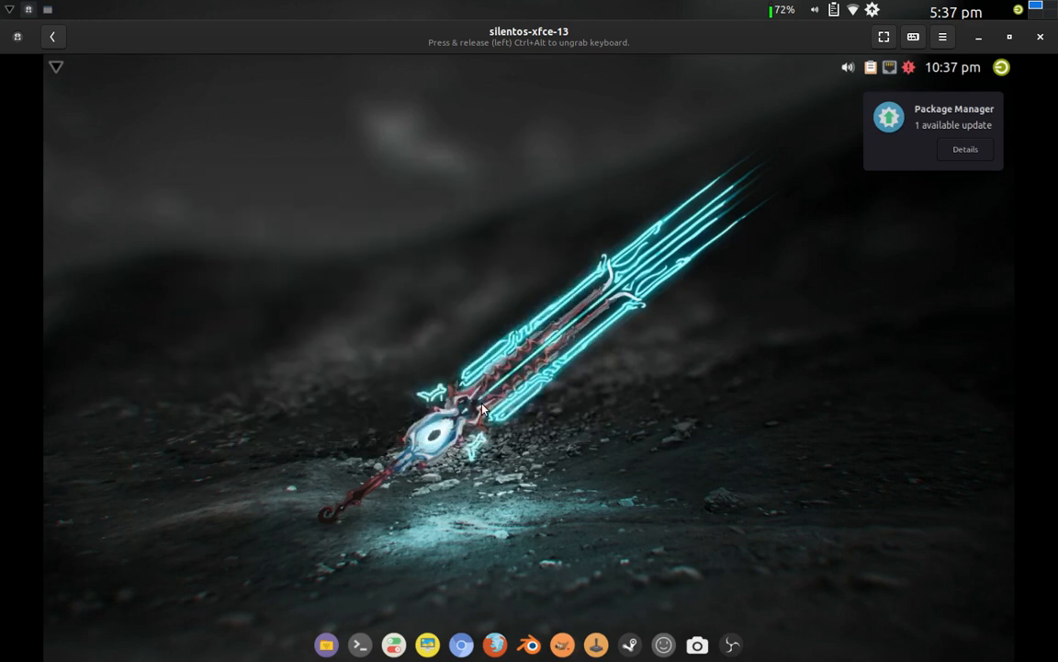
mouse_move(936, 151)
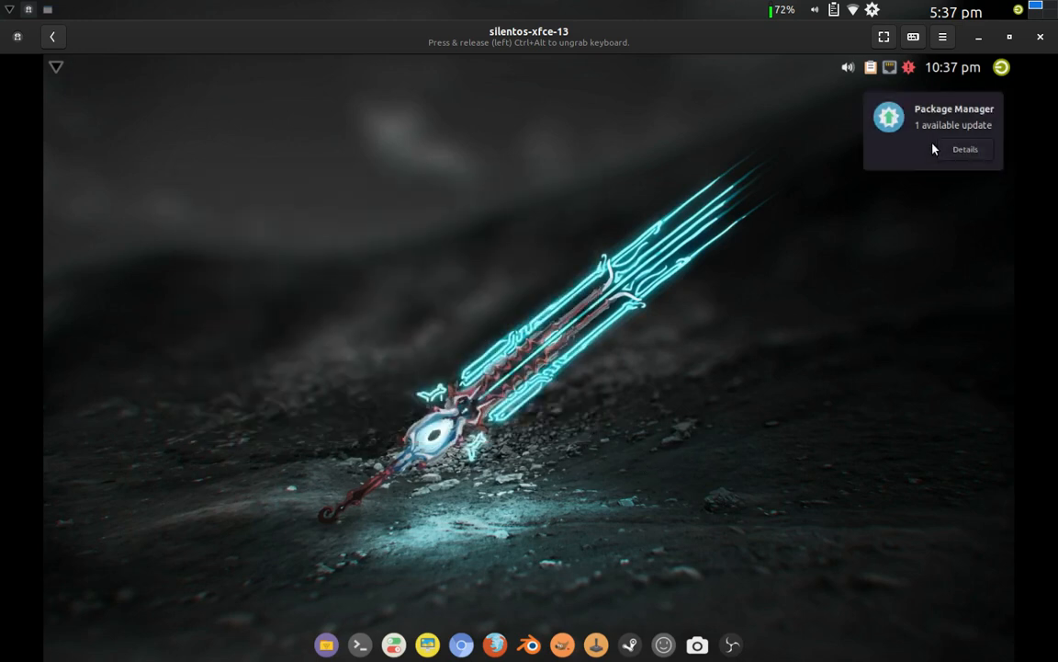
mouse_move(426, 228)
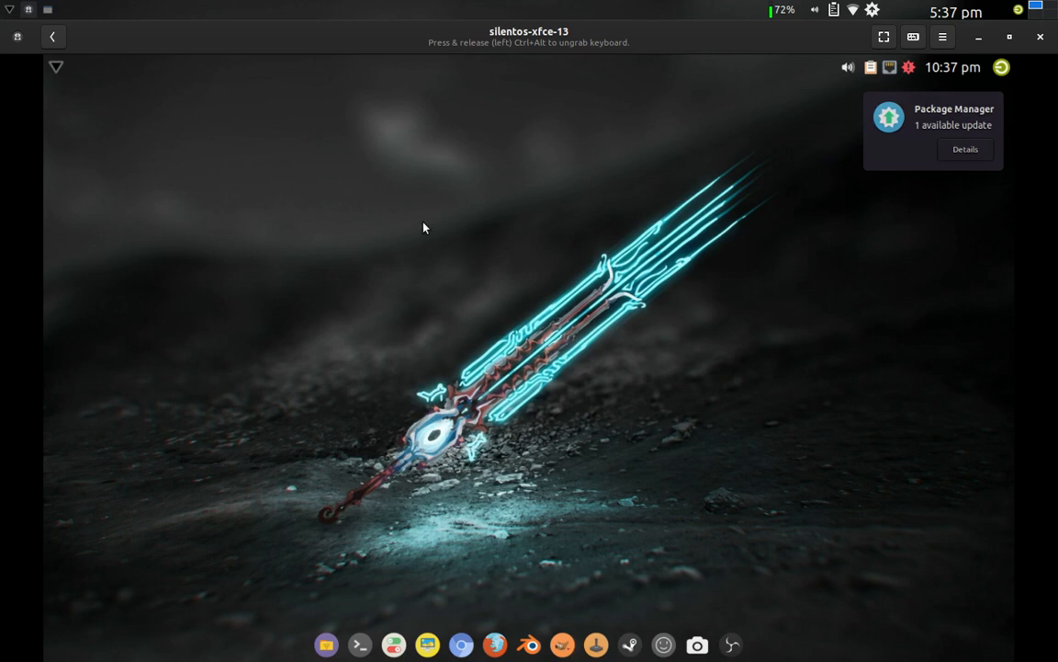
right_click(427, 227)
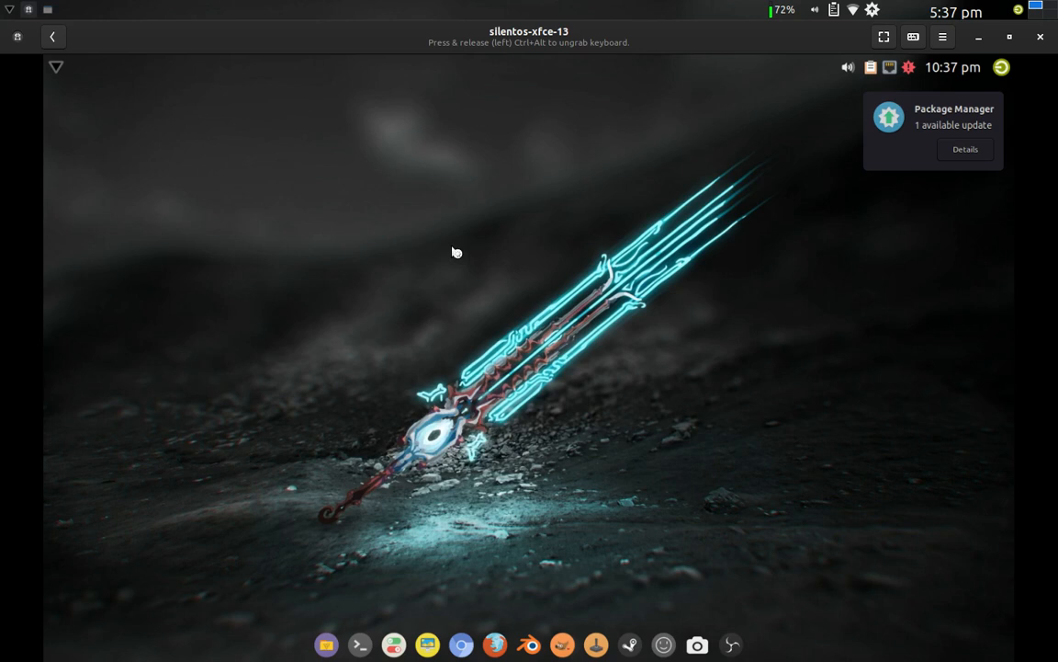
mouse_move(452, 252)
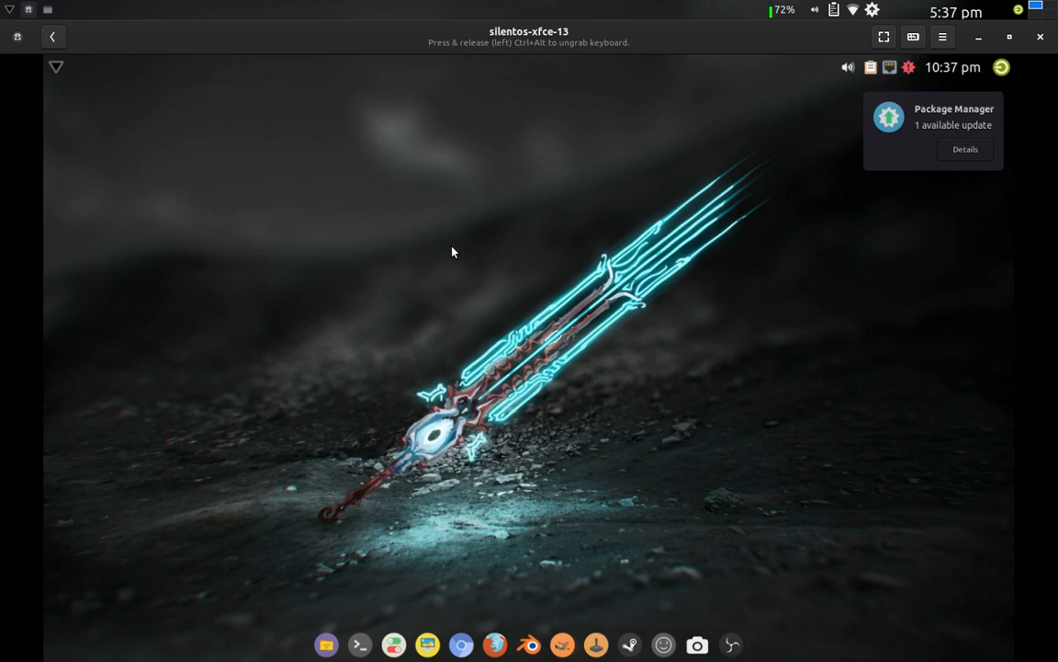
click(360, 647)
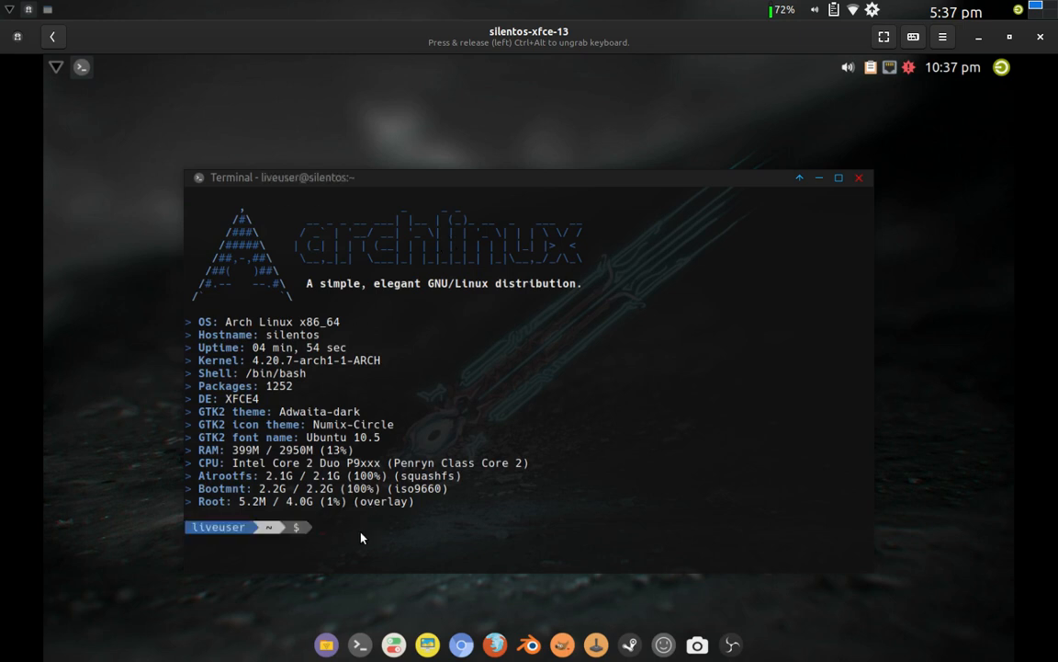
mouse_move(280, 527)
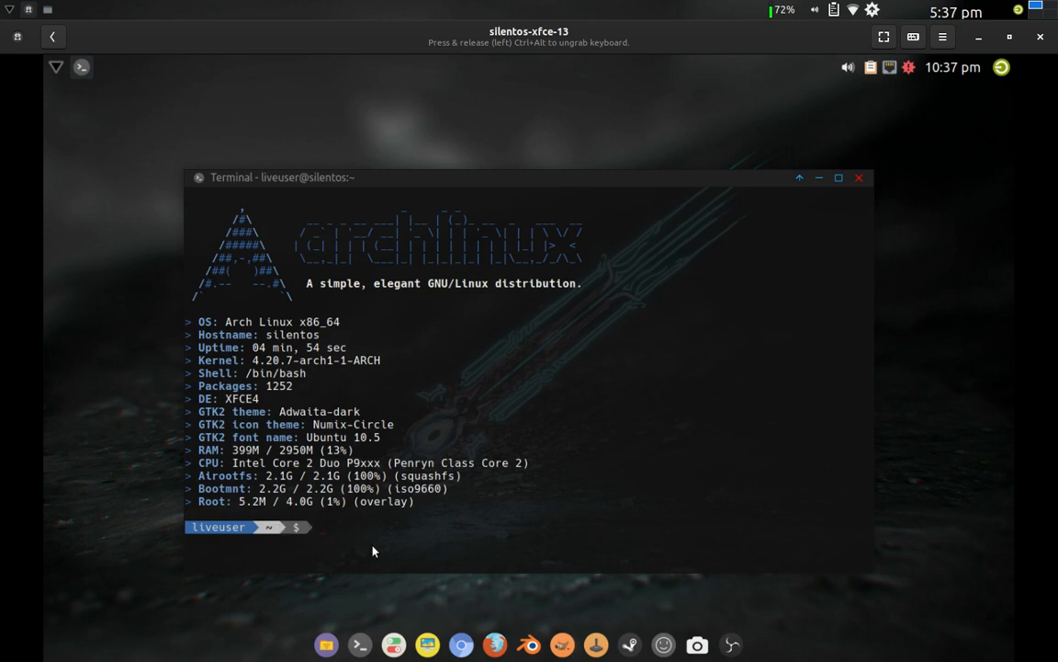
Step: Run 'sudo pacman -Syu' in the guest terminal and answer y to proceed
text(su)
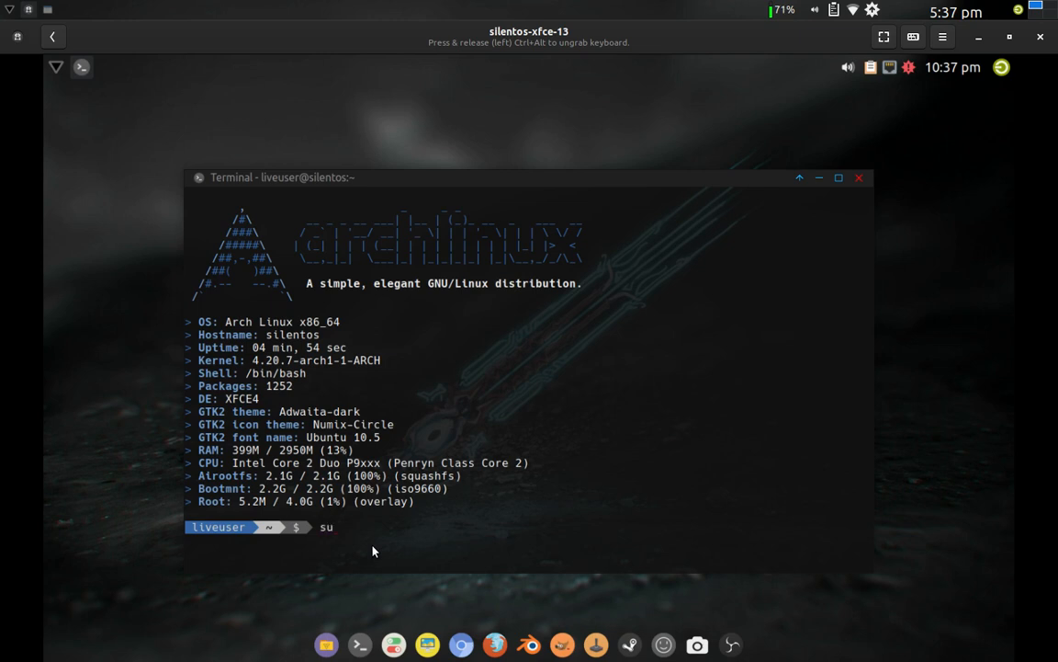
text(sudo pa)
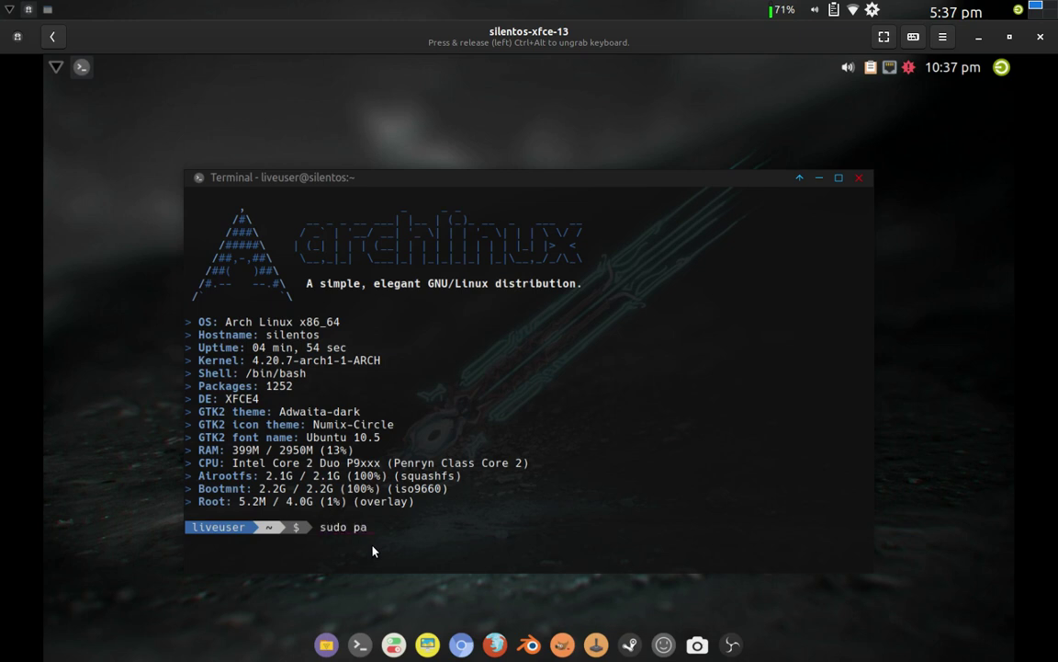
text(cman)
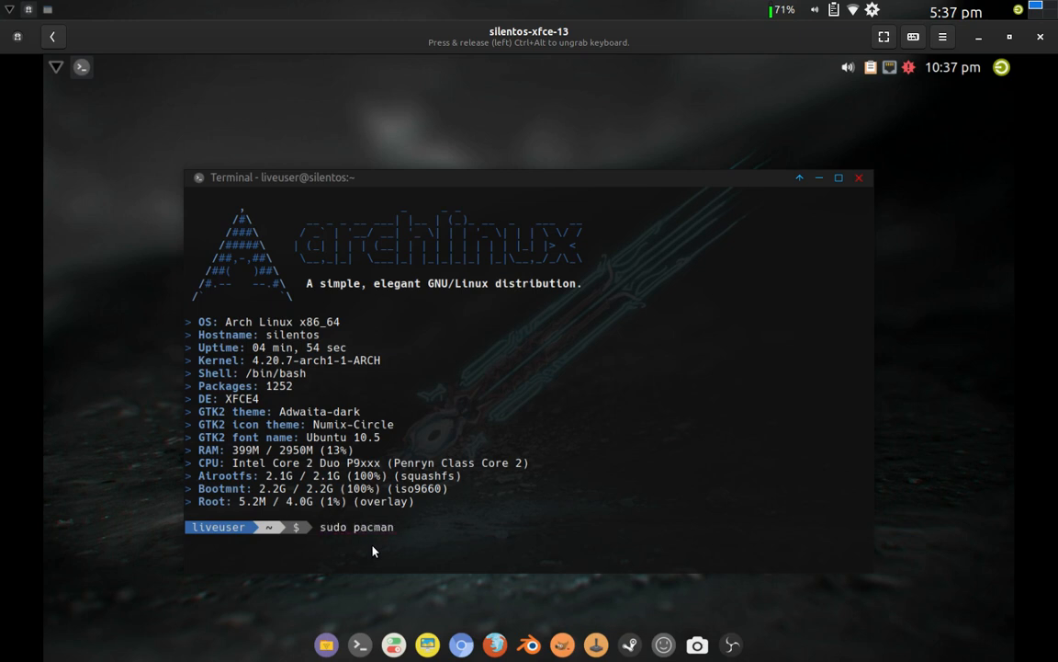
text(-Syu)
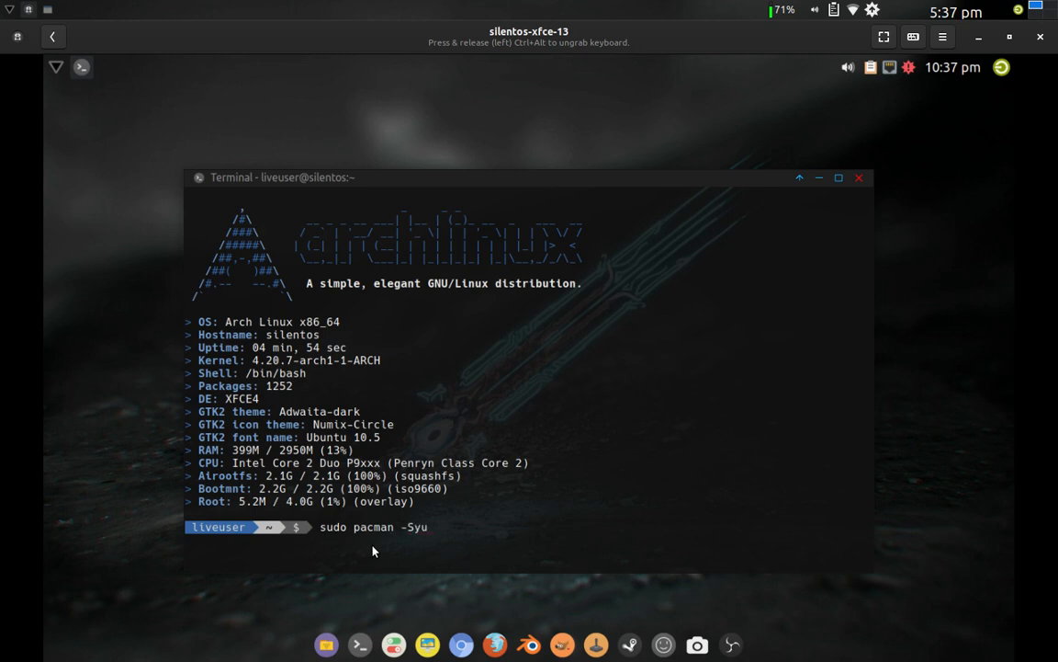
key(Return)
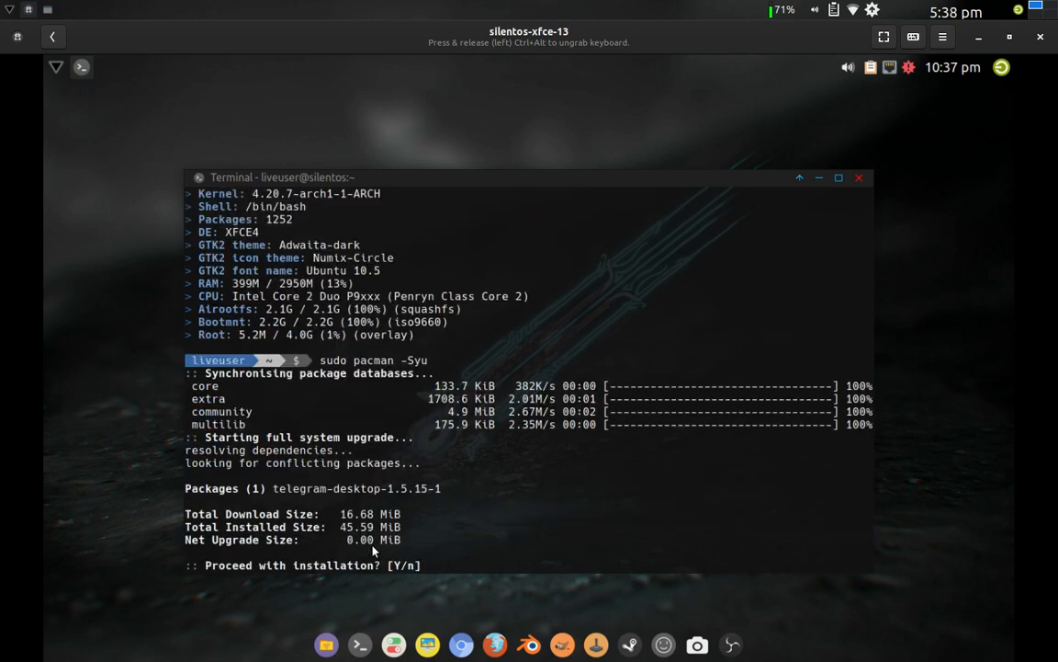
mouse_move(441, 535)
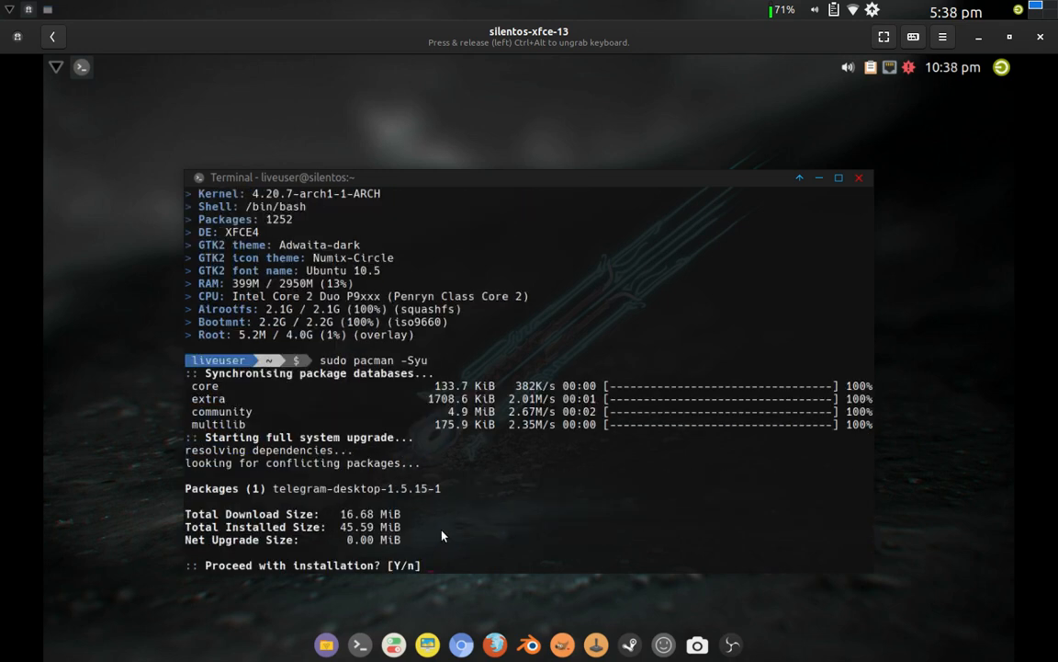
mouse_move(389, 513)
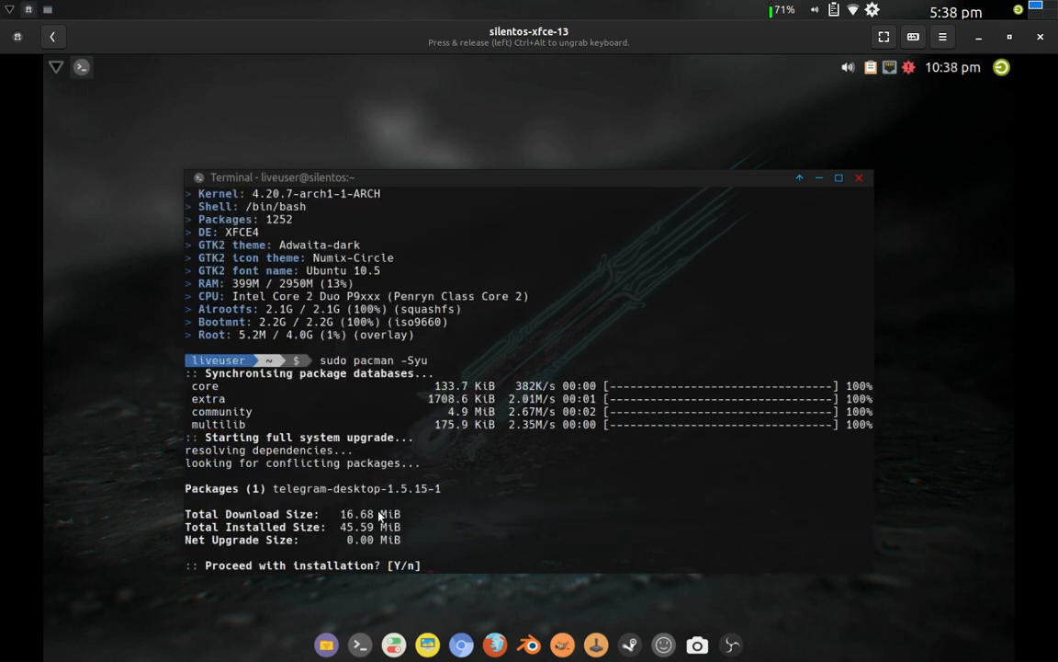
mouse_move(323, 500)
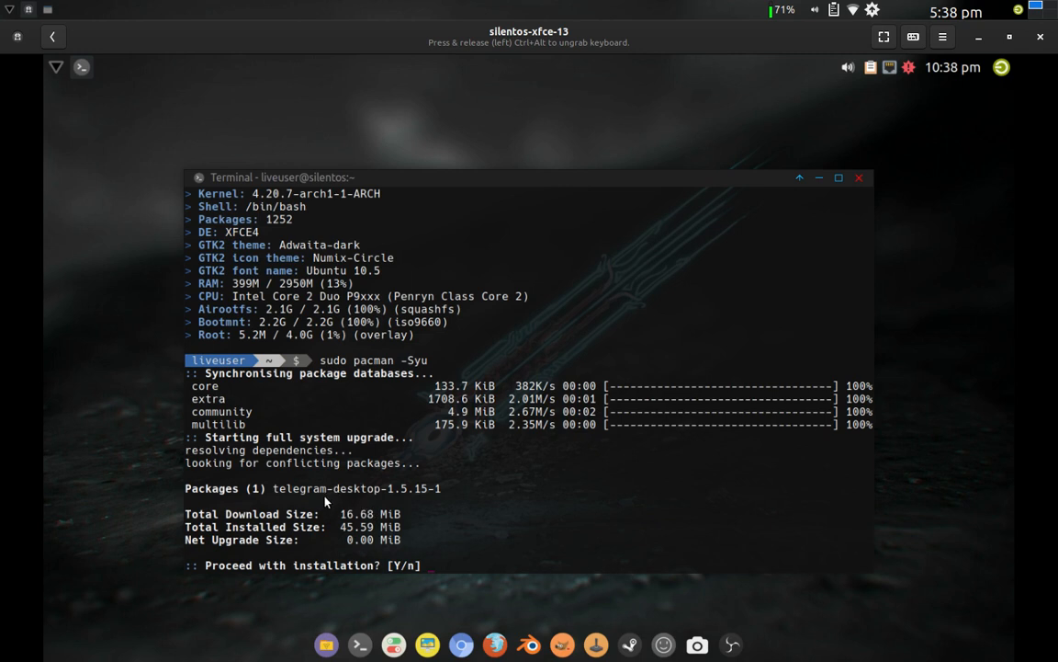
mouse_move(526, 507)
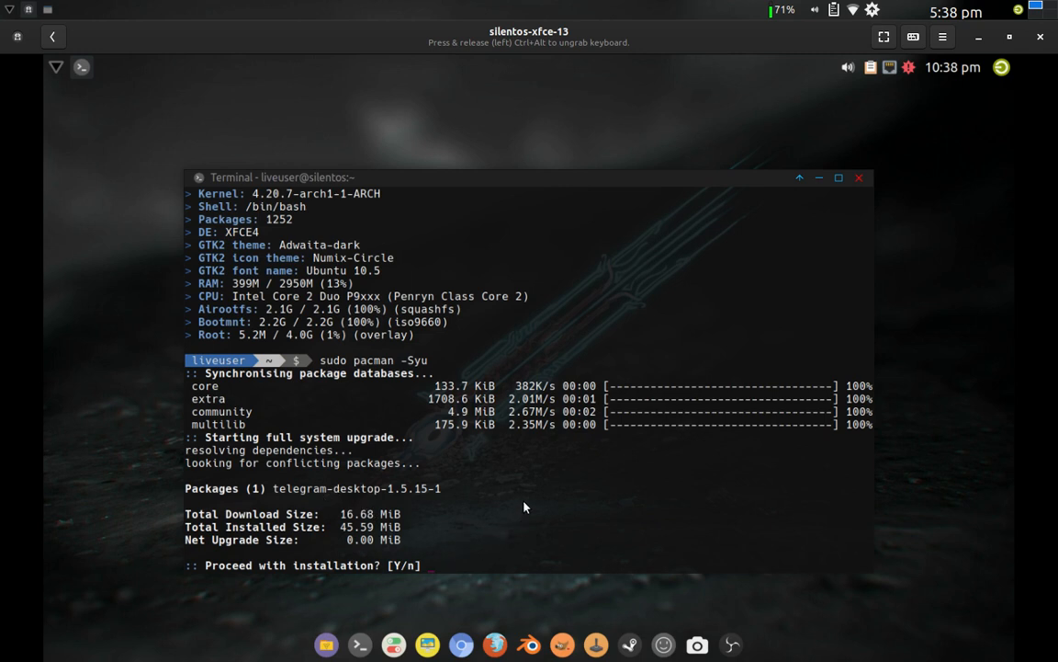
text(y)
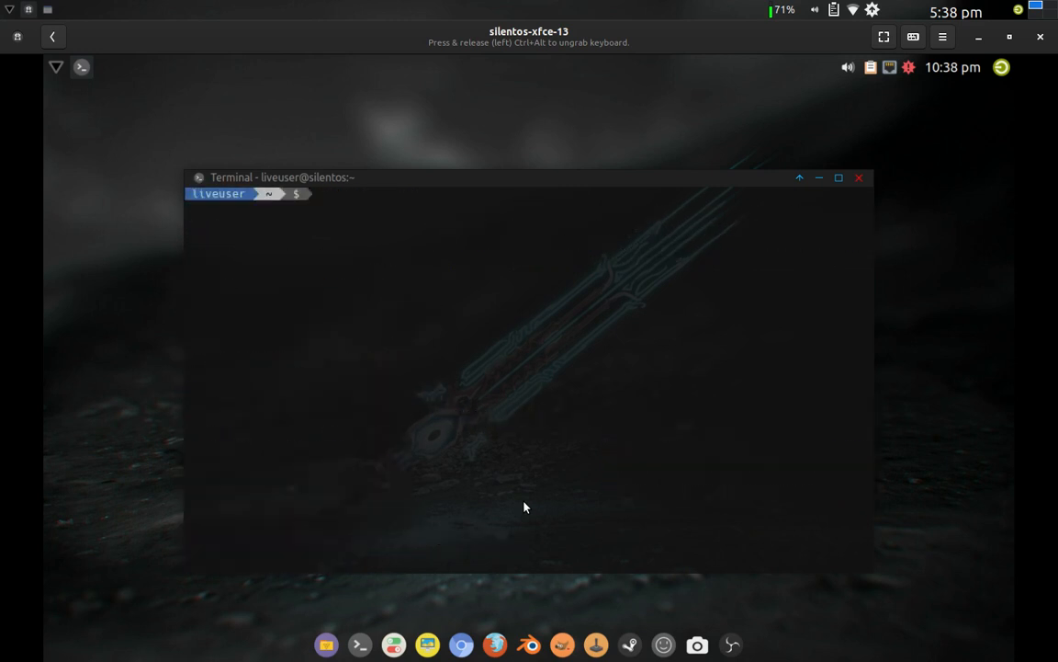
Step: Run uname -r and free -m to report kernel 4.20.7-arch1-1-ARCH and 338/2950 MiB memory
text(ua)
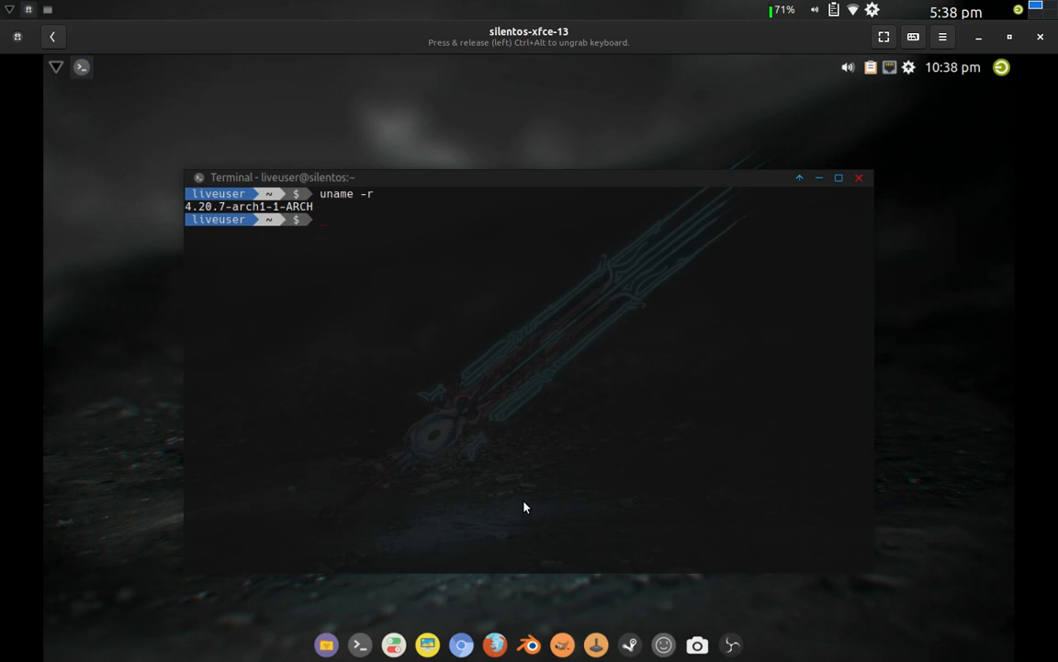
text(free -m)
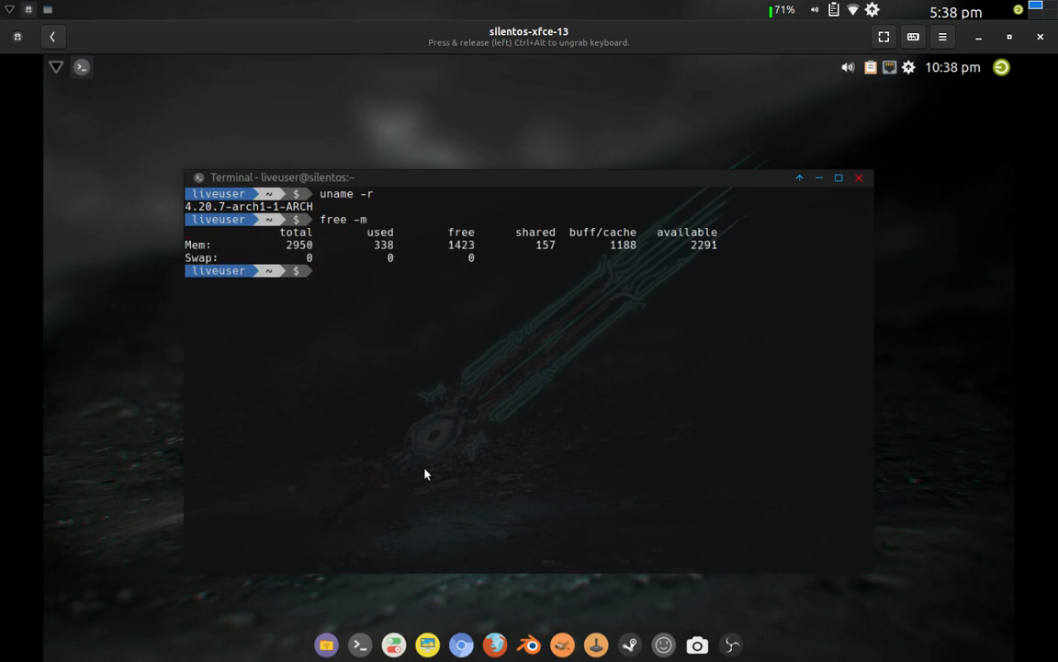
mouse_move(377, 253)
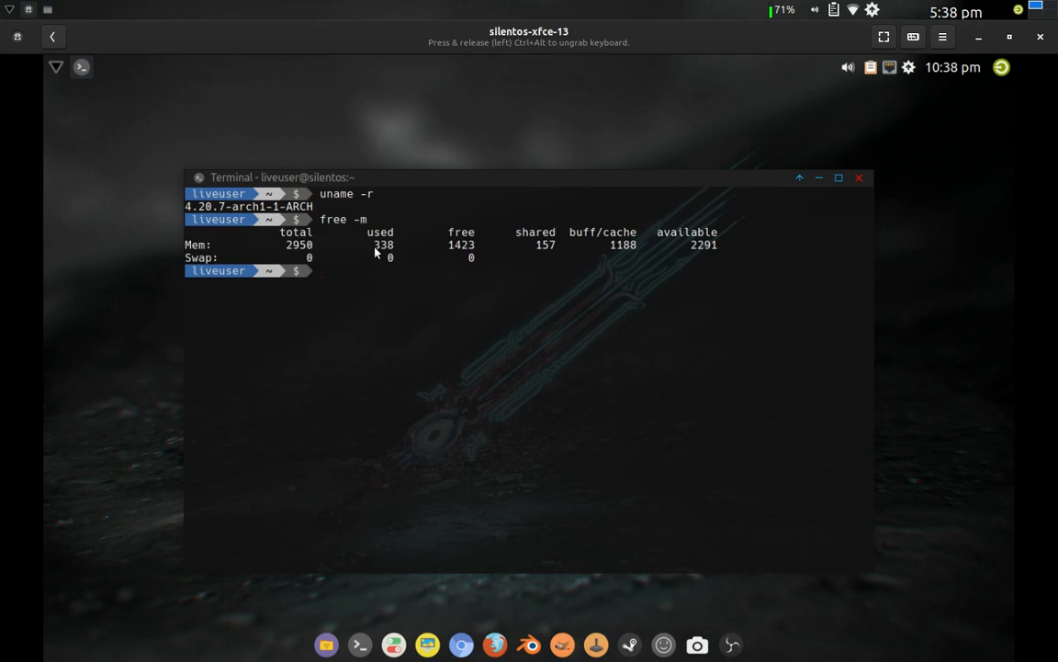
mouse_move(706, 253)
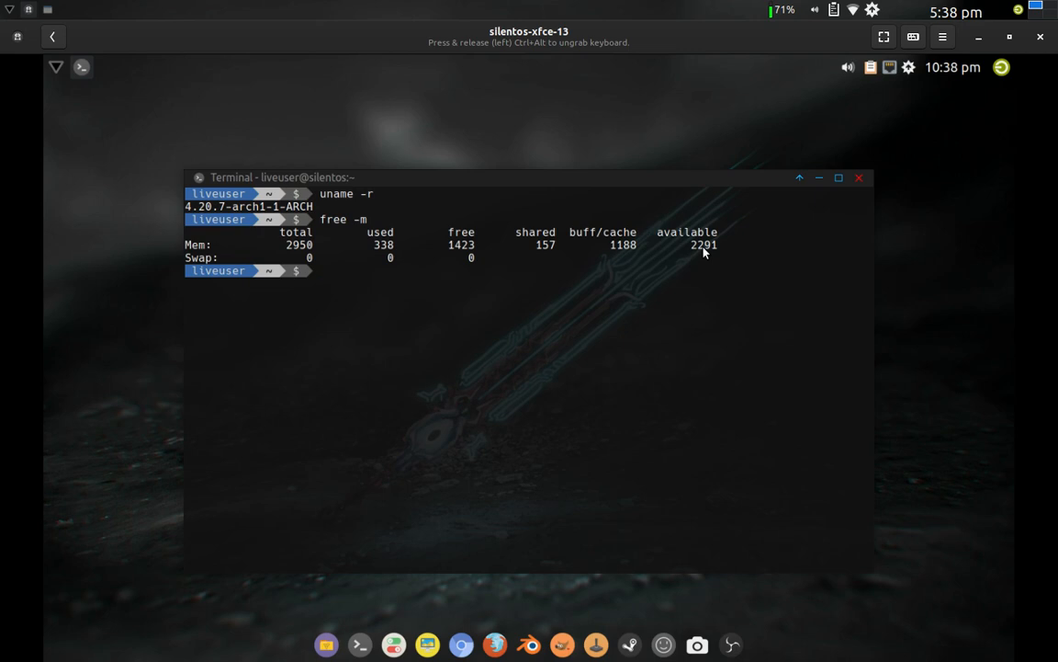
mouse_move(390, 259)
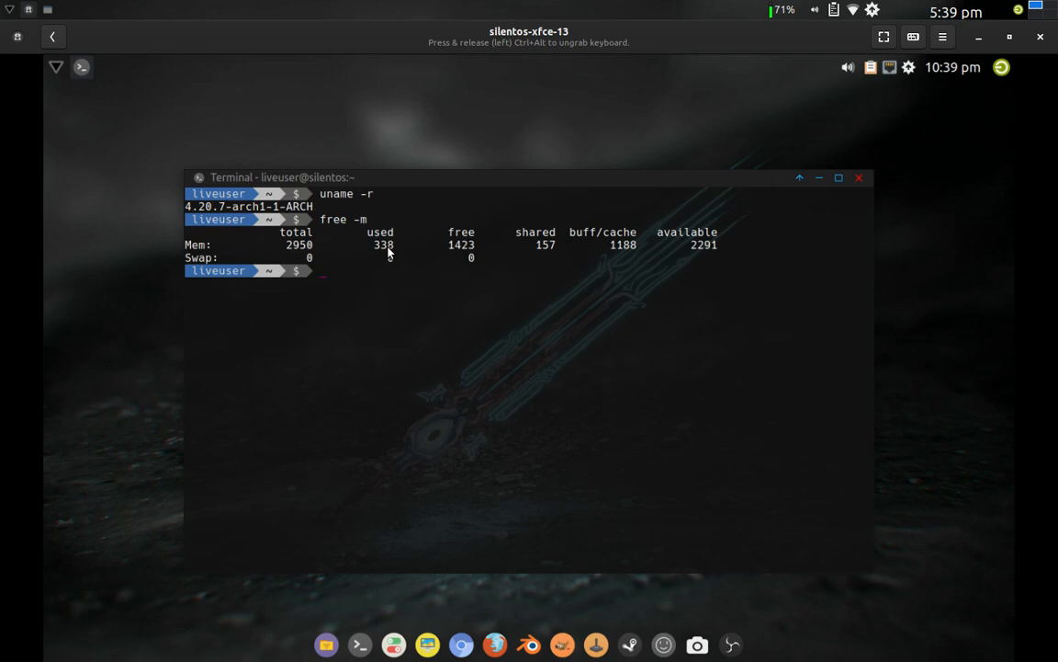
mouse_move(426, 391)
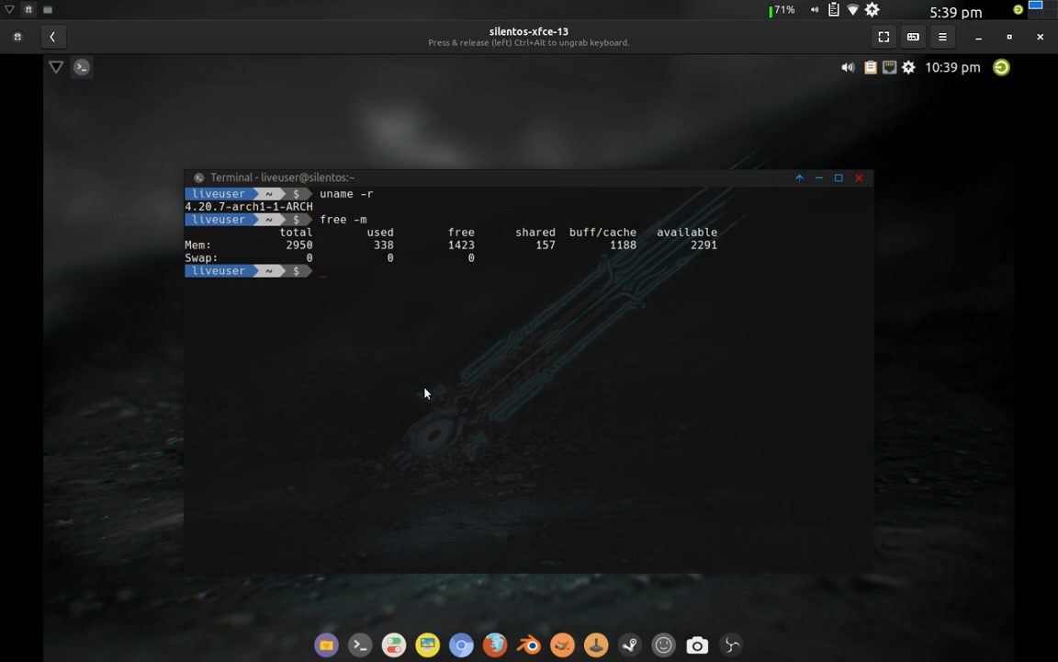
mouse_move(493, 397)
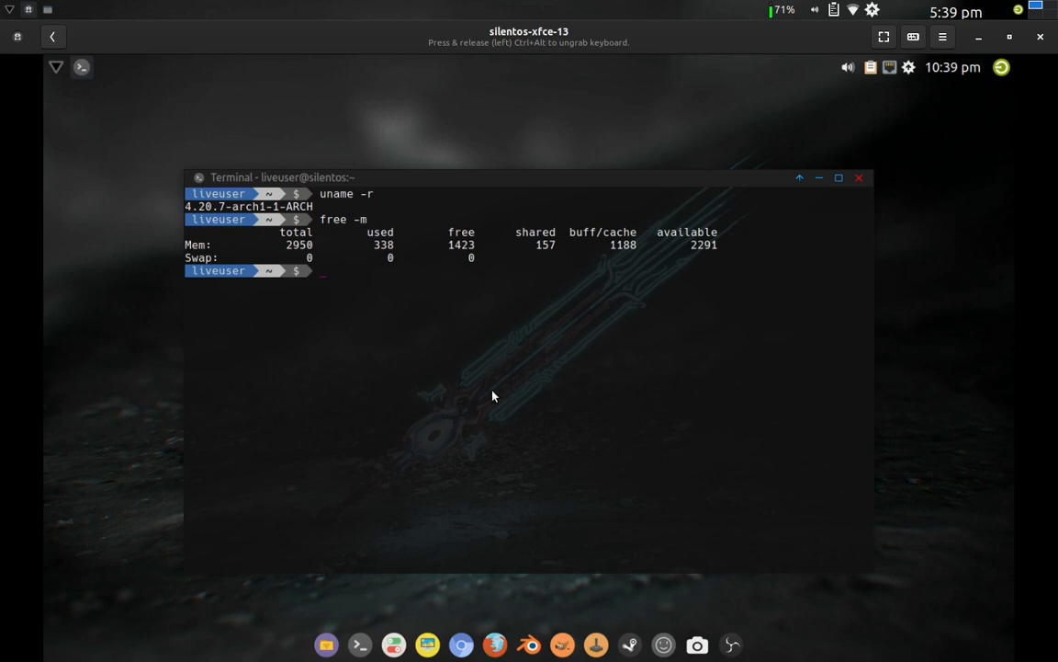
mouse_move(476, 372)
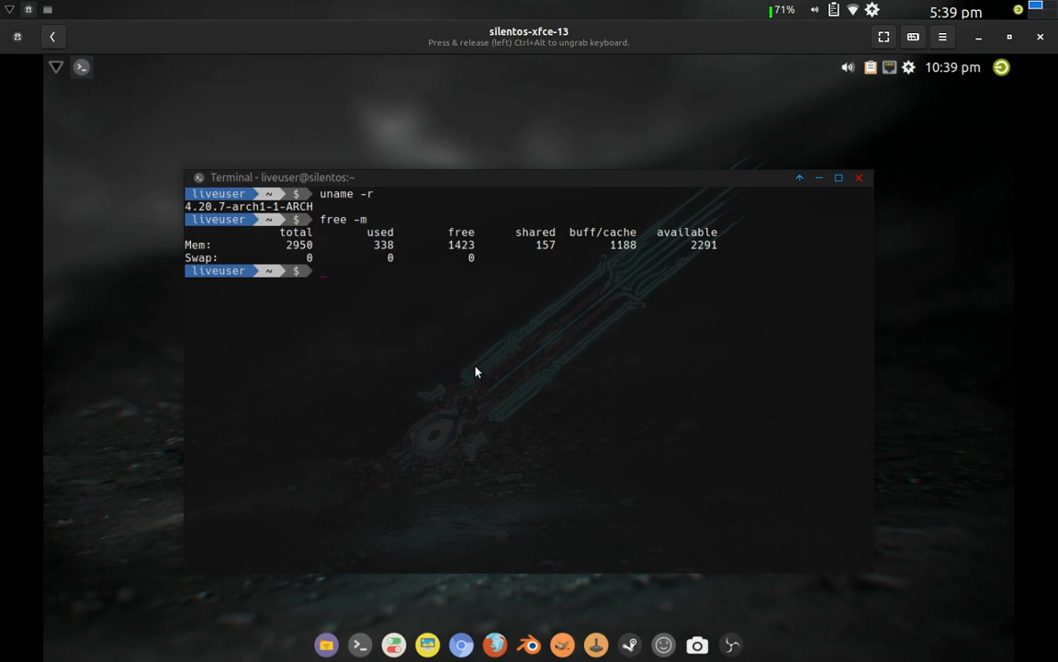
mouse_move(478, 375)
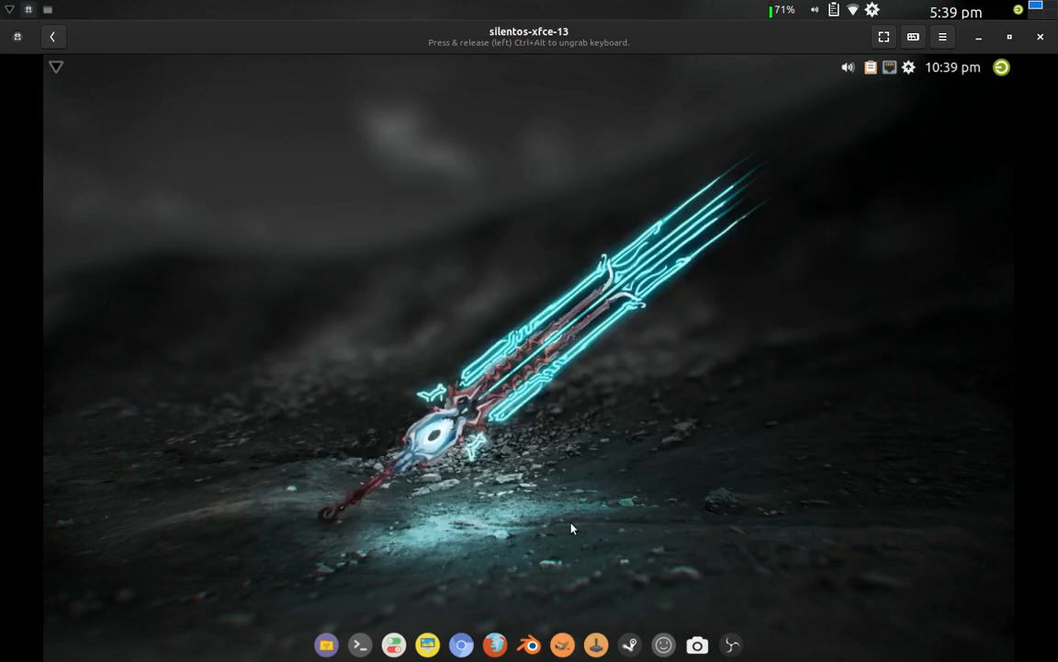
mouse_move(555, 639)
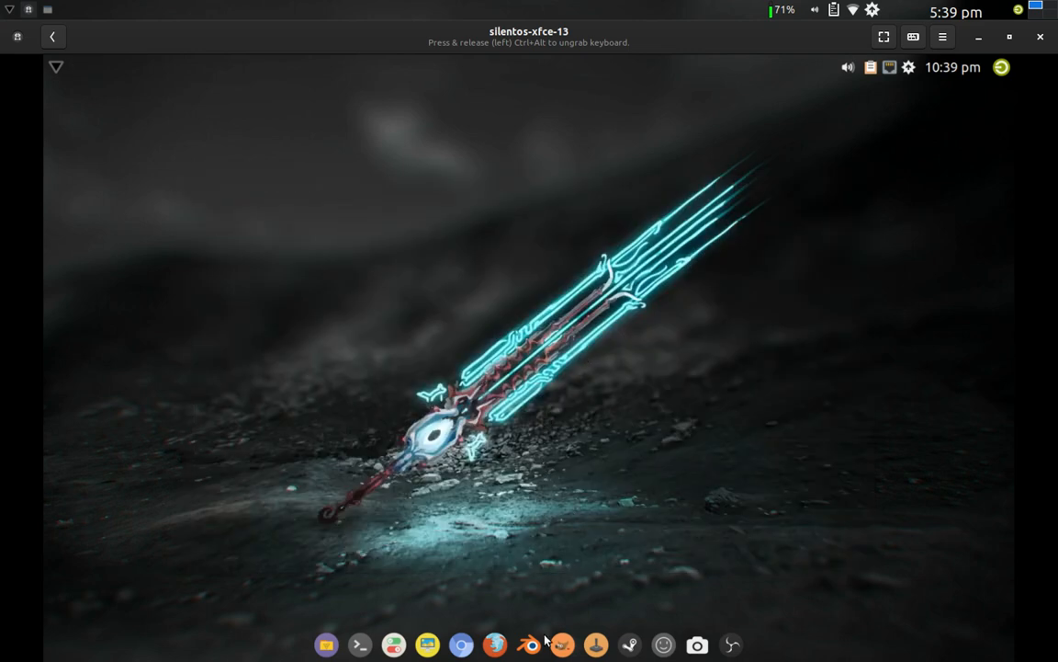
mouse_move(568, 566)
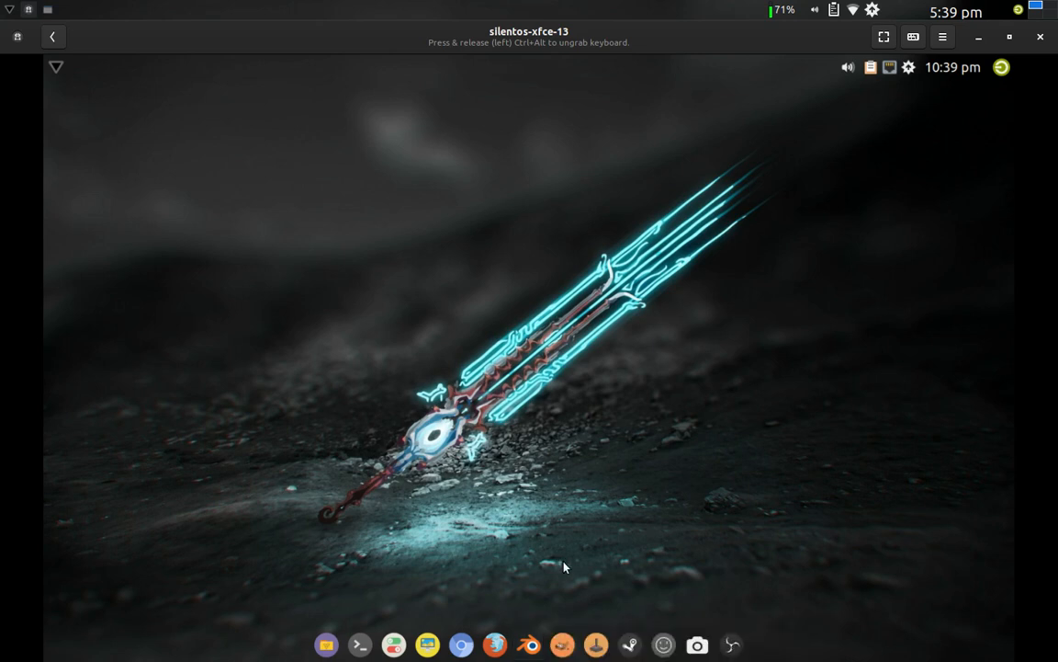
mouse_move(360, 643)
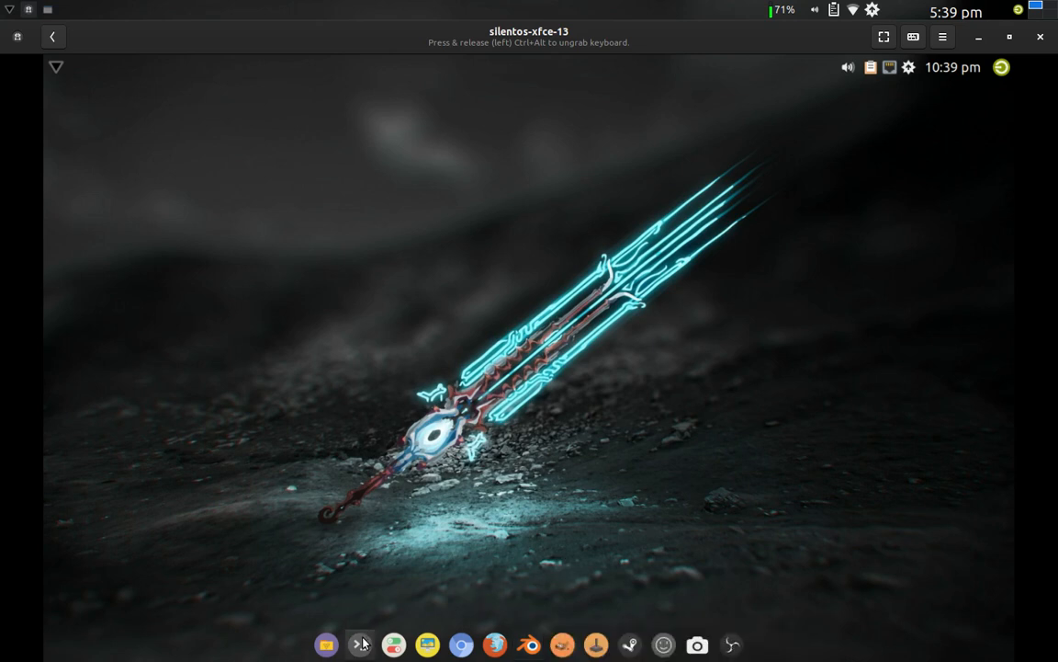
mouse_move(366, 638)
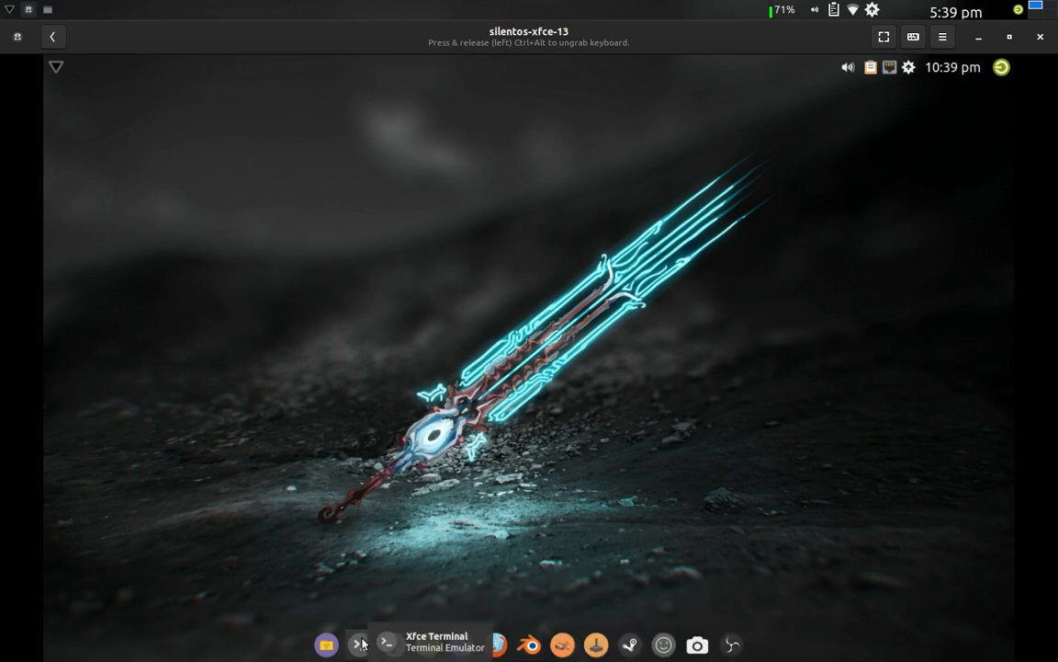
mouse_move(408, 643)
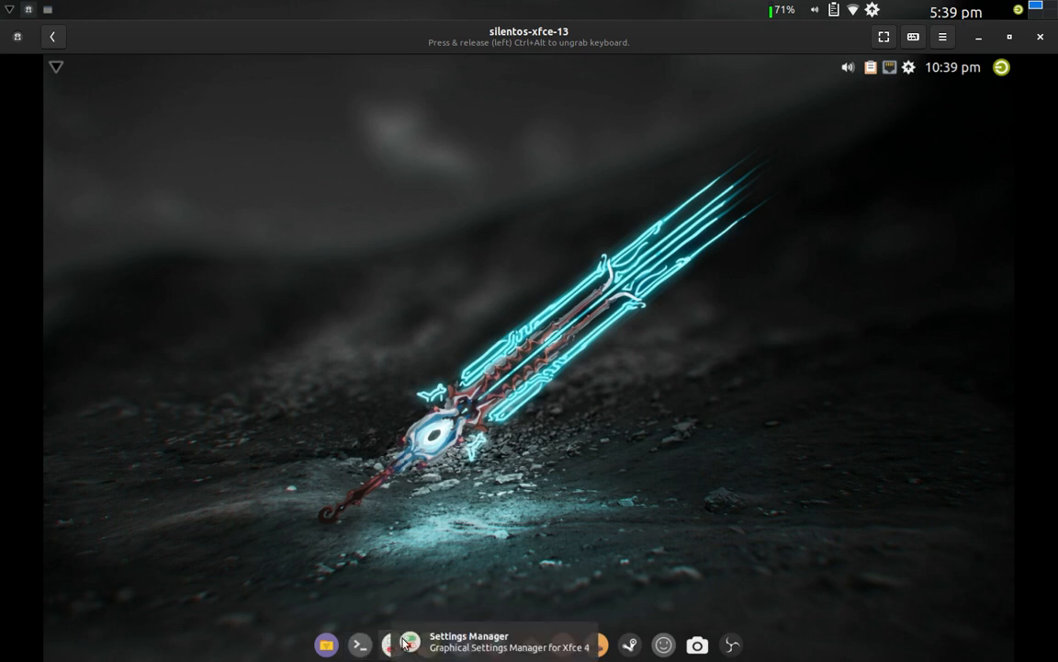
mouse_move(461, 610)
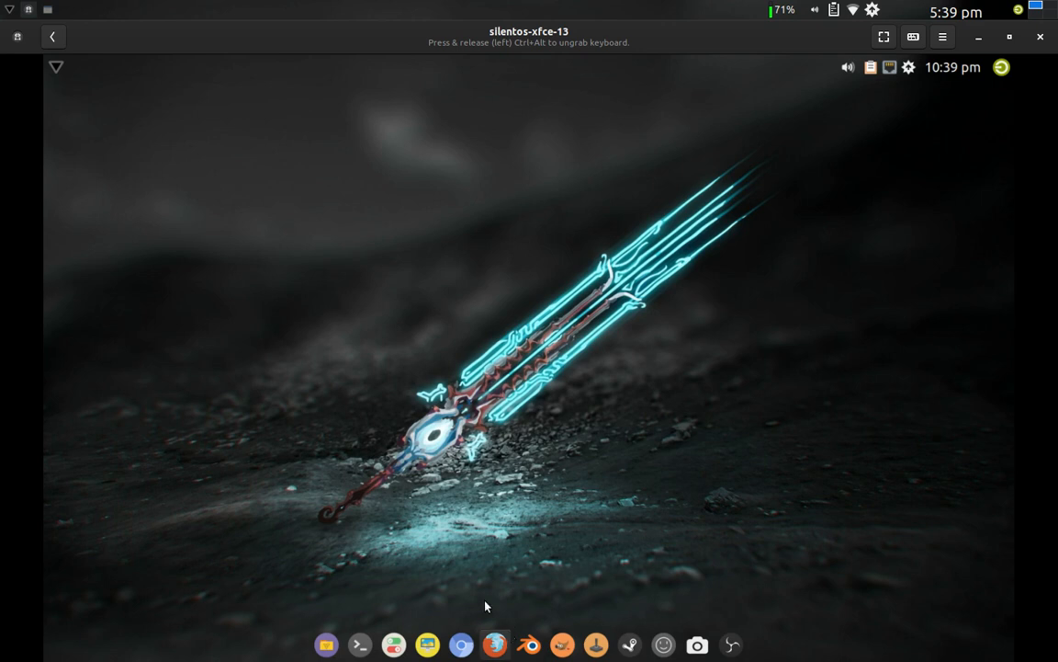
mouse_move(74, 321)
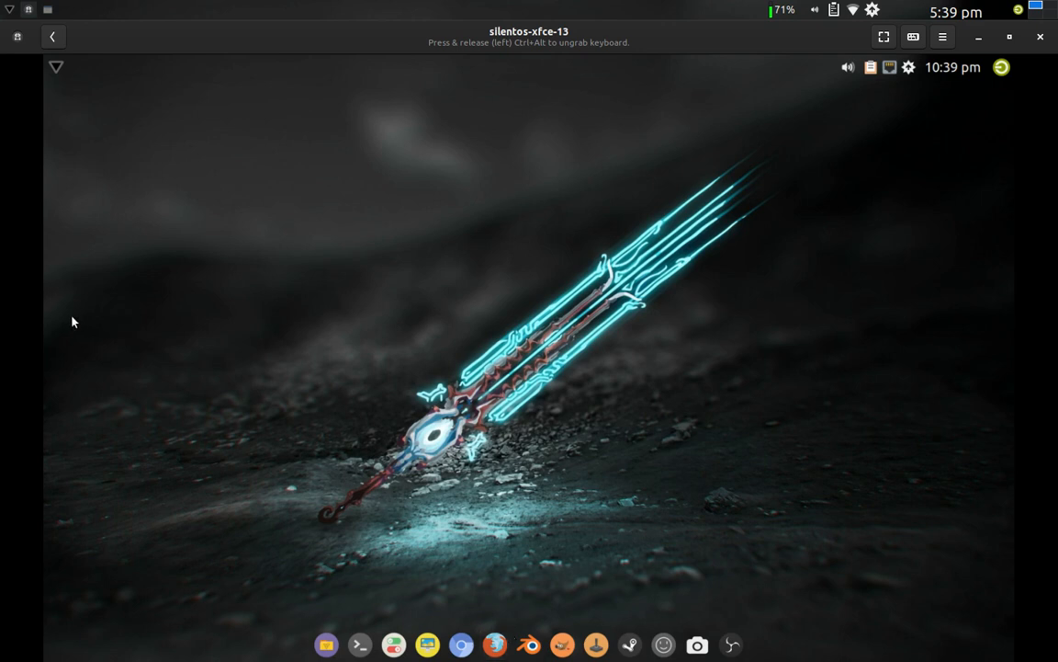
mouse_move(507, 646)
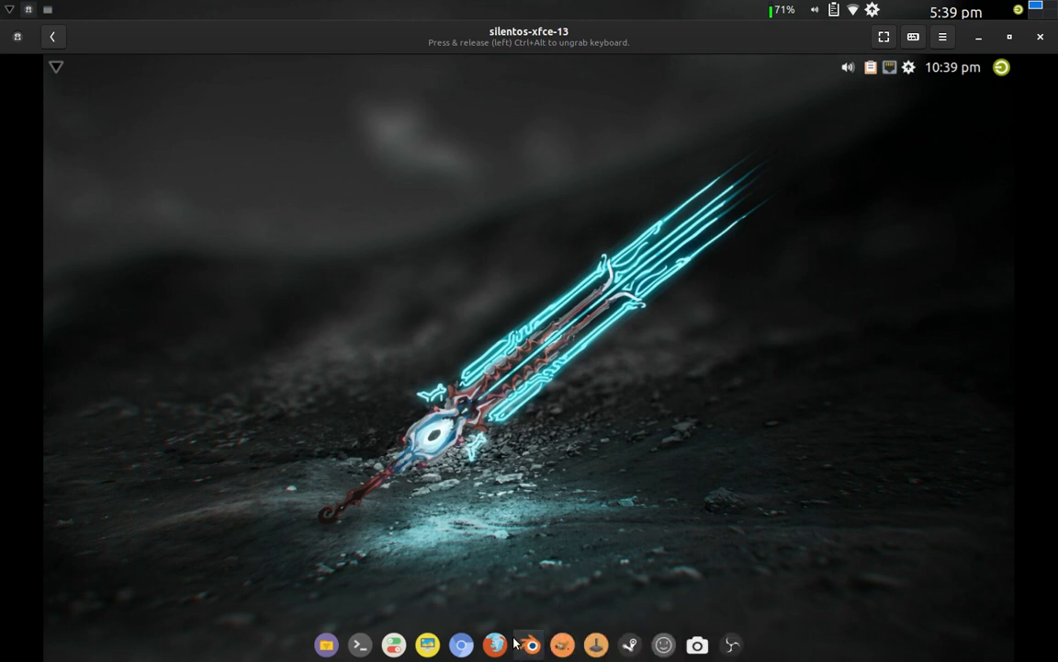
Step: Unlock the dock panel in Panel Preferences and switch its Mode to Vertical
right_click(514, 642)
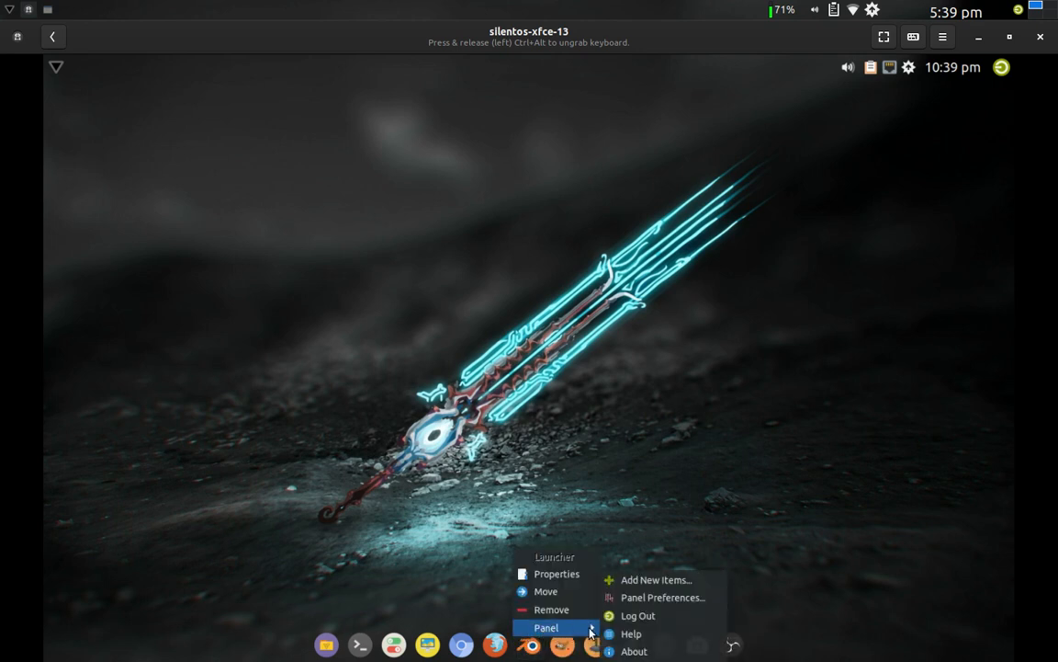
mouse_move(643, 596)
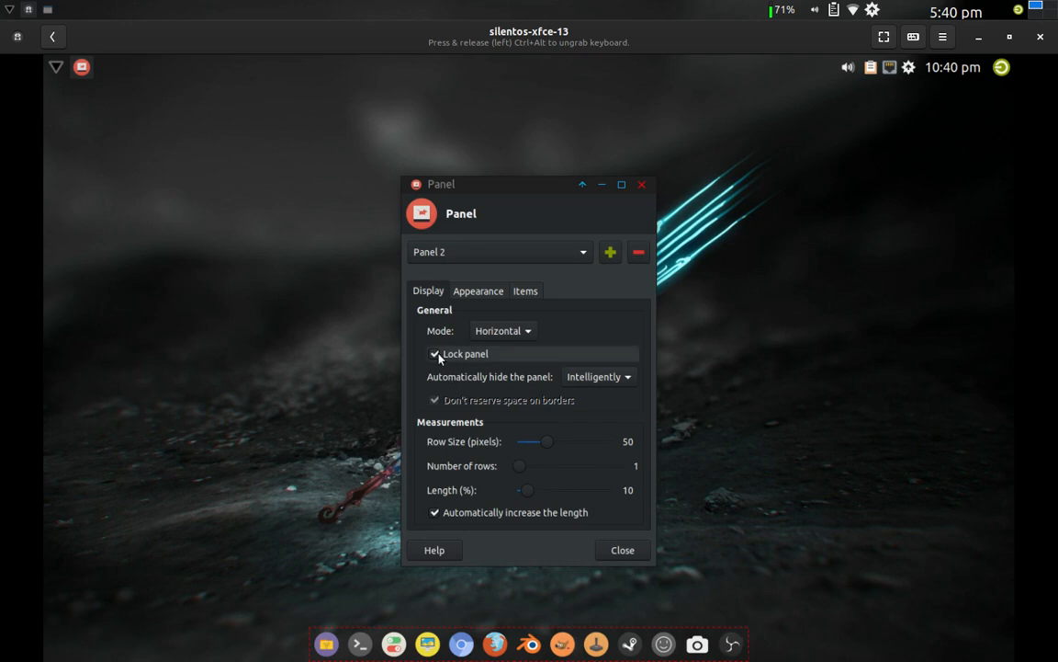
click(435, 353)
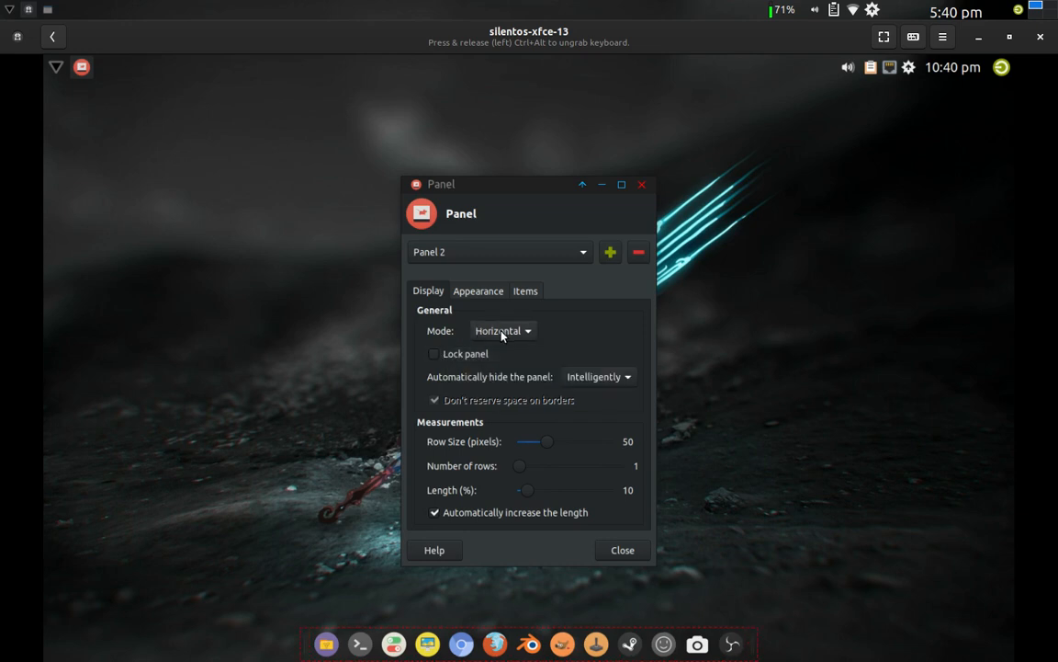
click(500, 330)
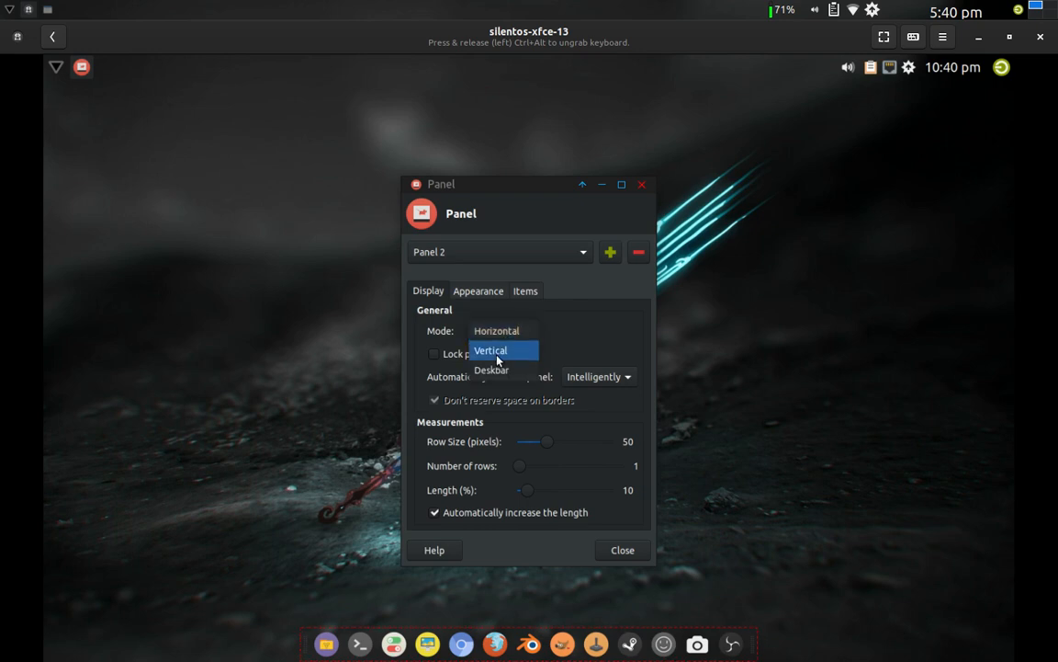
click(496, 349)
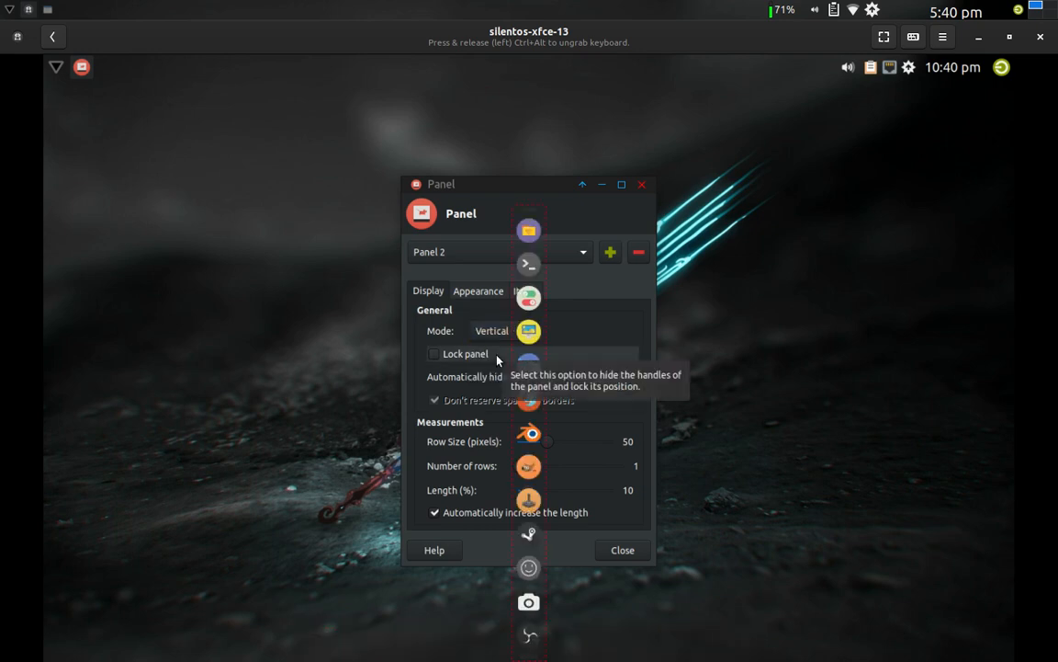
mouse_move(548, 189)
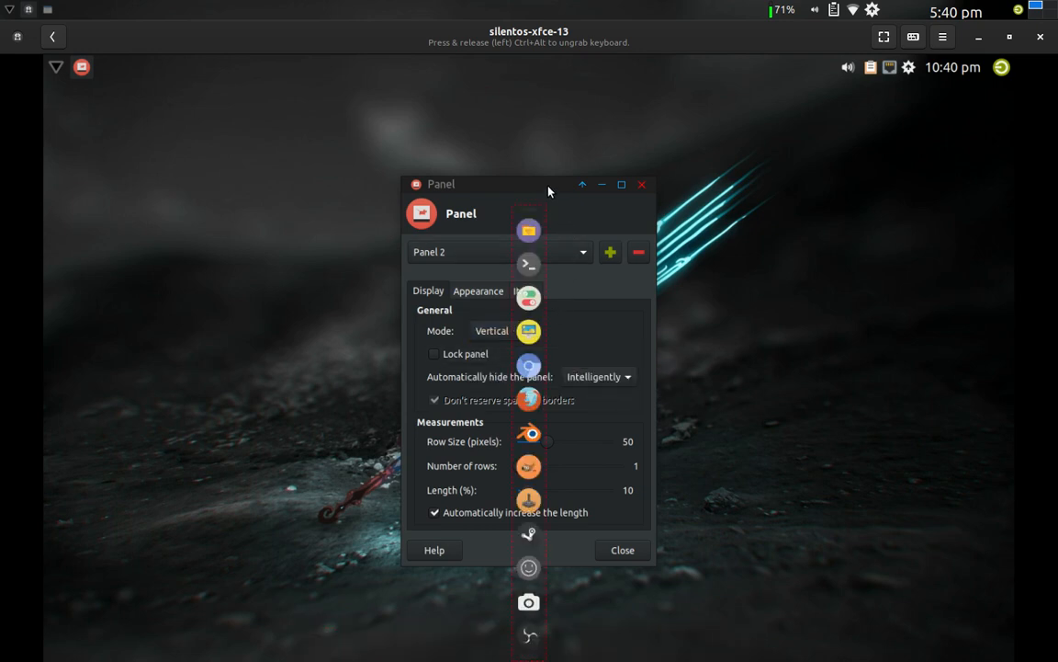
Step: Move the settings window aside and reduce Panel 2's Row Size from 50 to 35 pixels
drag(547, 191, 806, 229)
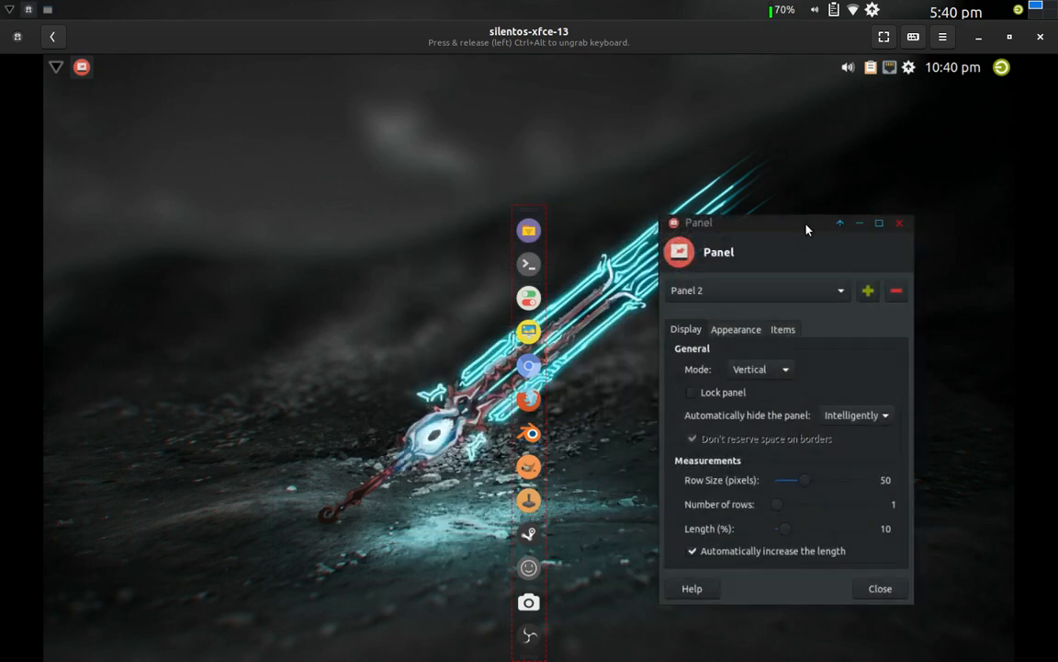
mouse_move(524, 213)
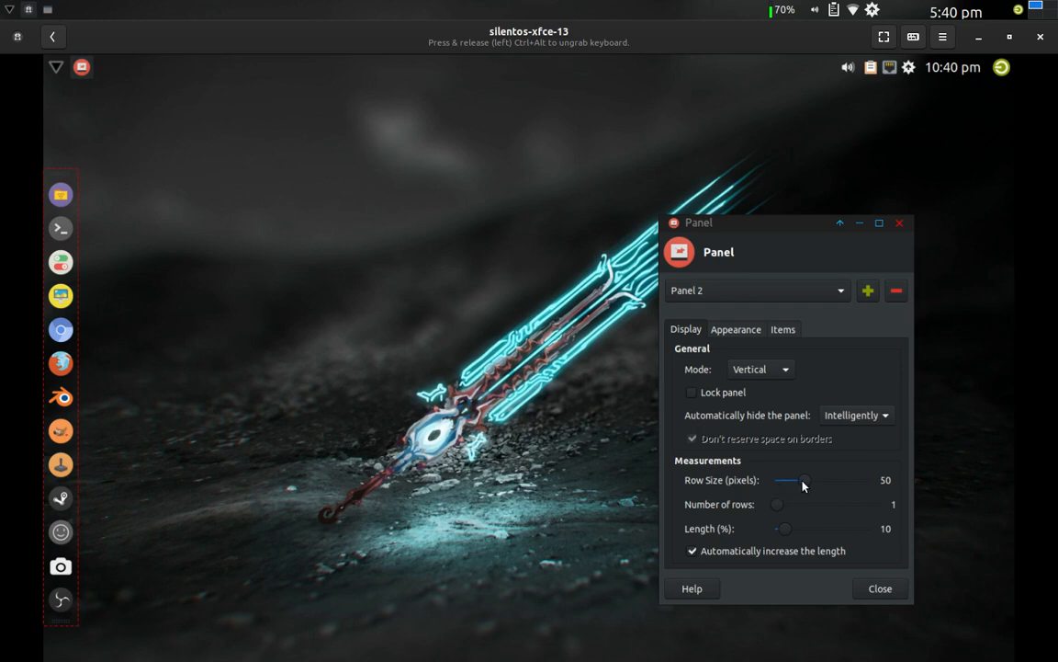
drag(805, 479, 794, 480)
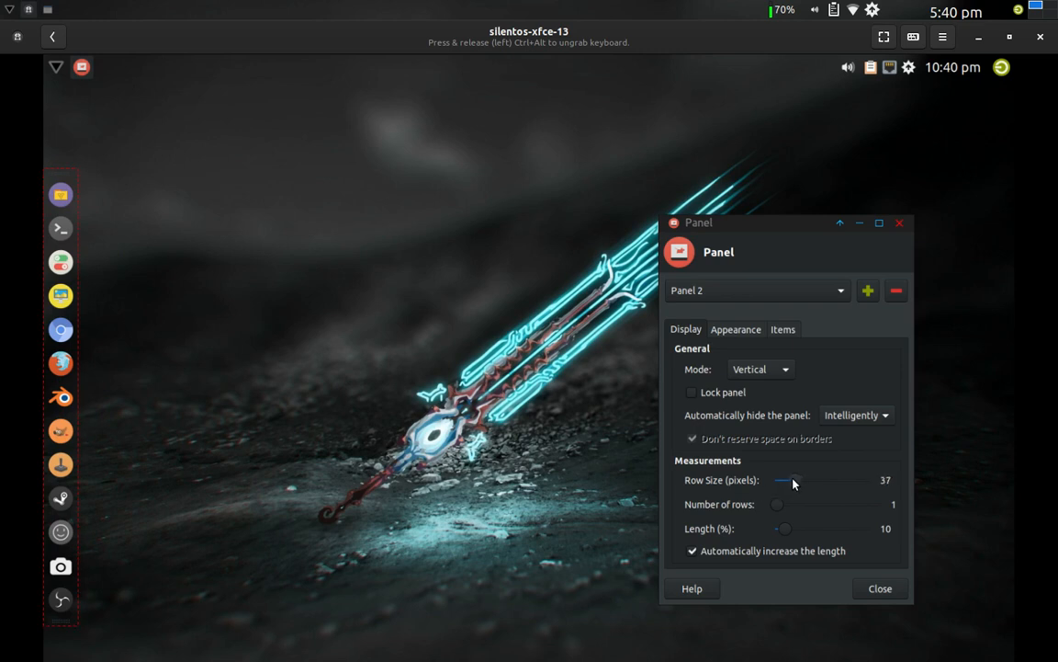
drag(796, 480, 790, 480)
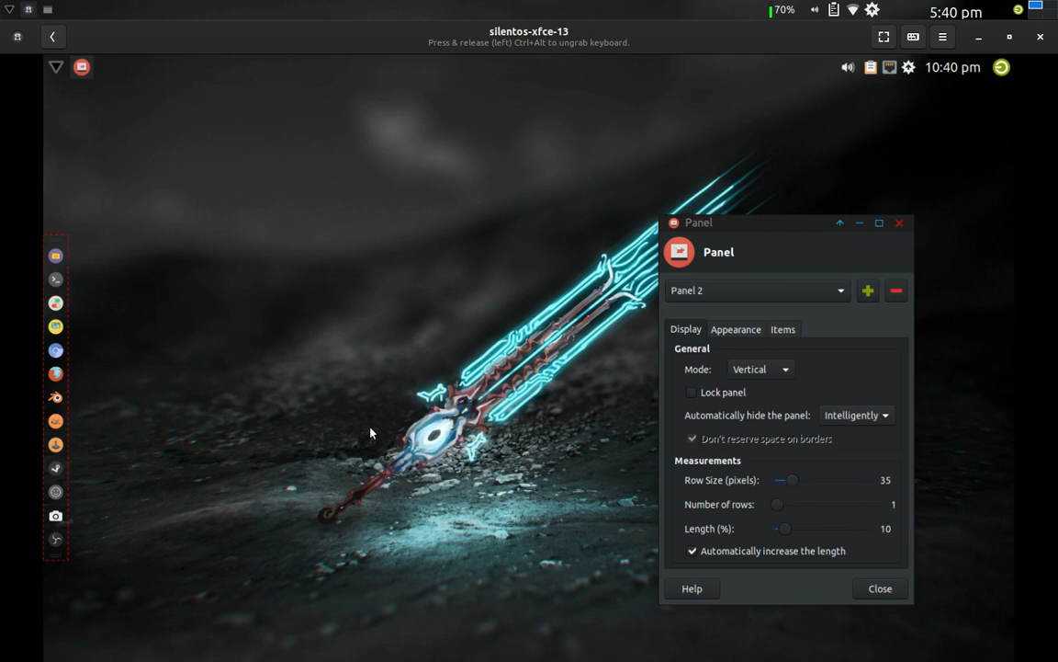
mouse_move(794, 529)
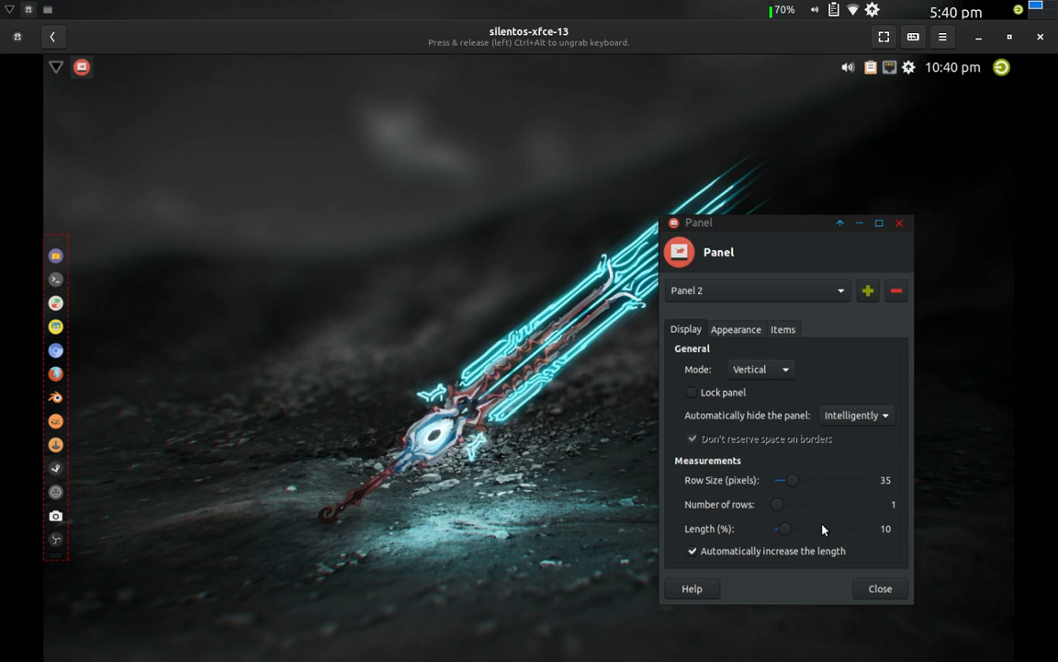
mouse_move(788, 551)
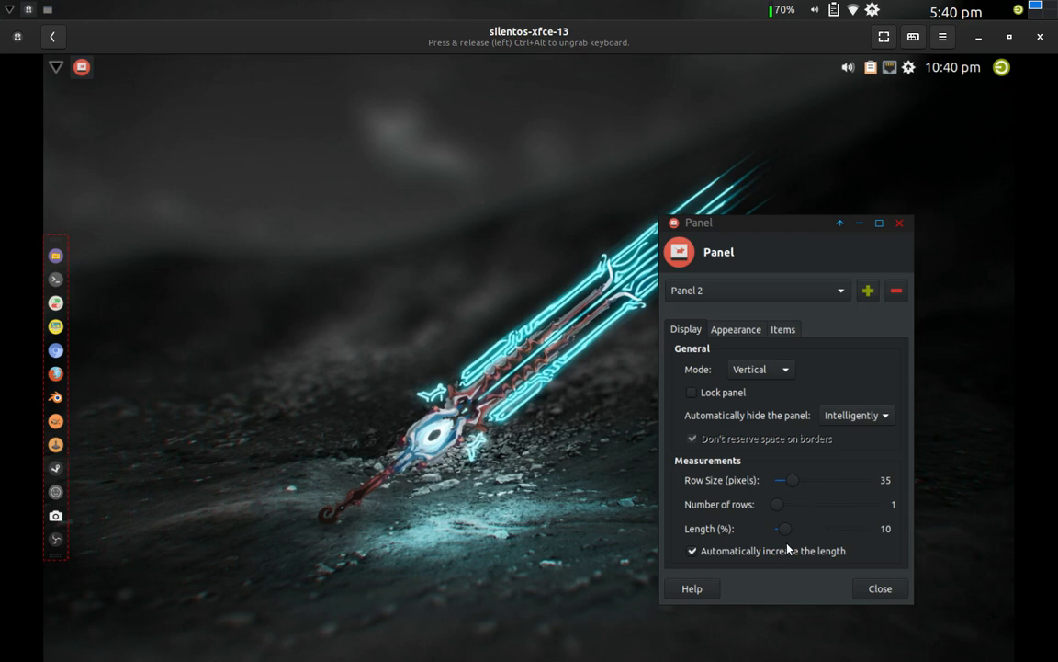
mouse_move(787, 552)
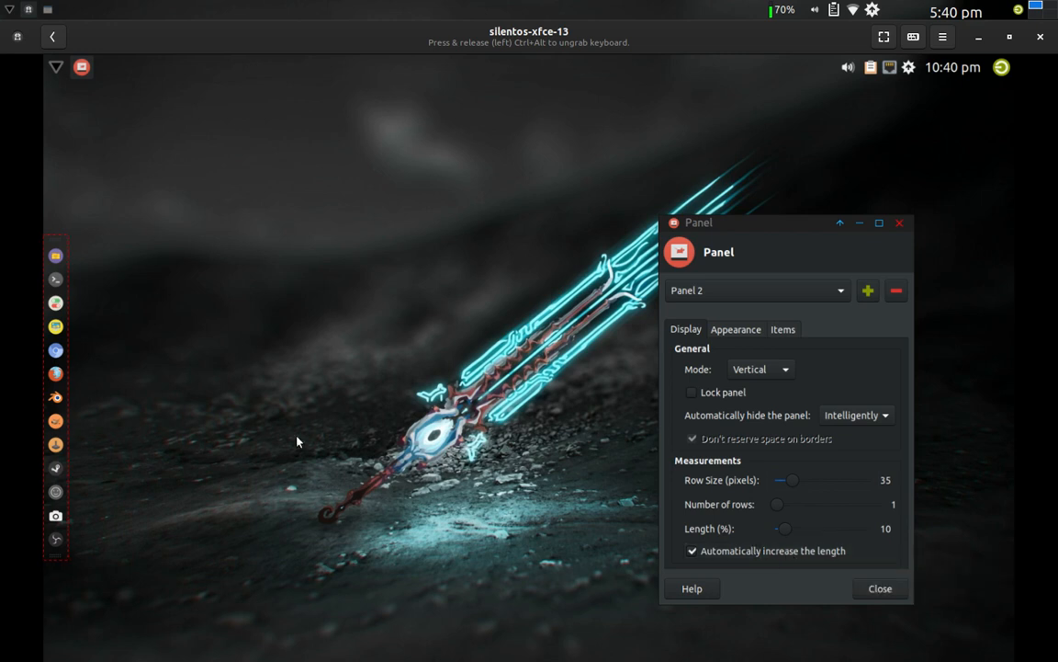
mouse_move(316, 441)
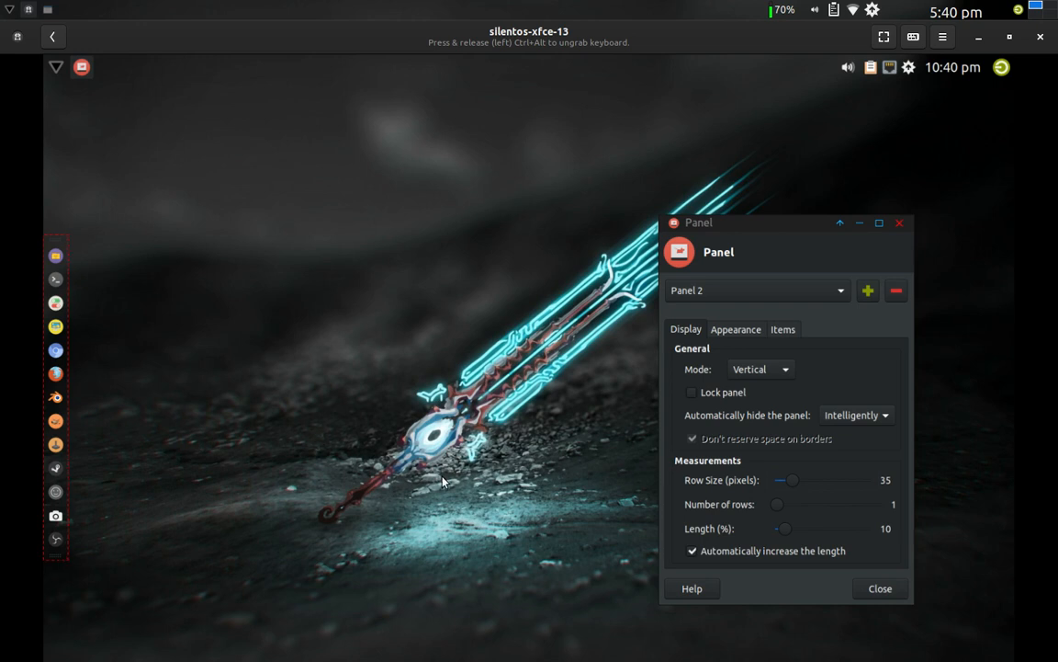
mouse_move(603, 421)
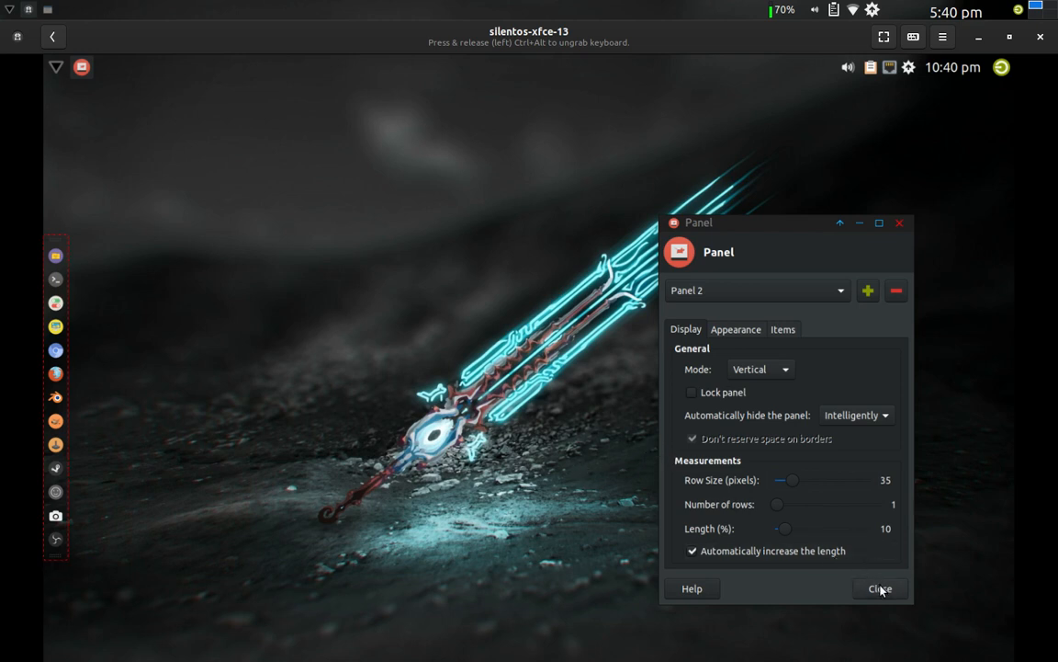
Step: Re-lock the side panel, close Panel Preferences, and check the full date on the clock
click(879, 588)
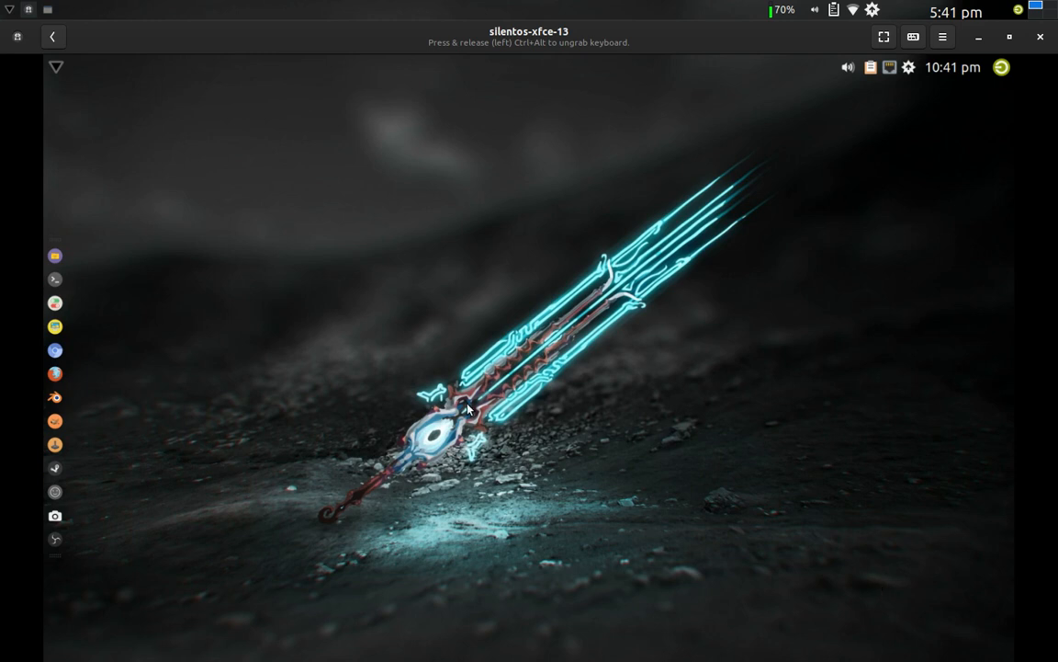
mouse_move(59, 339)
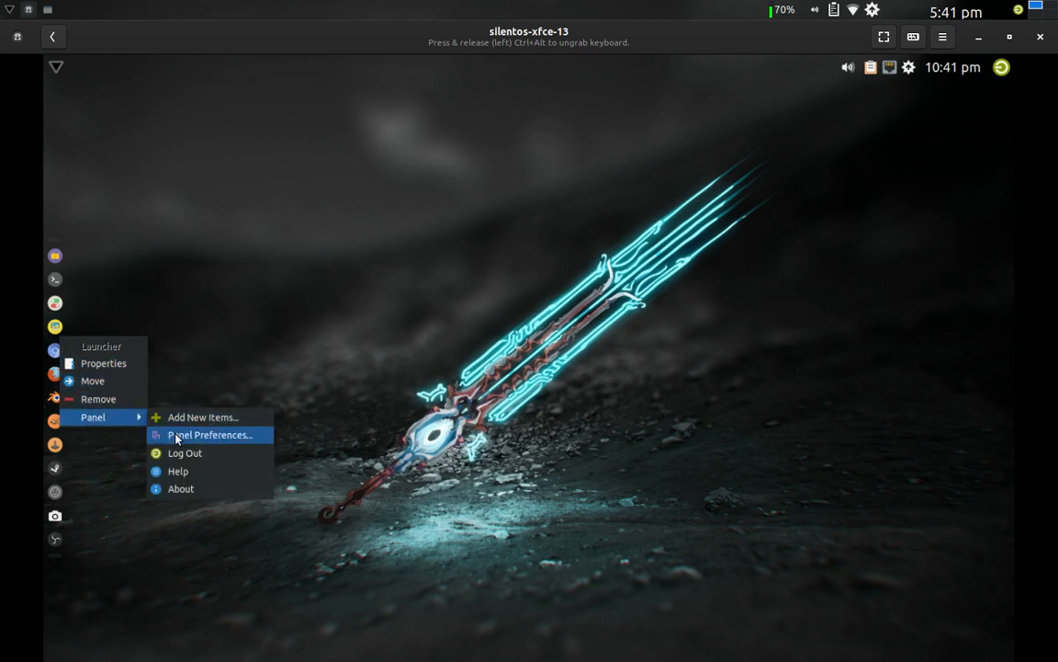
click(213, 434)
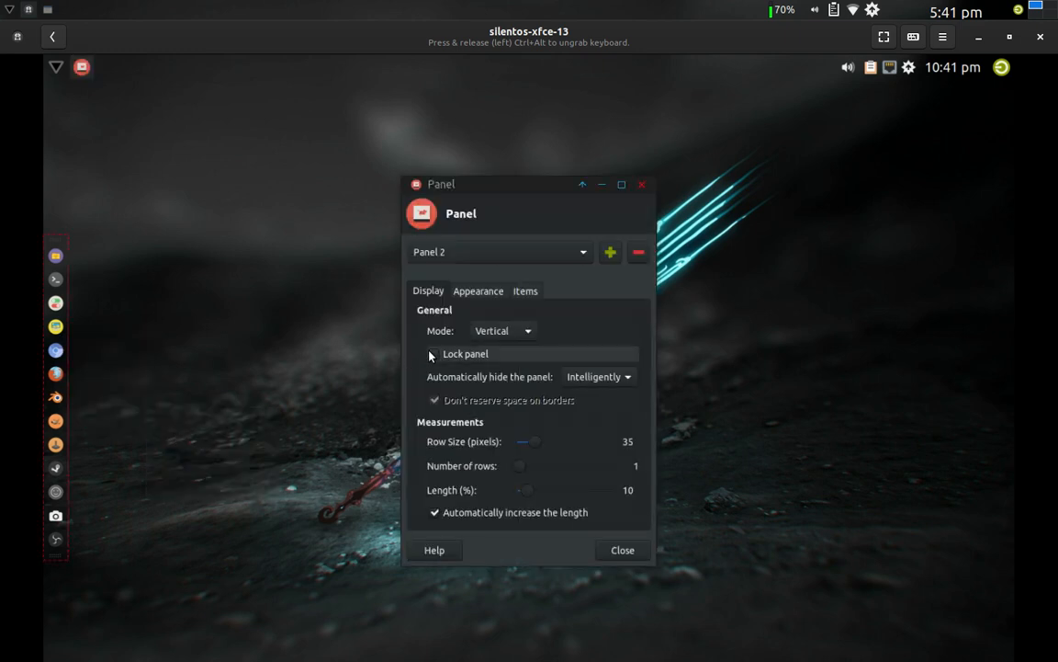
click(434, 353)
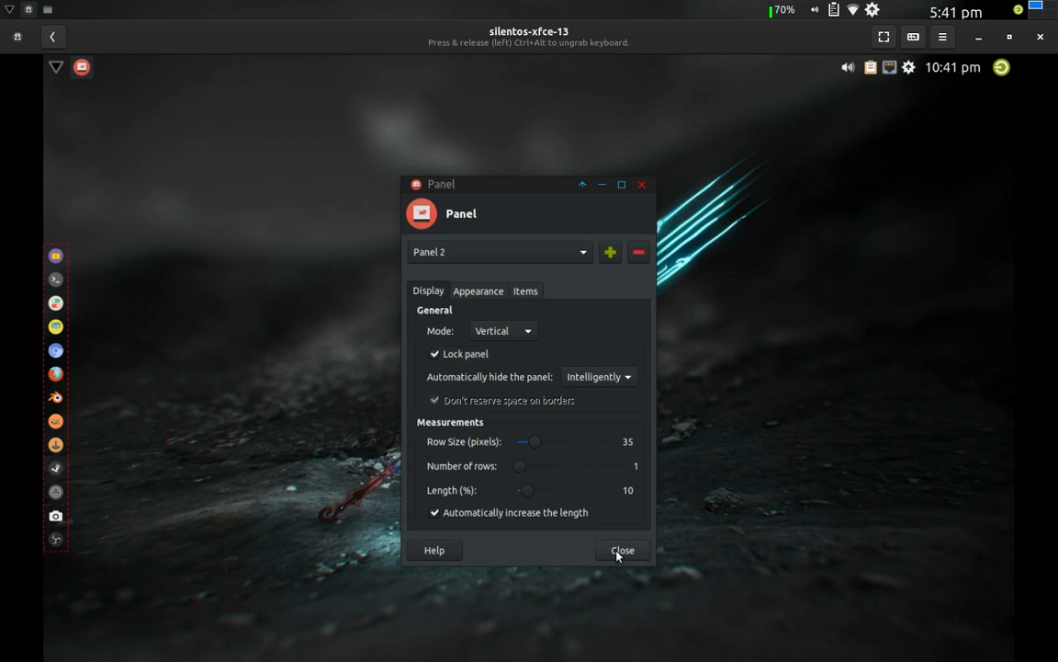
click(621, 549)
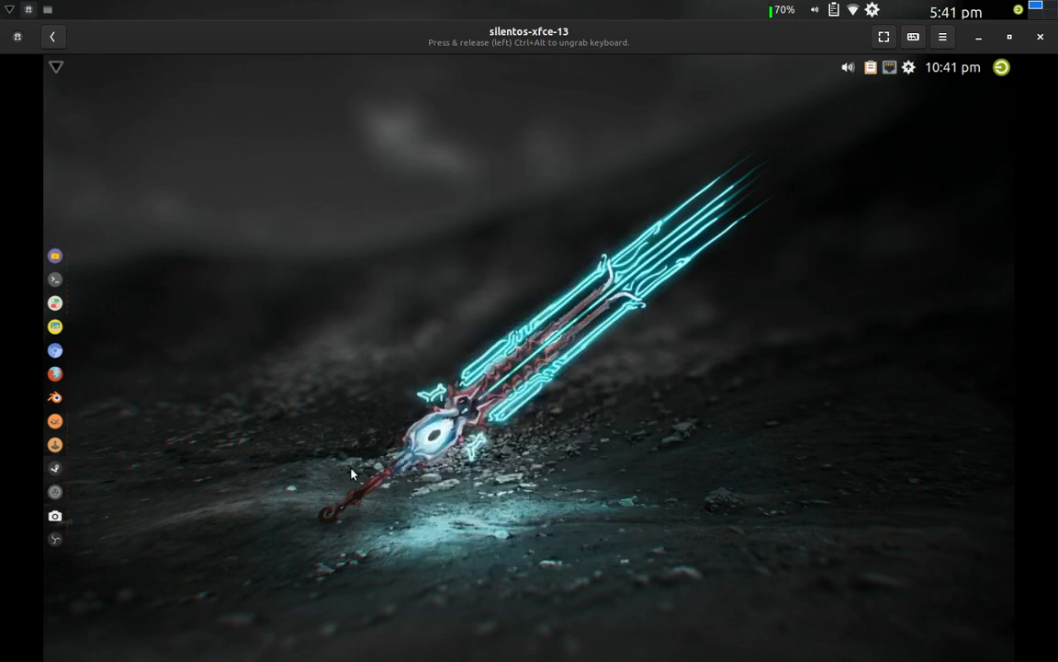
mouse_move(276, 394)
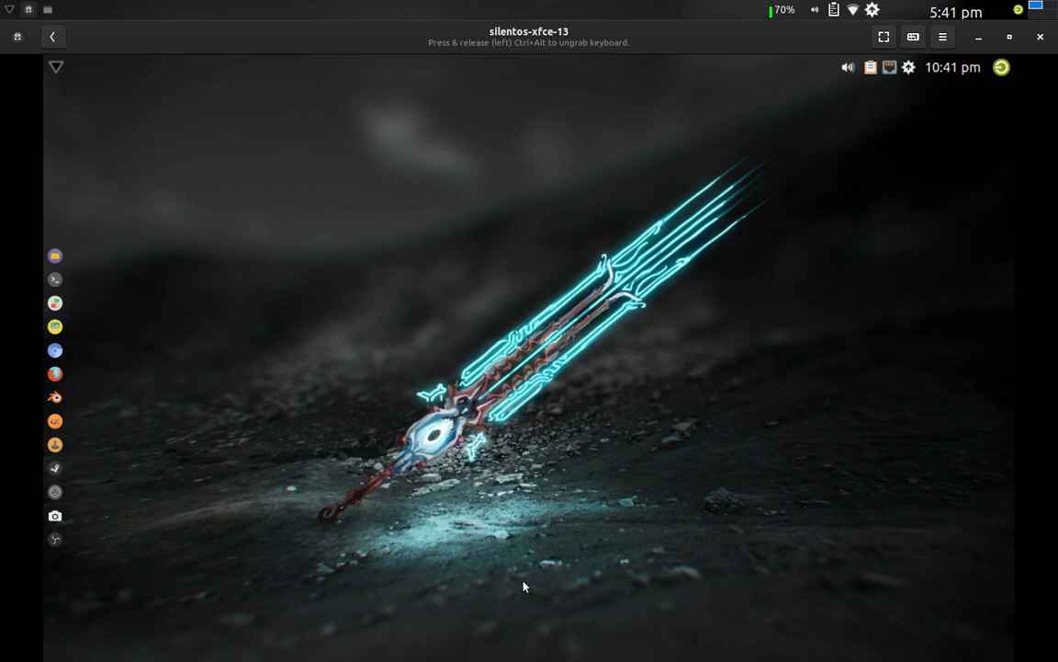
mouse_move(516, 368)
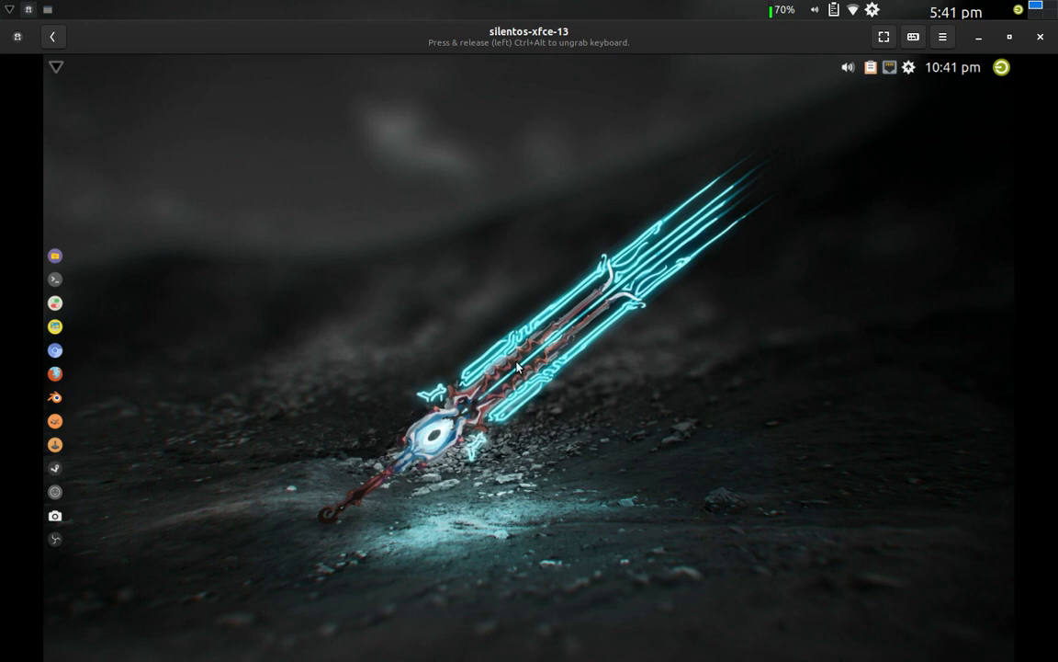
mouse_move(340, 547)
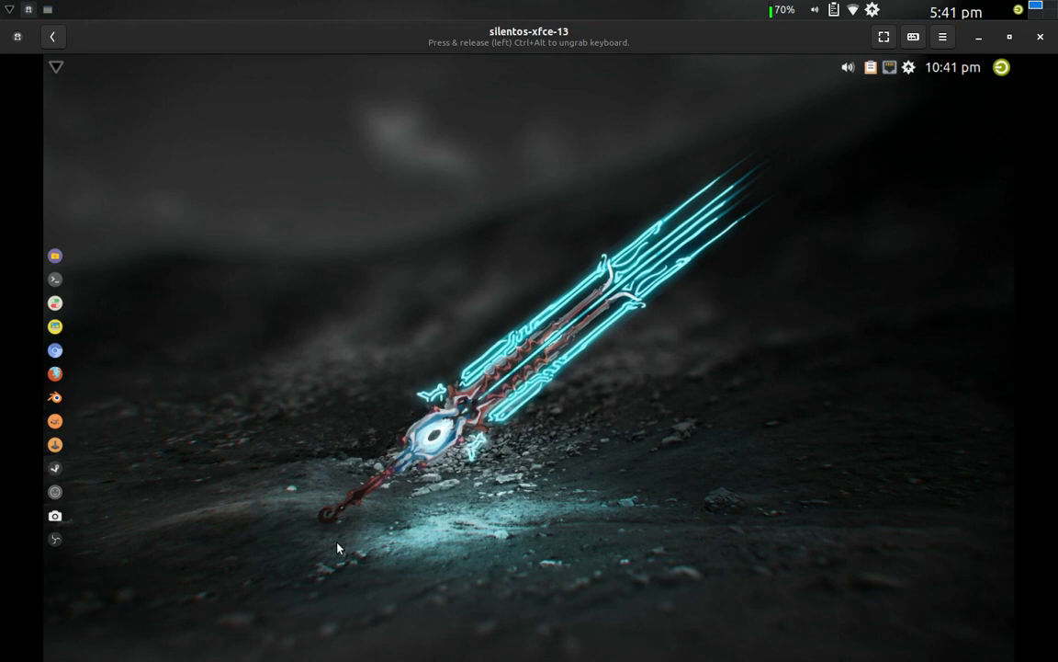
mouse_move(121, 377)
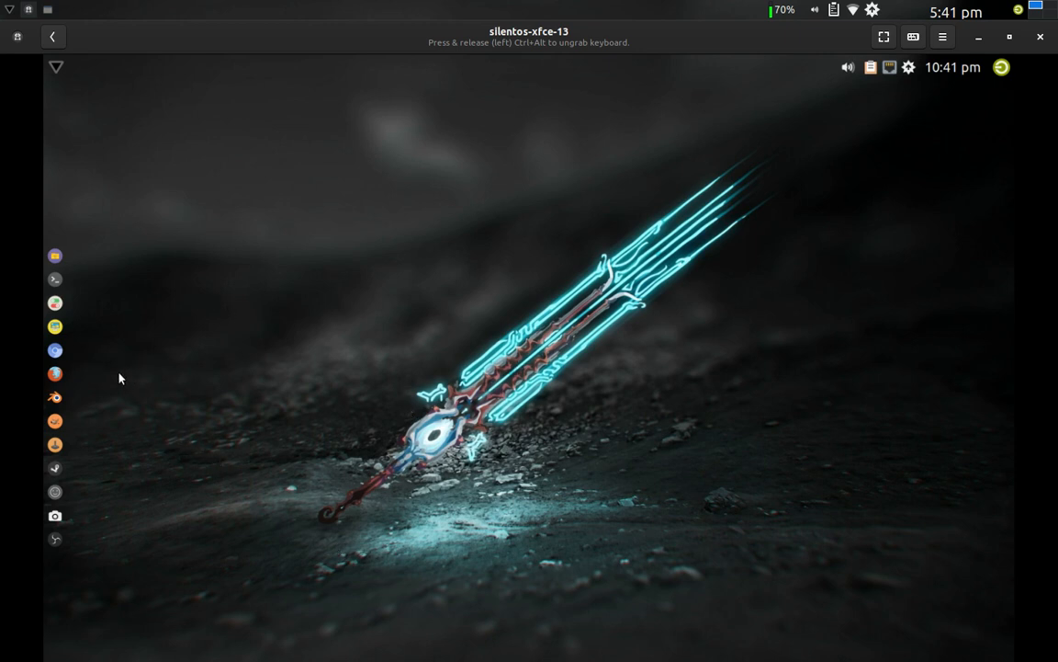
mouse_move(660, 202)
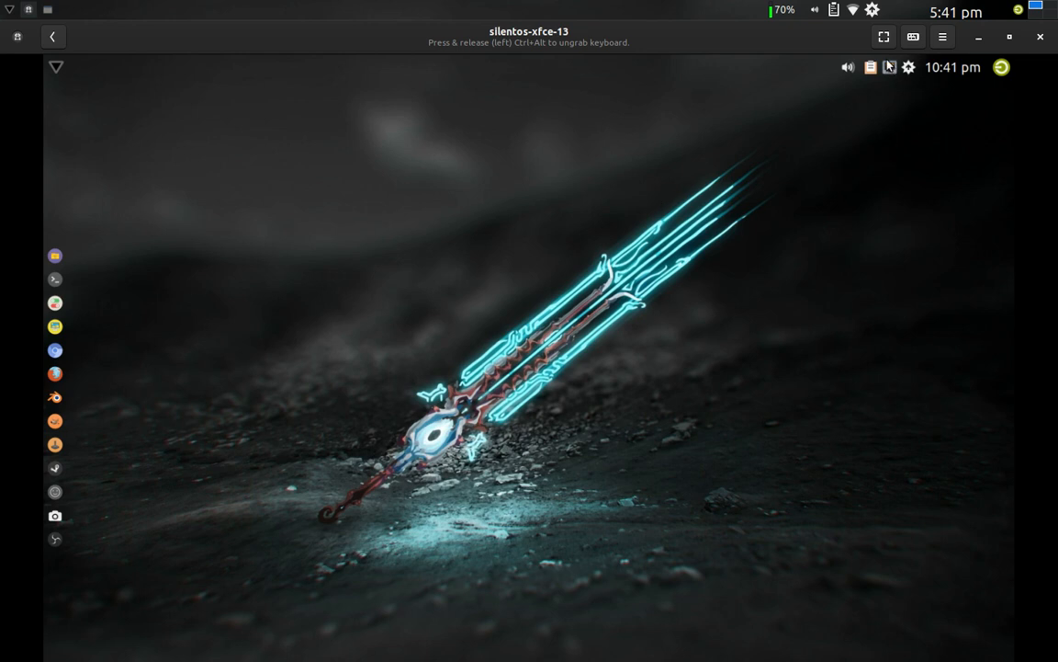
mouse_move(952, 66)
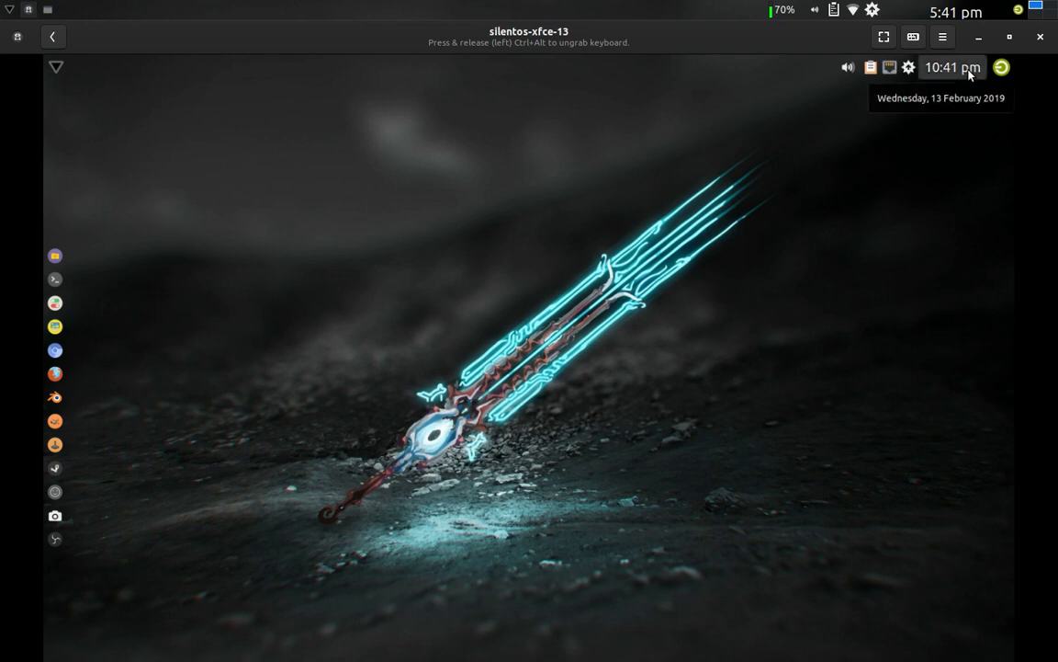
click(952, 66)
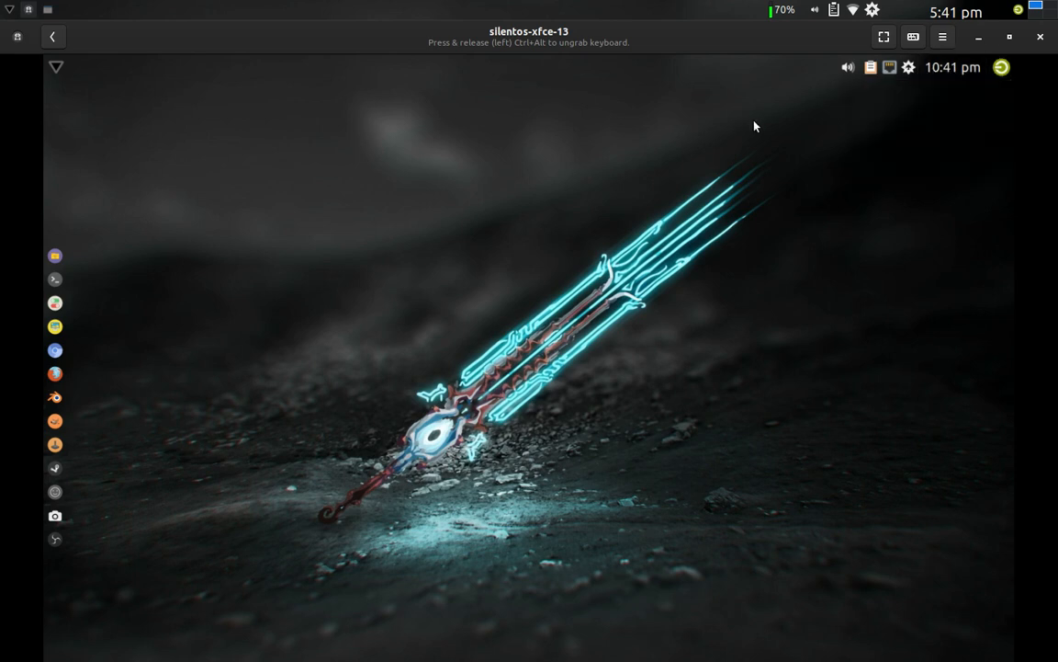
mouse_move(888, 73)
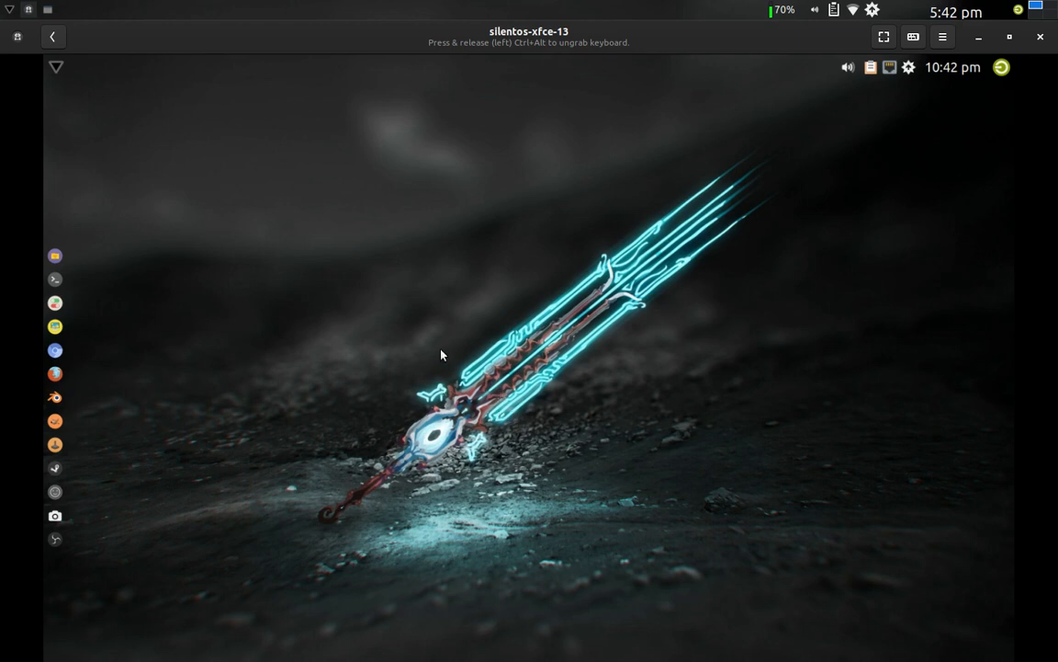
mouse_move(274, 318)
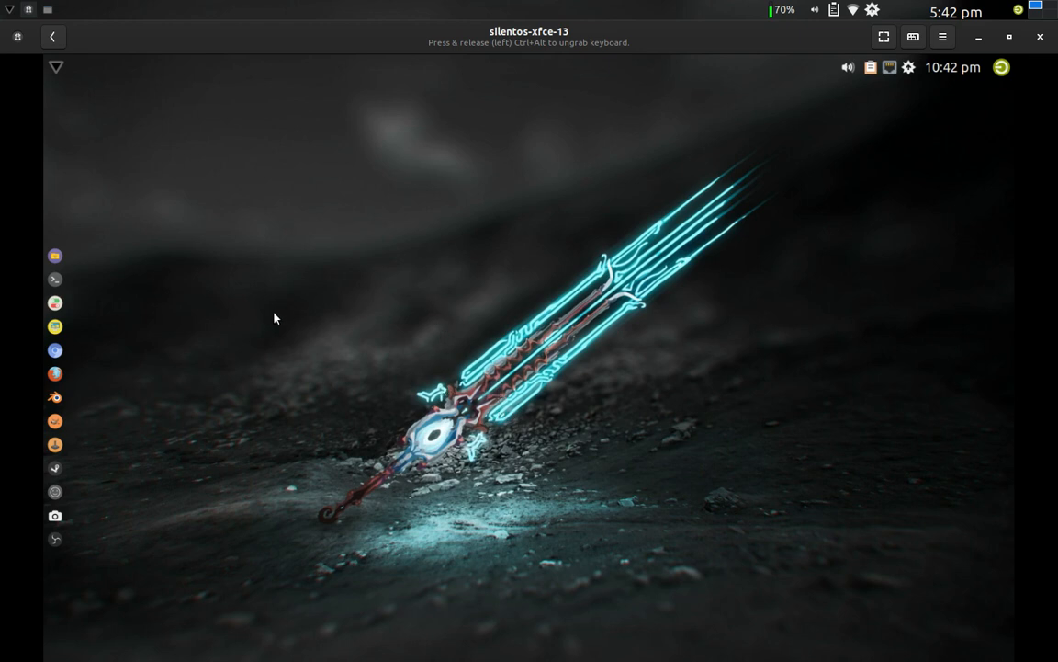
mouse_move(129, 388)
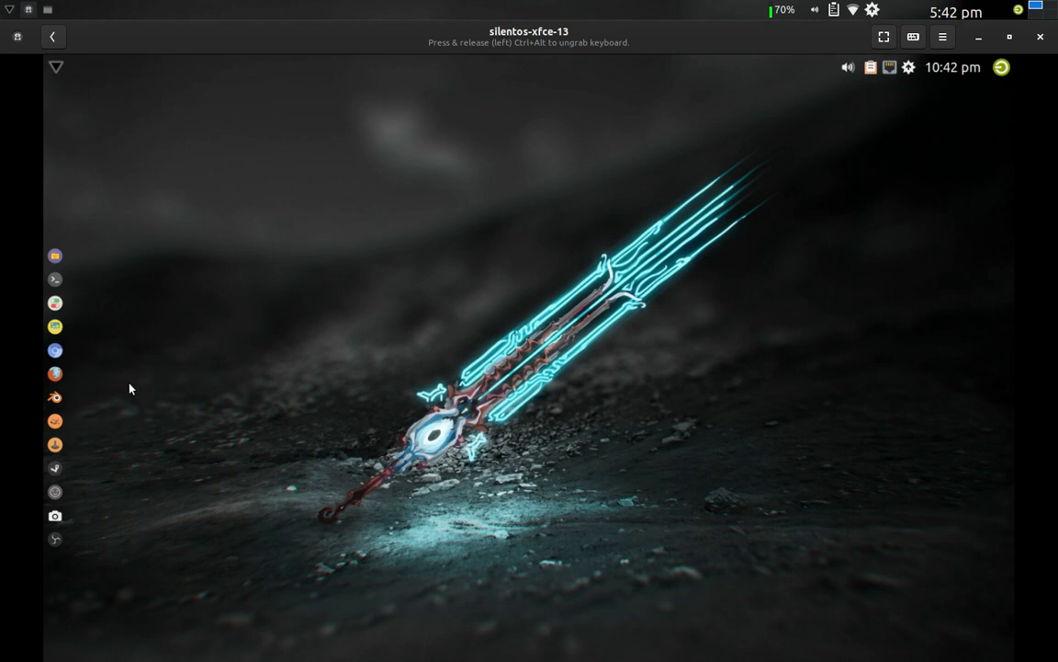
mouse_move(54, 375)
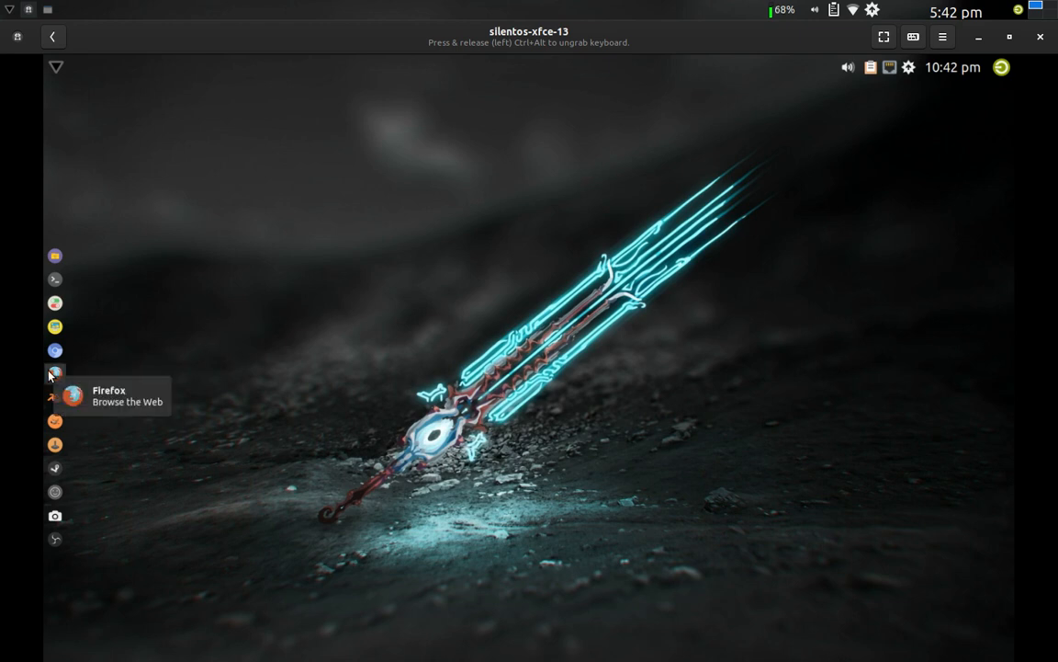
Step: Launch Firefox from the side dock, reaching its New Tab start page
click(55, 371)
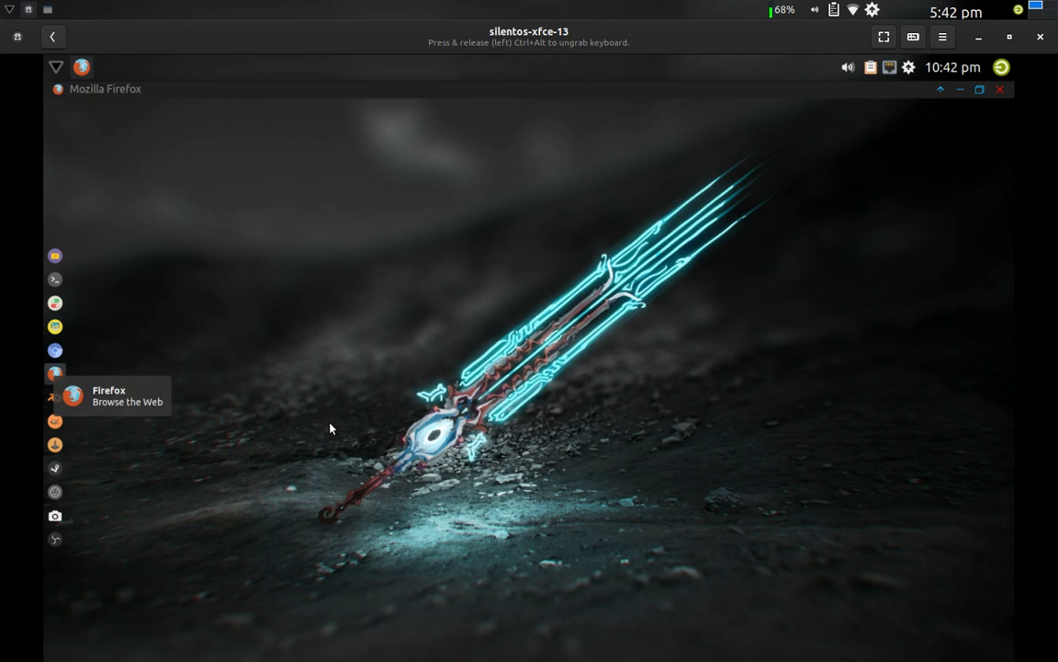
click(55, 371)
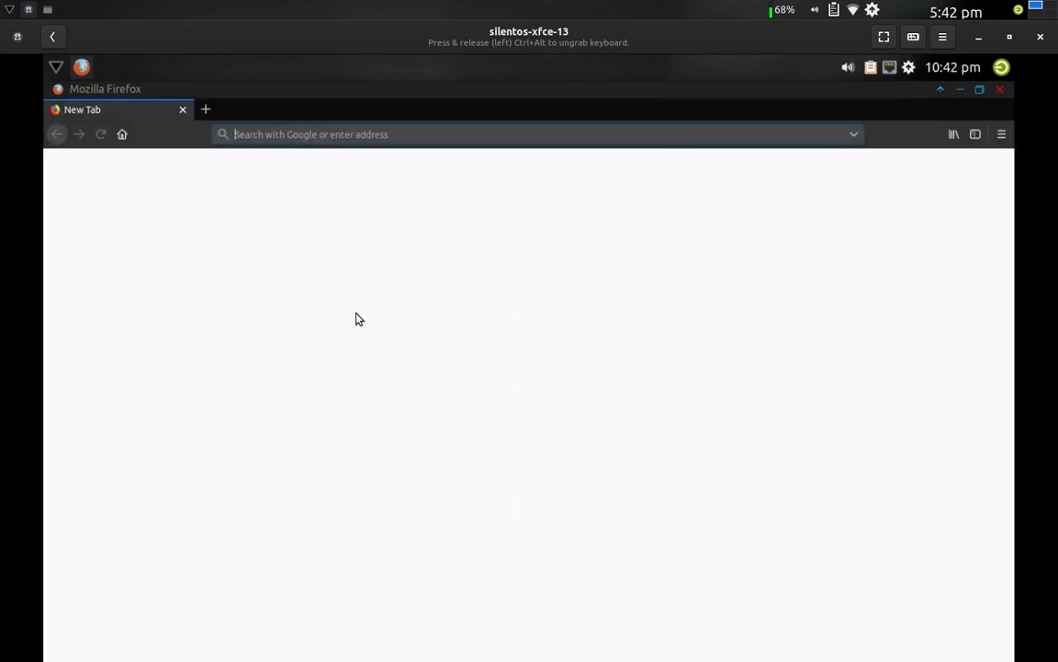
mouse_move(463, 270)
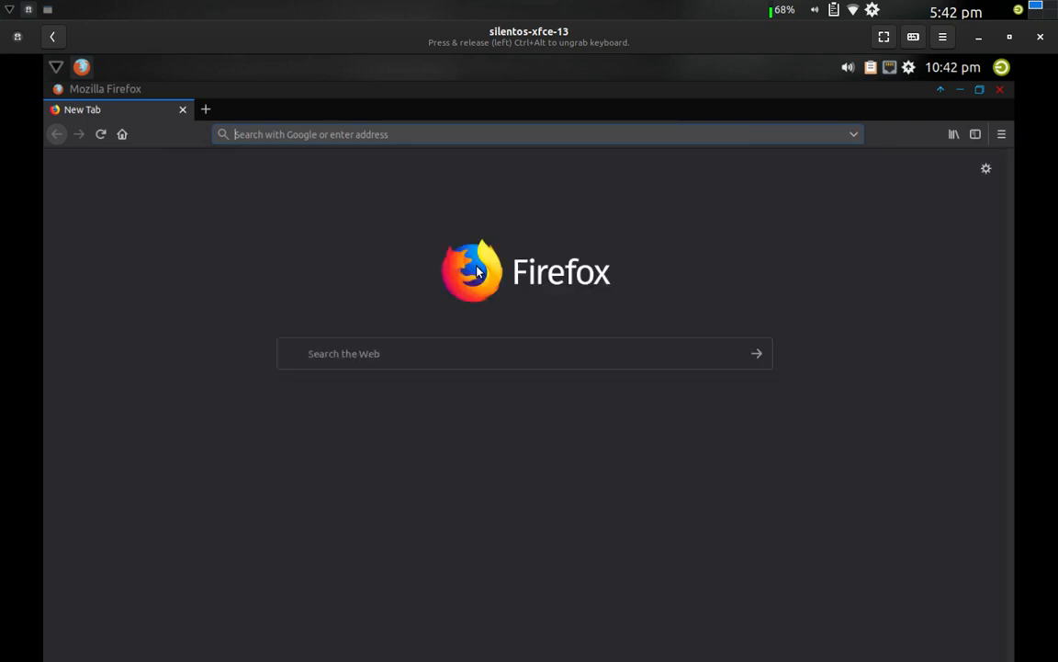
mouse_move(1004, 134)
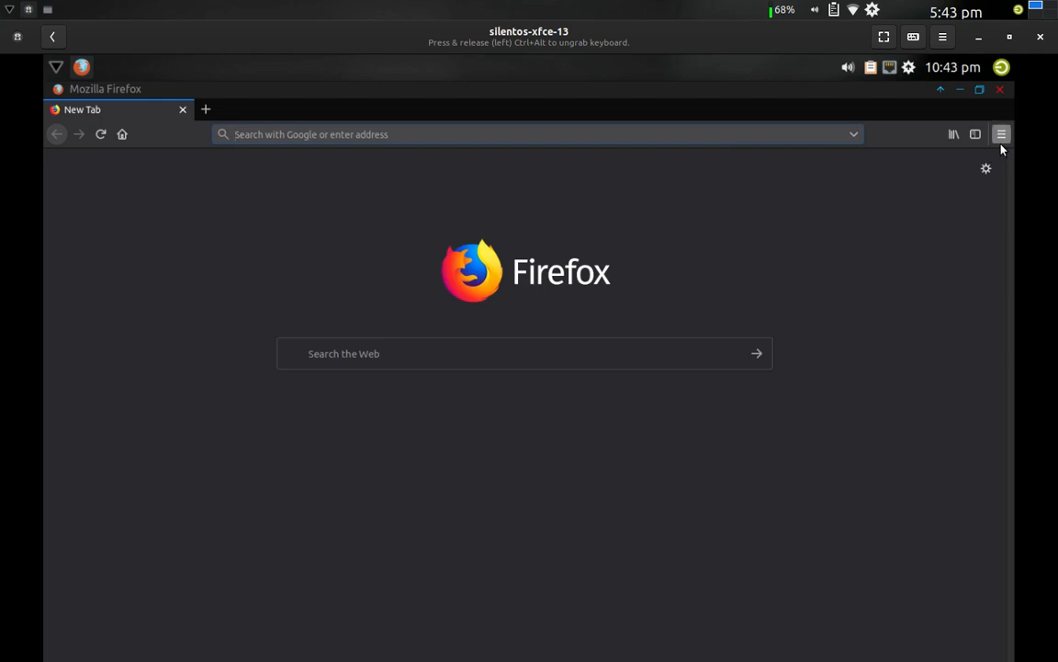
Step: View About Firefox showing version 65.0.1 (64-bit) for Arch Linux, then close it
click(1011, 133)
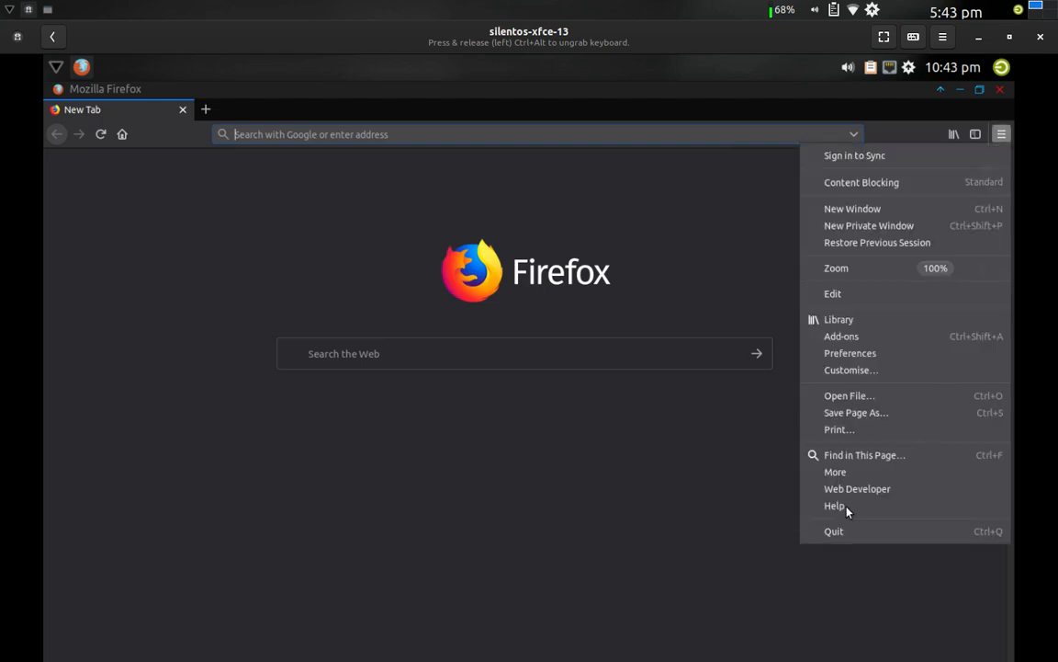
mouse_move(842, 514)
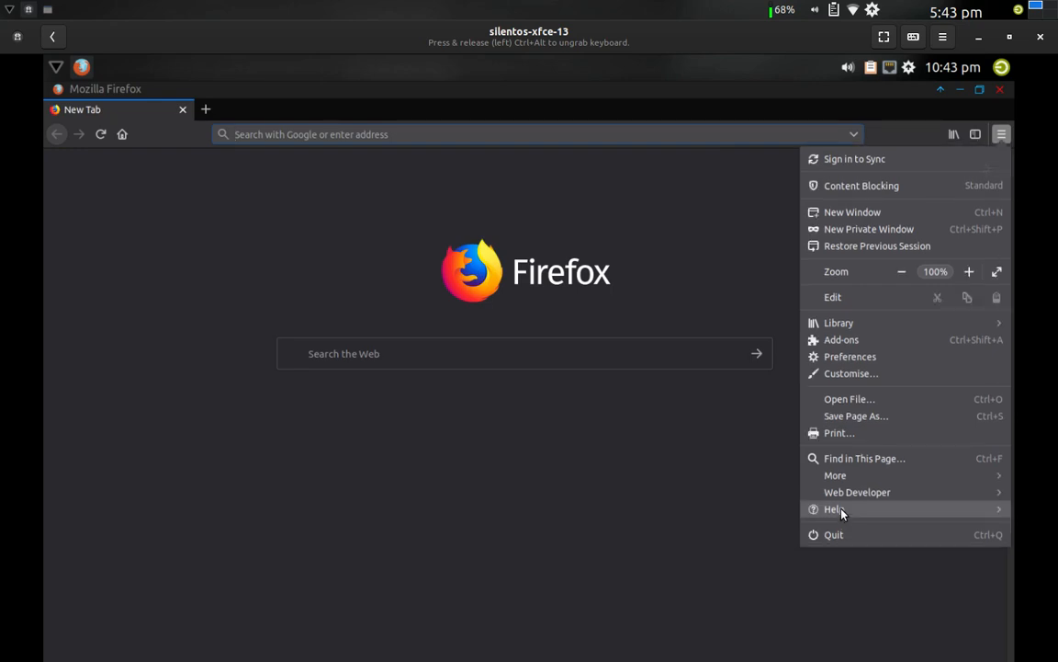
click(834, 507)
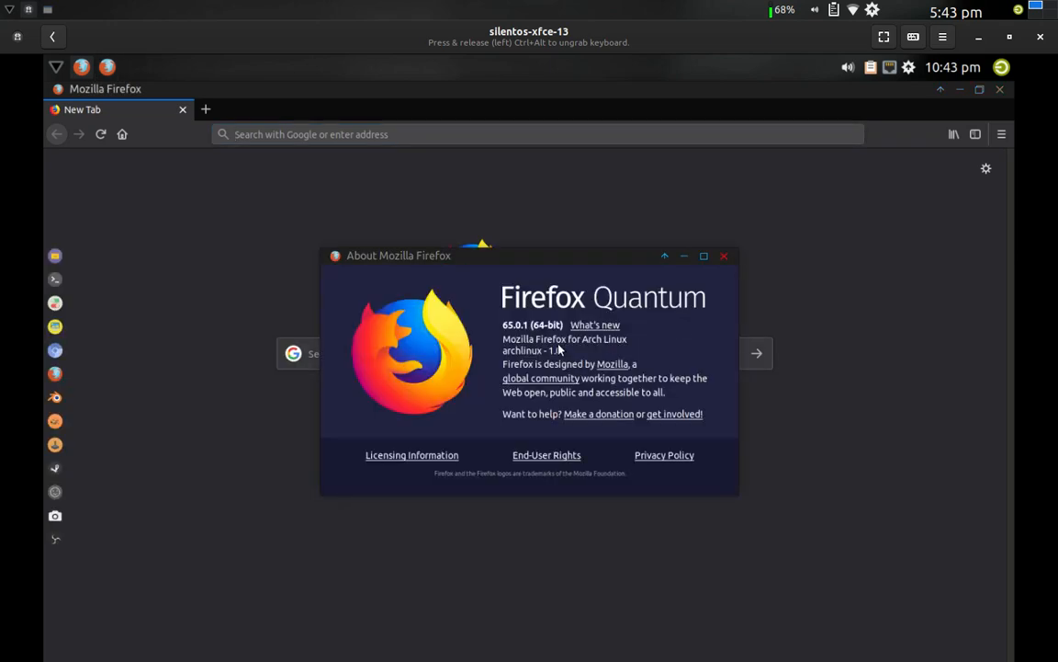
mouse_move(513, 340)
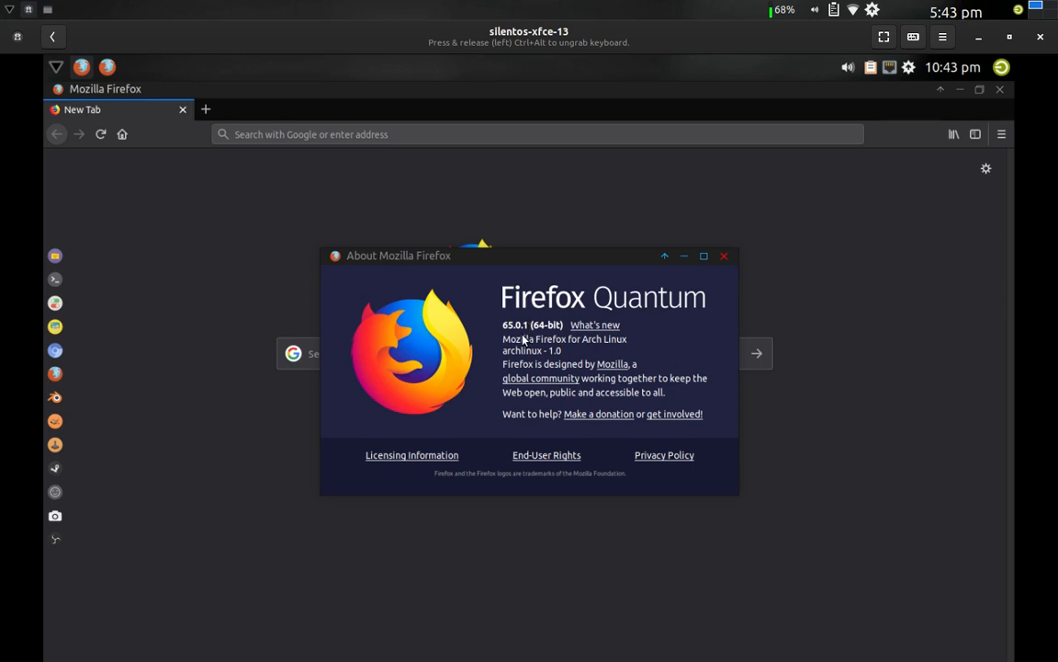
mouse_move(551, 338)
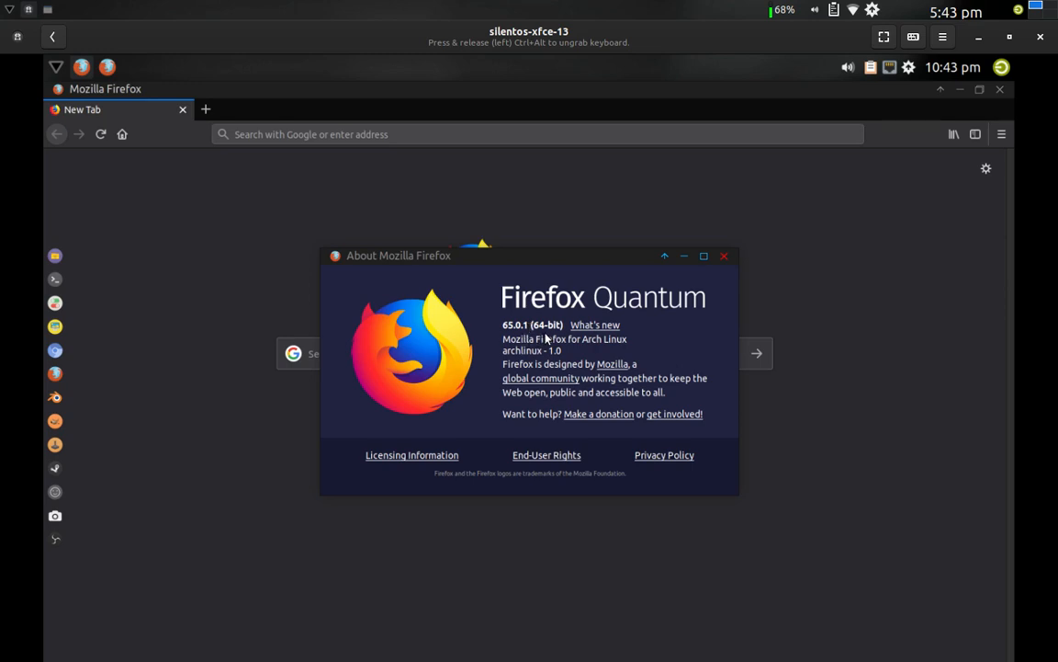
mouse_move(533, 368)
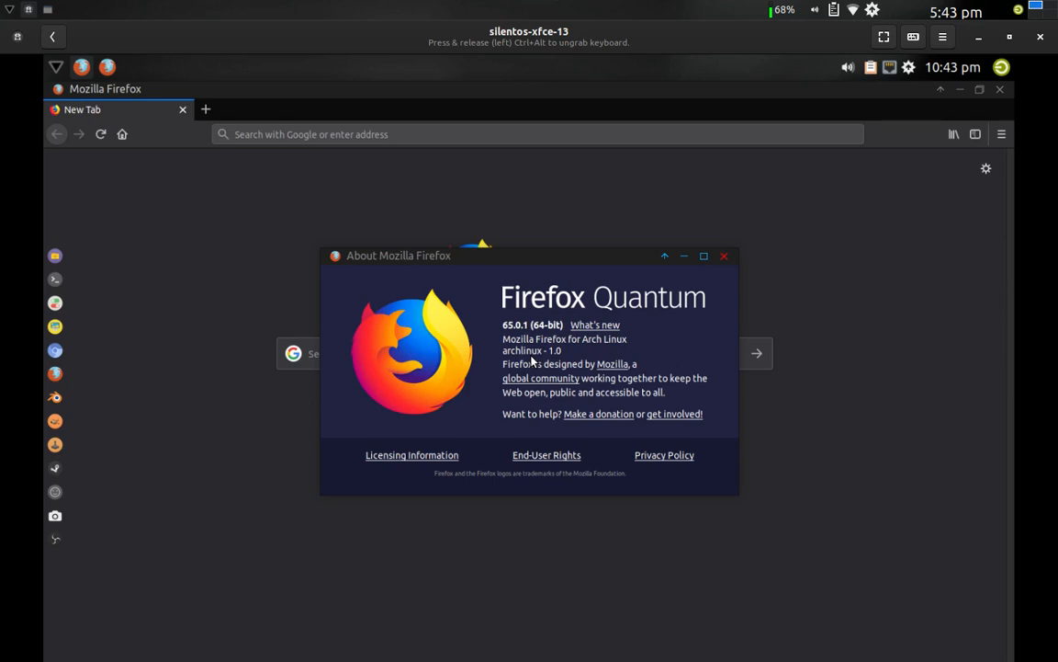
mouse_move(724, 256)
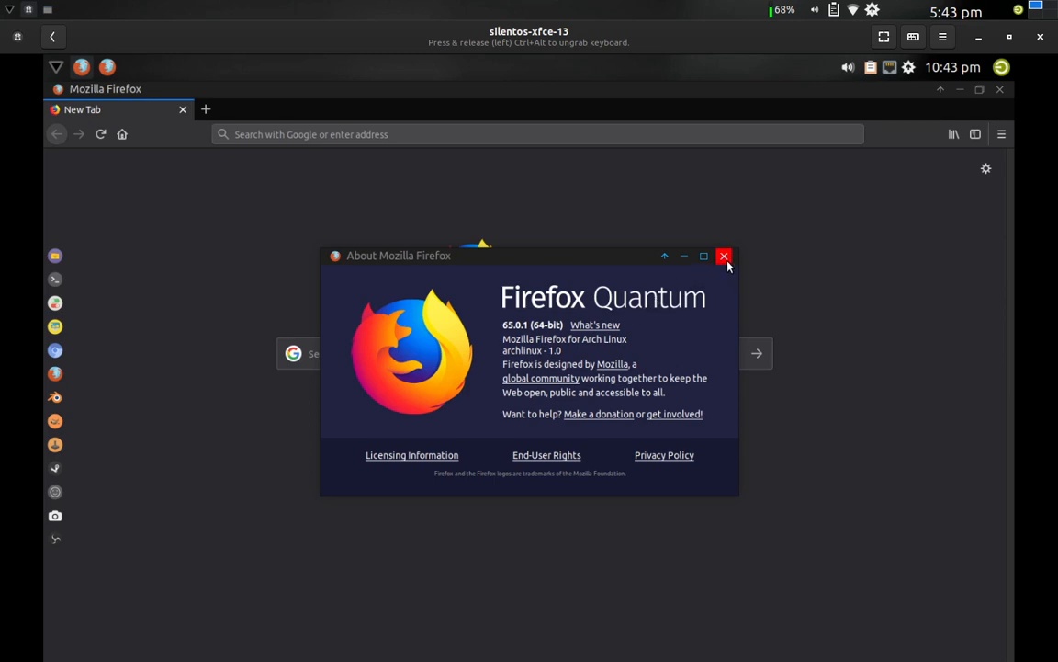
click(724, 255)
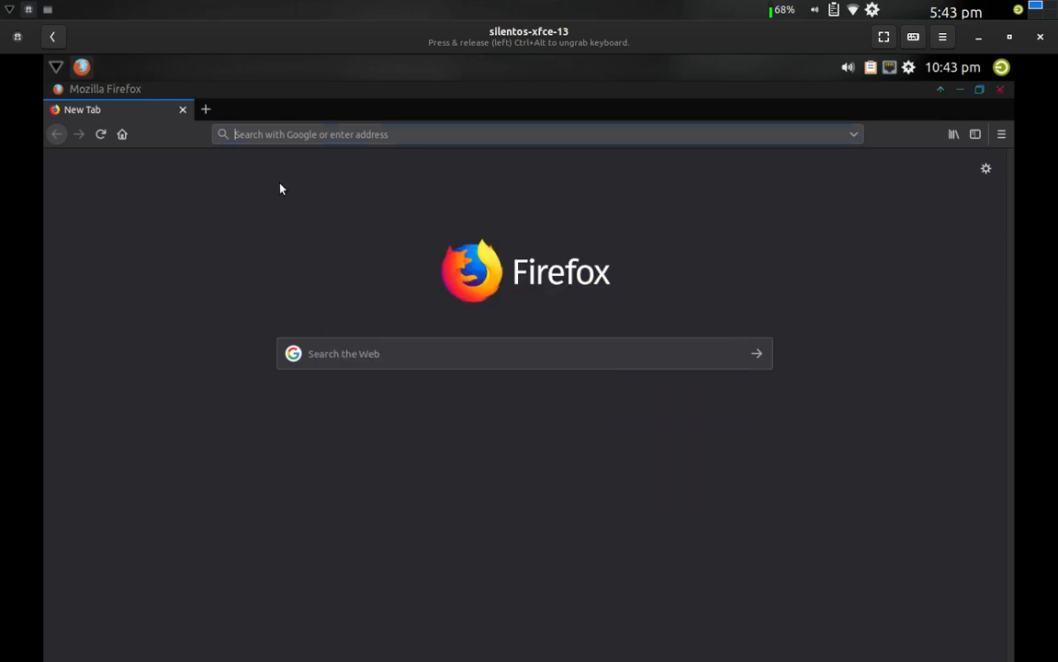
mouse_move(278, 209)
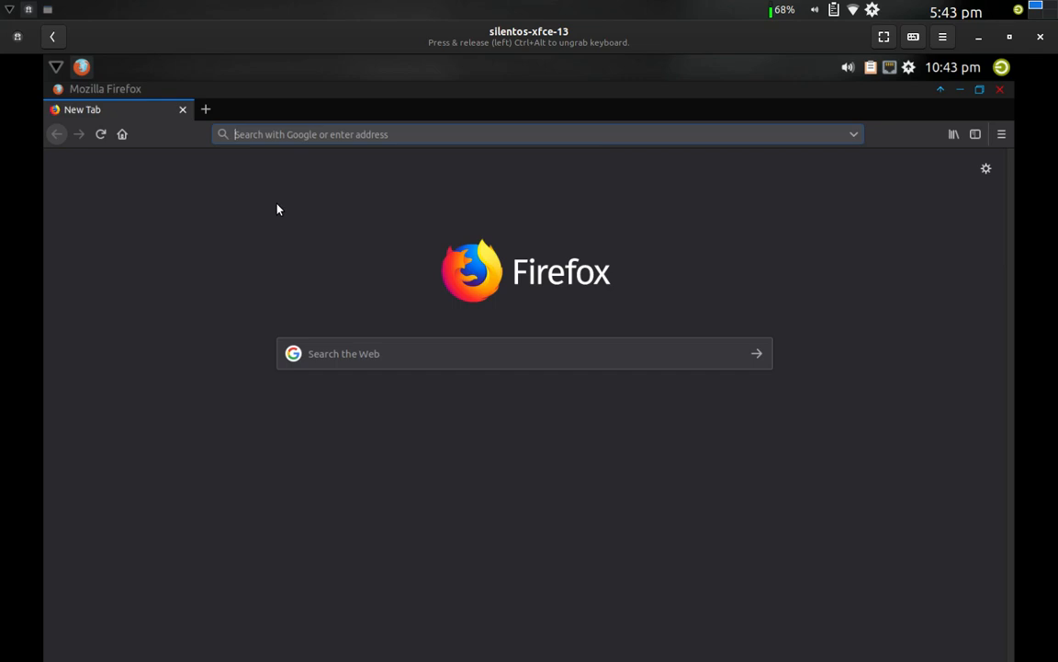
Step: Enter the mistyped Yahoo address, get Server Not Found, and begin correcting it
text(www.yaho)
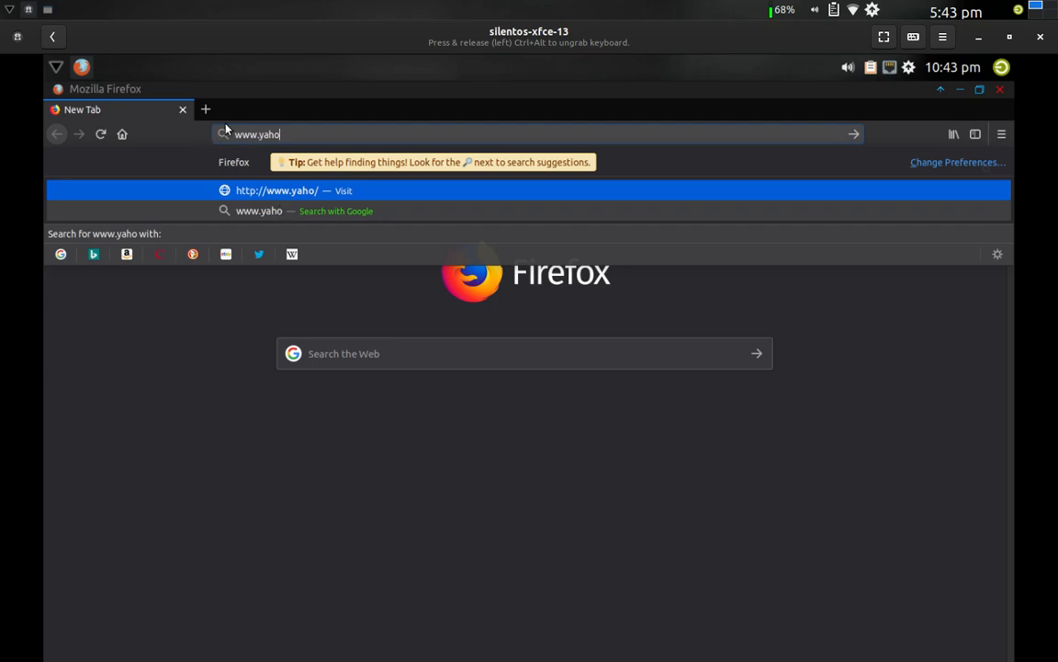
mouse_move(220, 345)
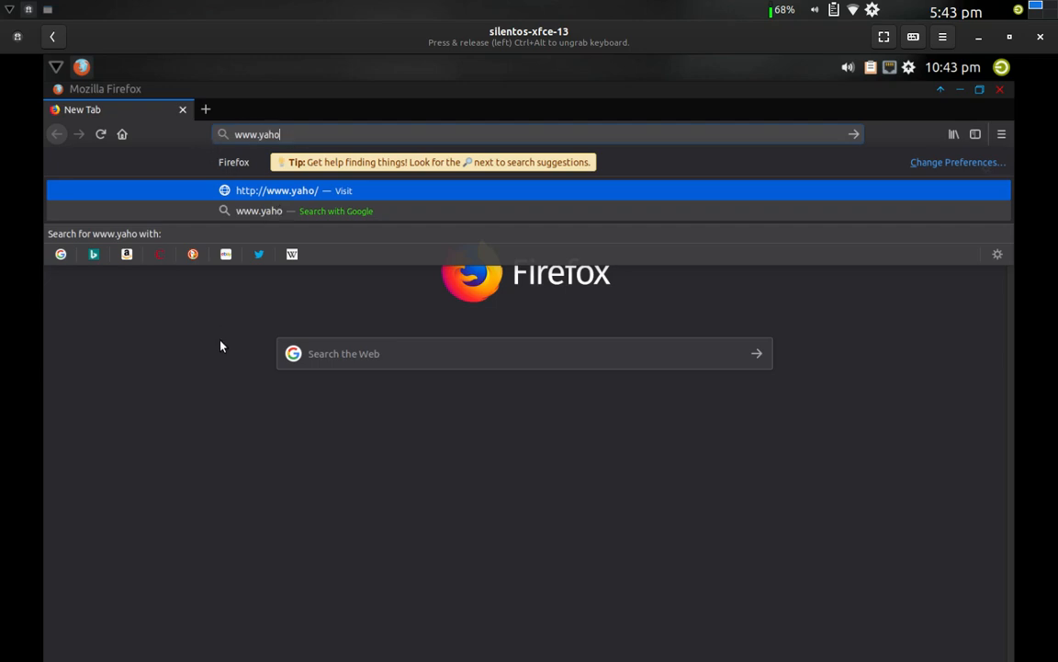
text(ocom.c)
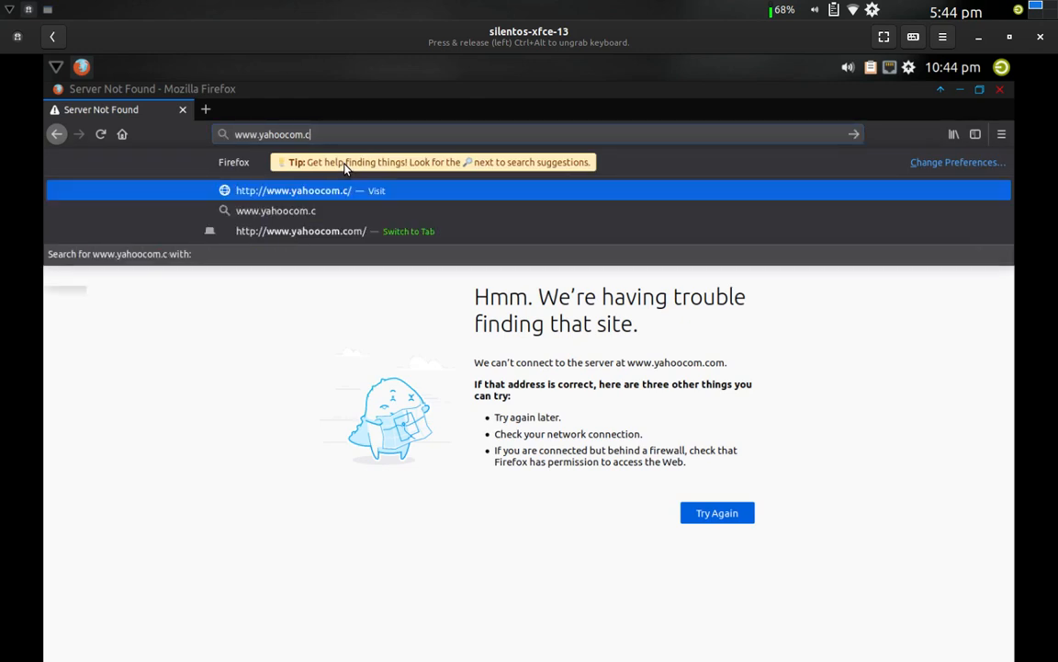
key(BackSpace)
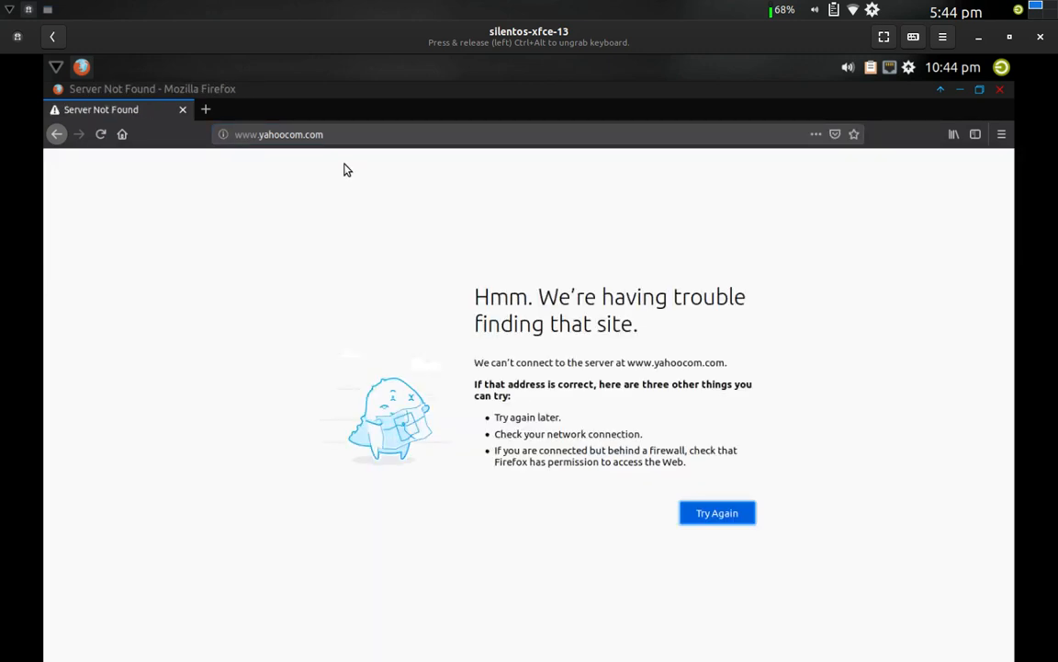
click(346, 135)
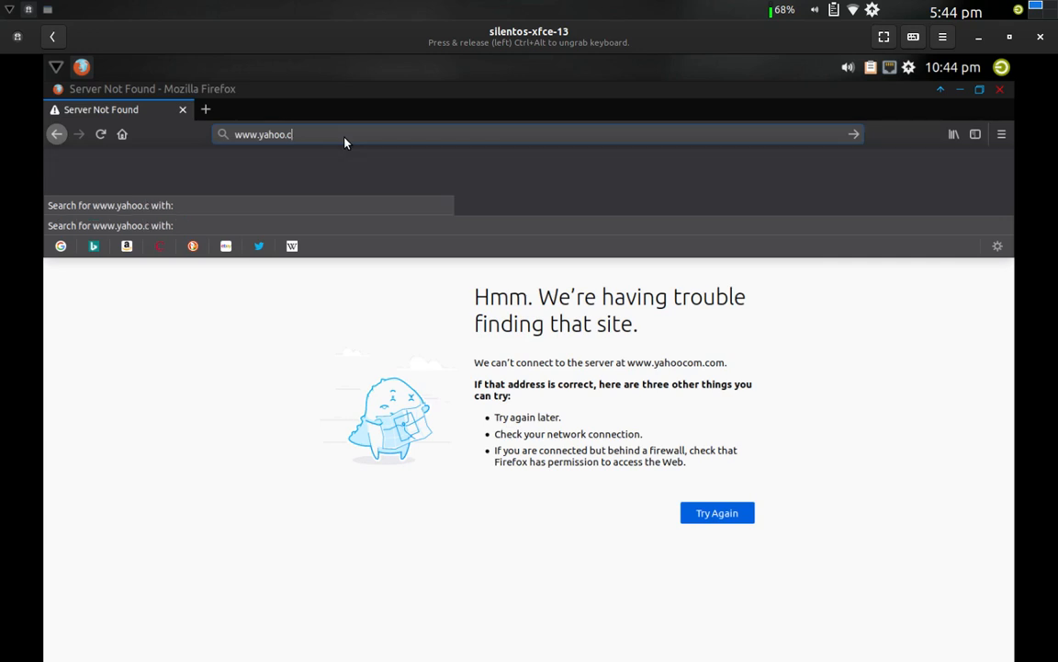
key(Return)
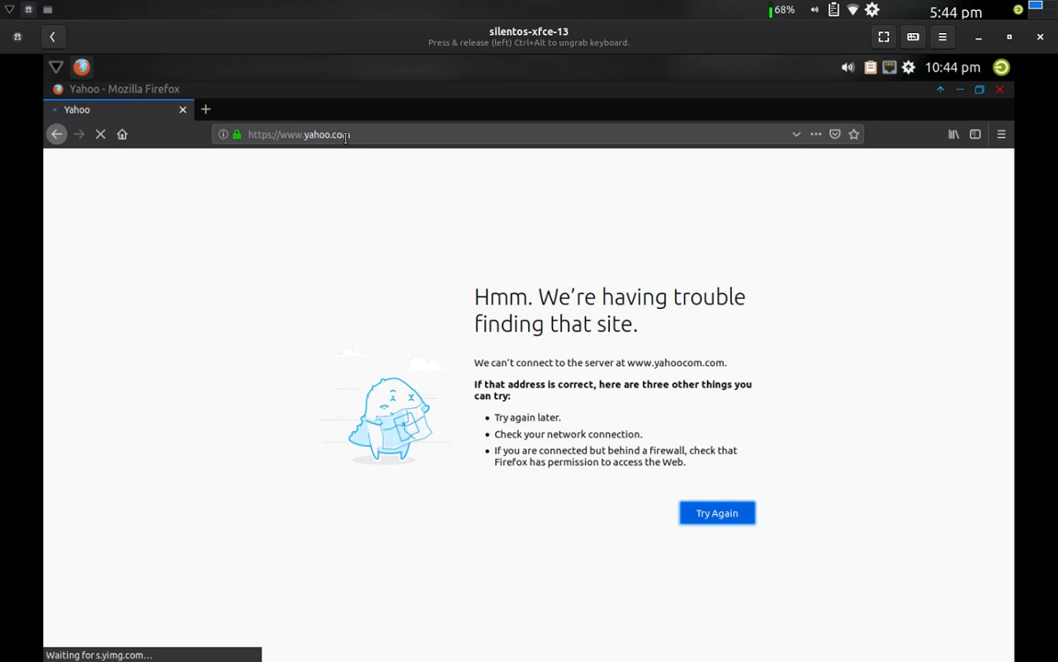
Step: Fix the address to yahoo.com and load the Yahoo homepage
click(717, 511)
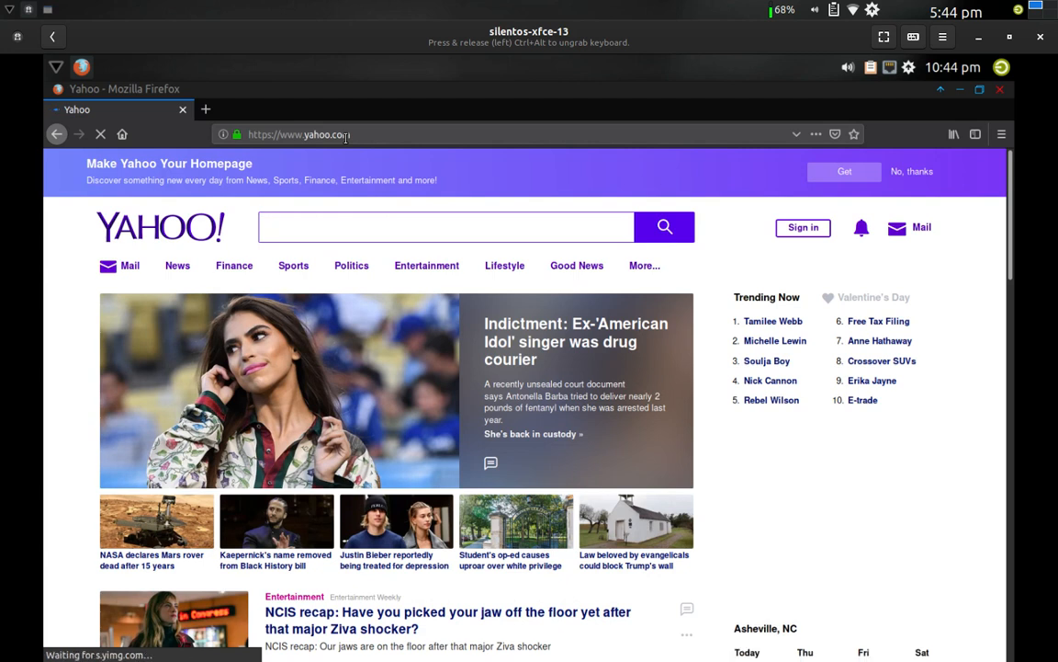
click(445, 226)
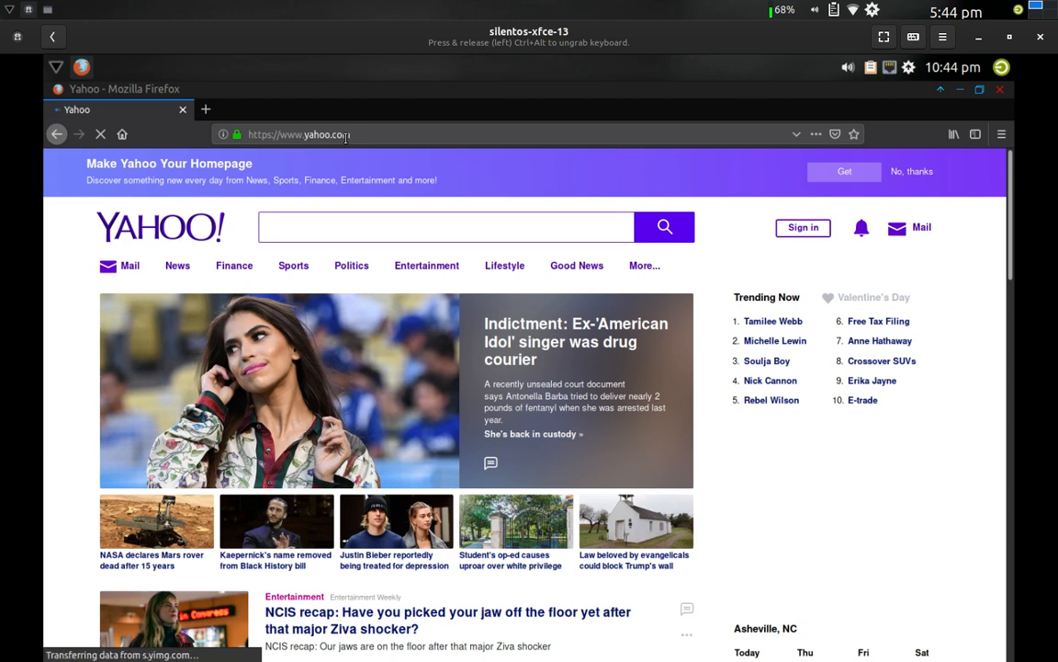
mouse_move(482, 151)
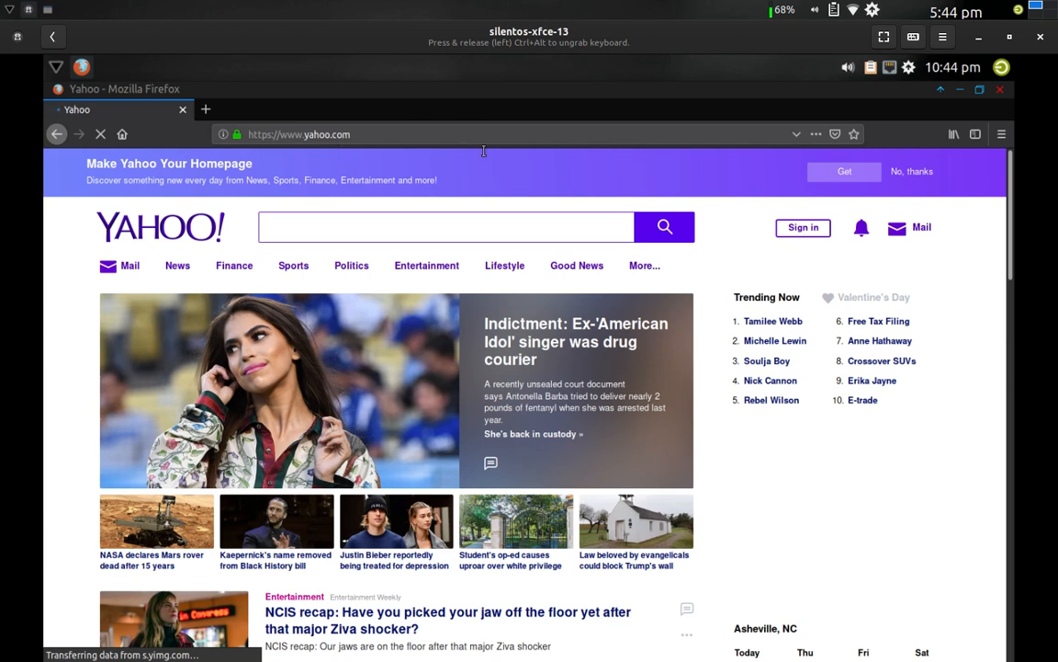
mouse_move(489, 167)
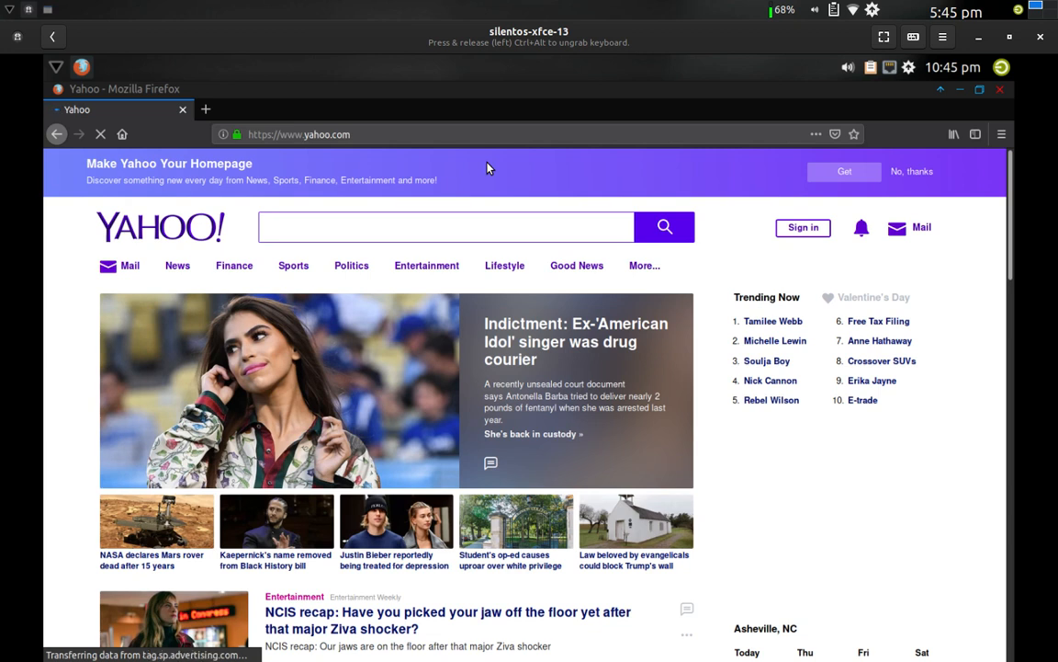
mouse_move(963, 81)
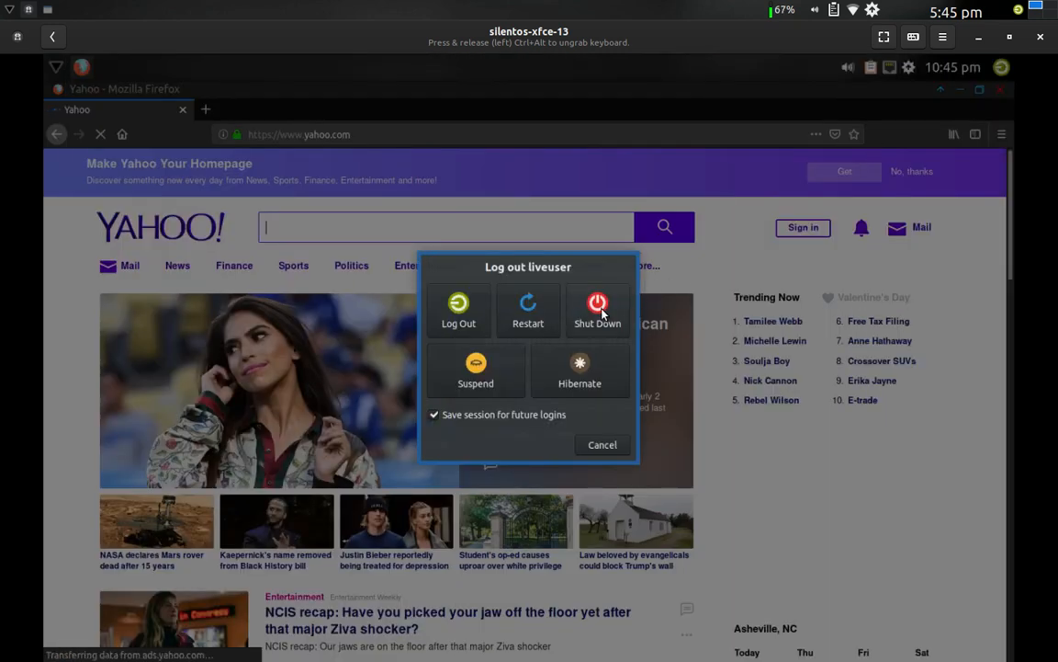
Step: Shut down the silentos-xfce-13 live VM so Boxes auto-deletes its box
click(601, 445)
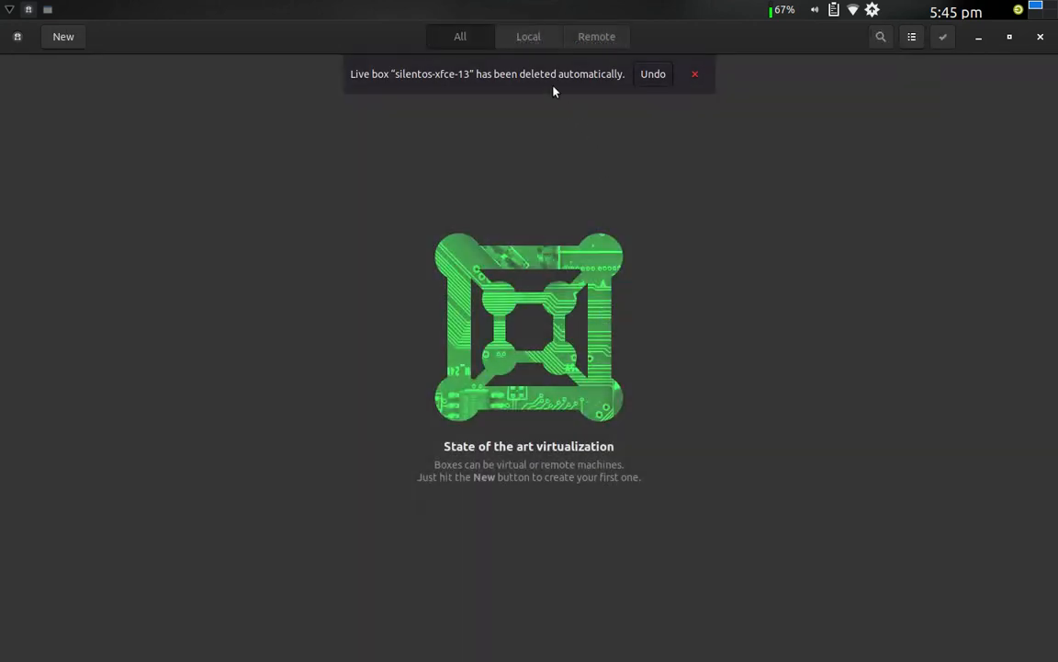
mouse_move(647, 101)
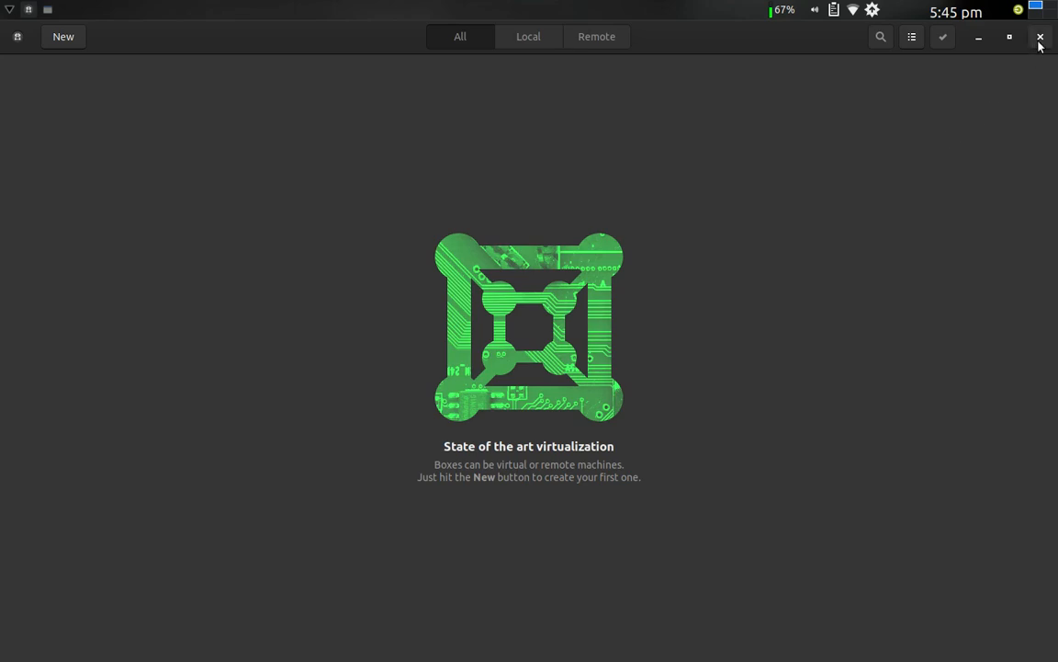
Step: Close the GNOME Boxes window, returning to the host Xfce desktop
click(1040, 37)
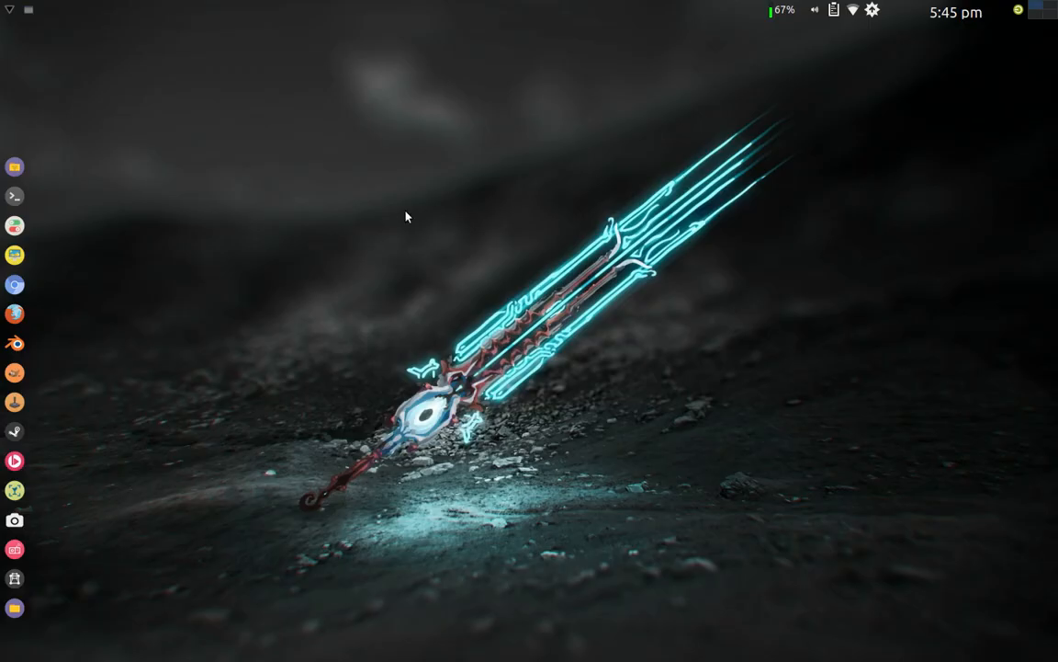
mouse_move(297, 217)
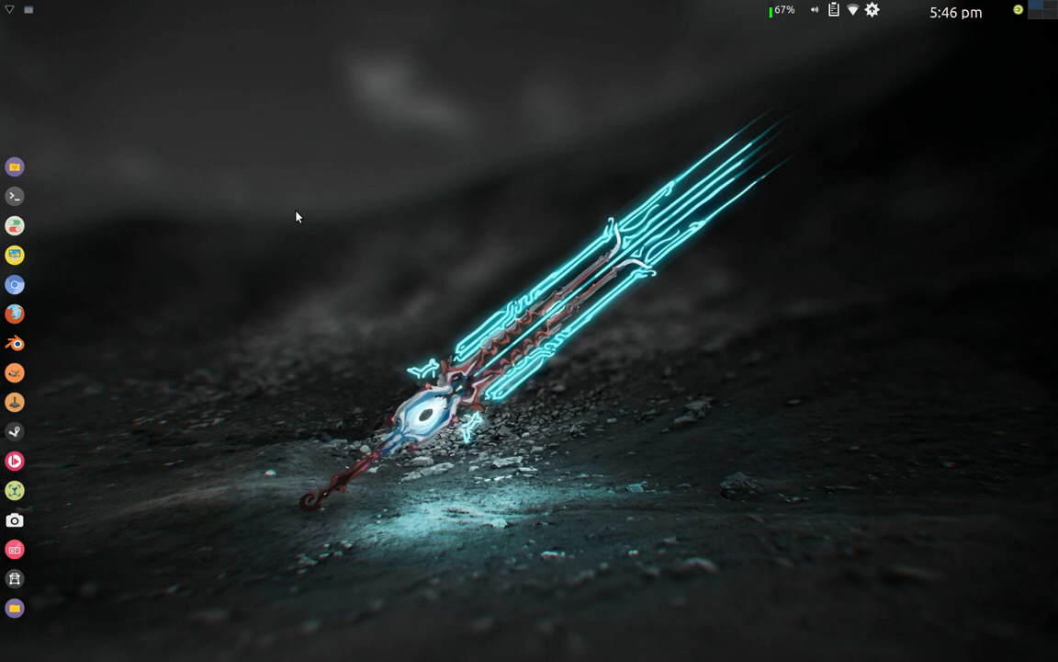
mouse_move(254, 202)
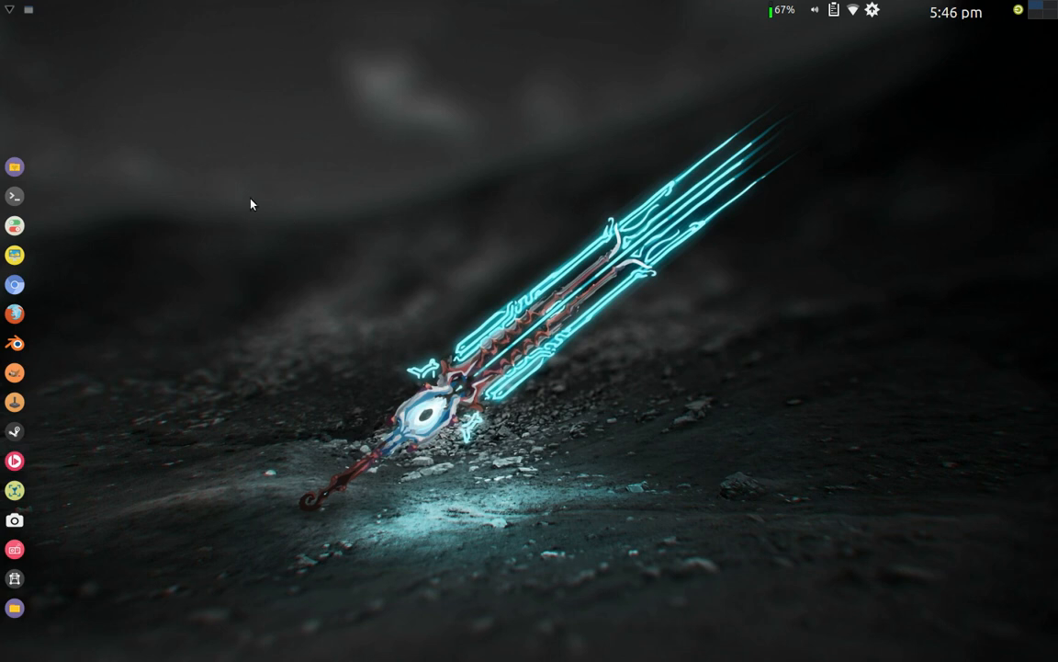
mouse_move(160, 139)
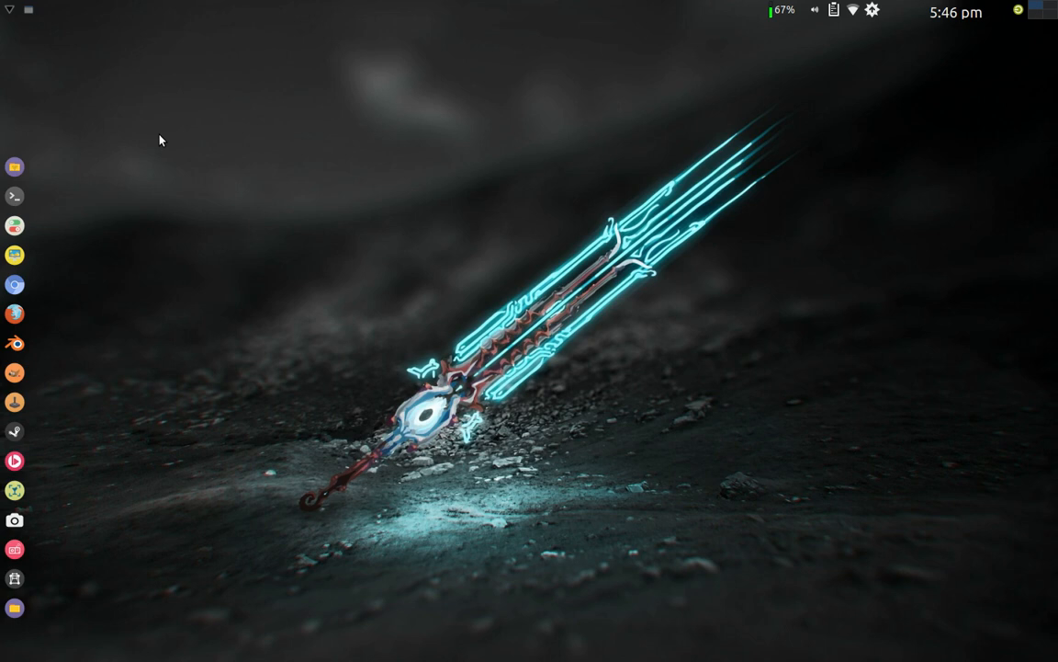
mouse_move(44, 44)
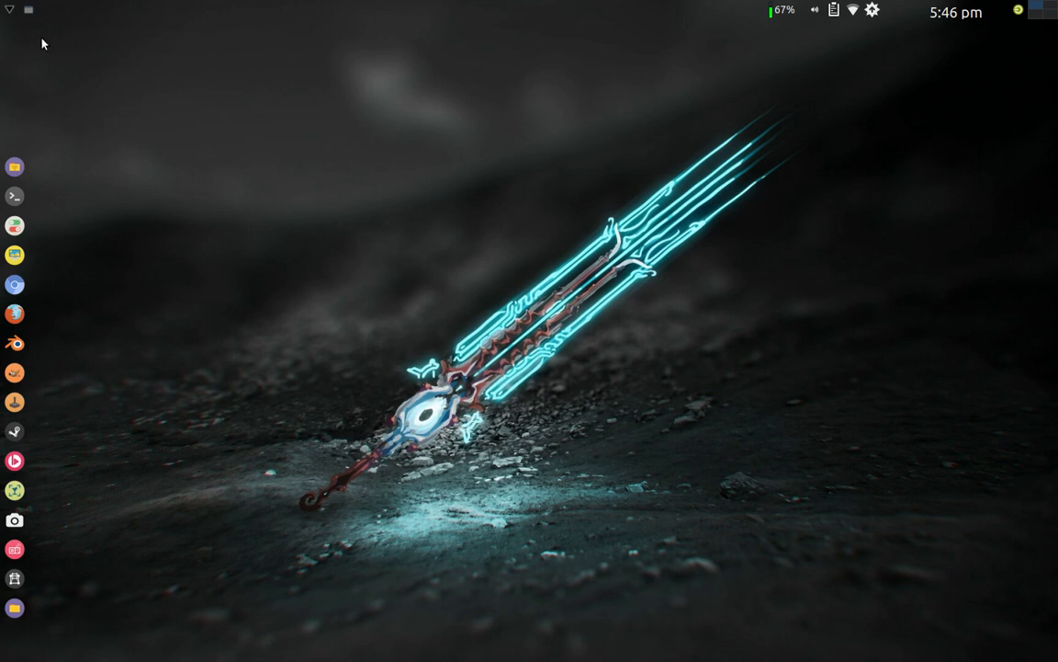
mouse_move(29, 17)
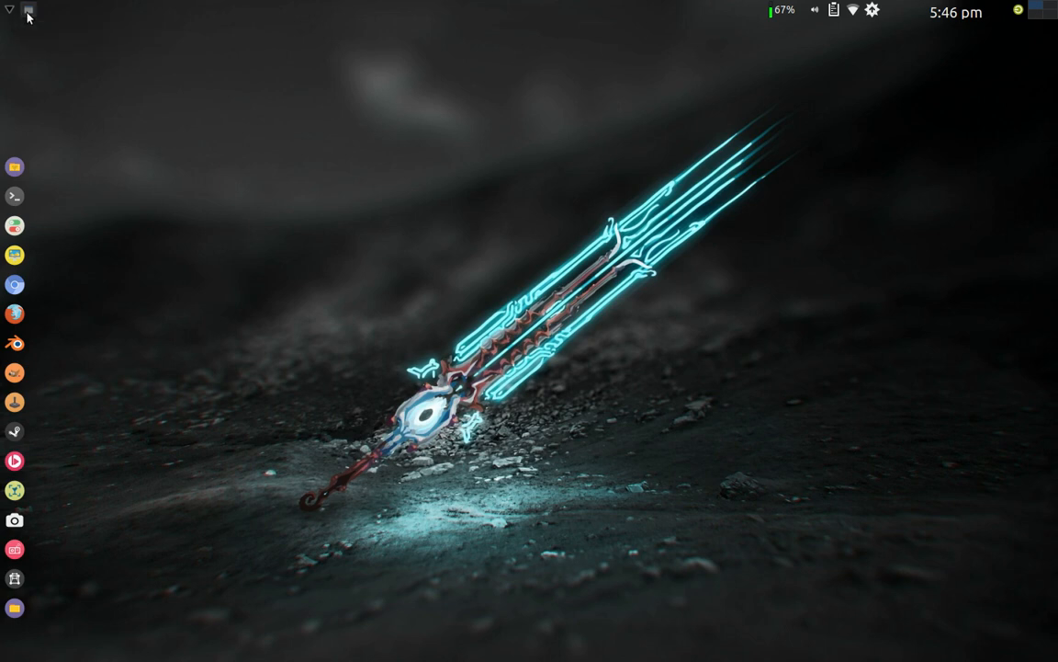